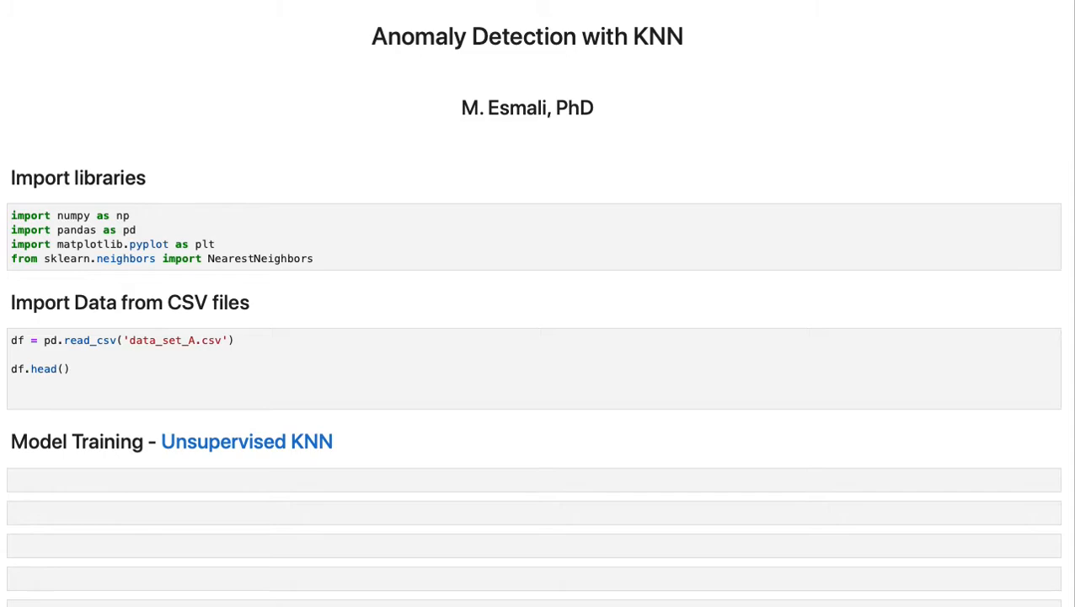
pyautogui.moveTo(192, 304)
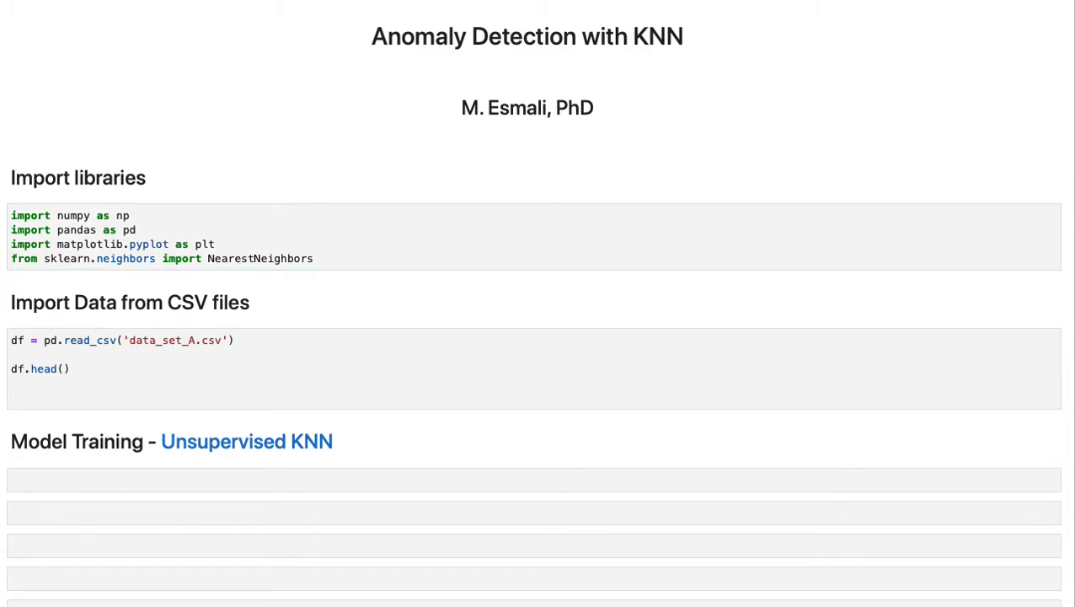
pyautogui.moveTo(305, 290)
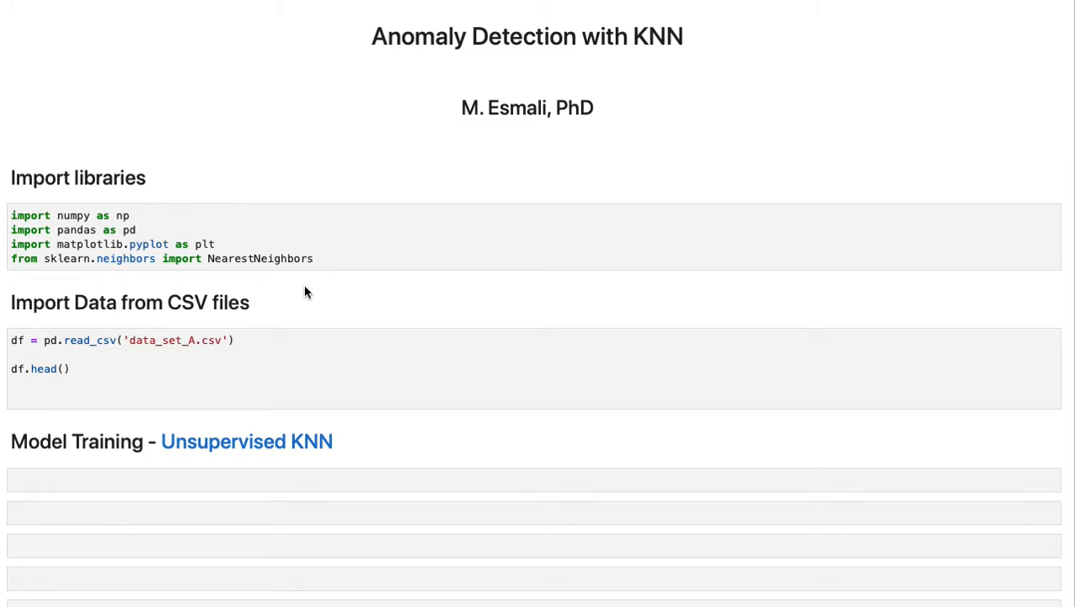
# Run the import cell to preview the first five rows of data_set_A.csv
pyautogui.click(265, 357)
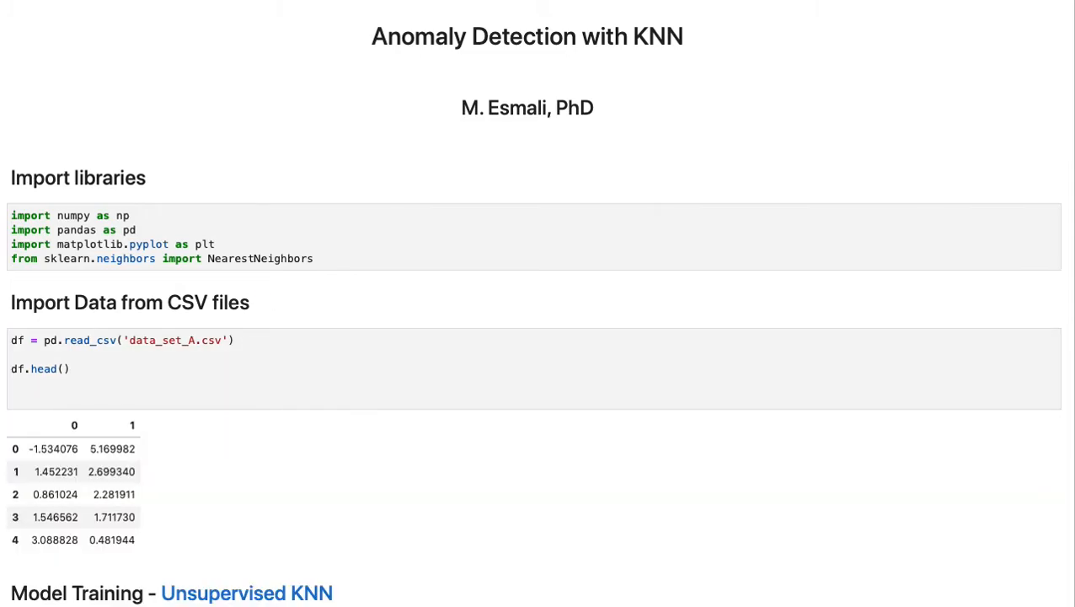
pyautogui.moveTo(151, 482)
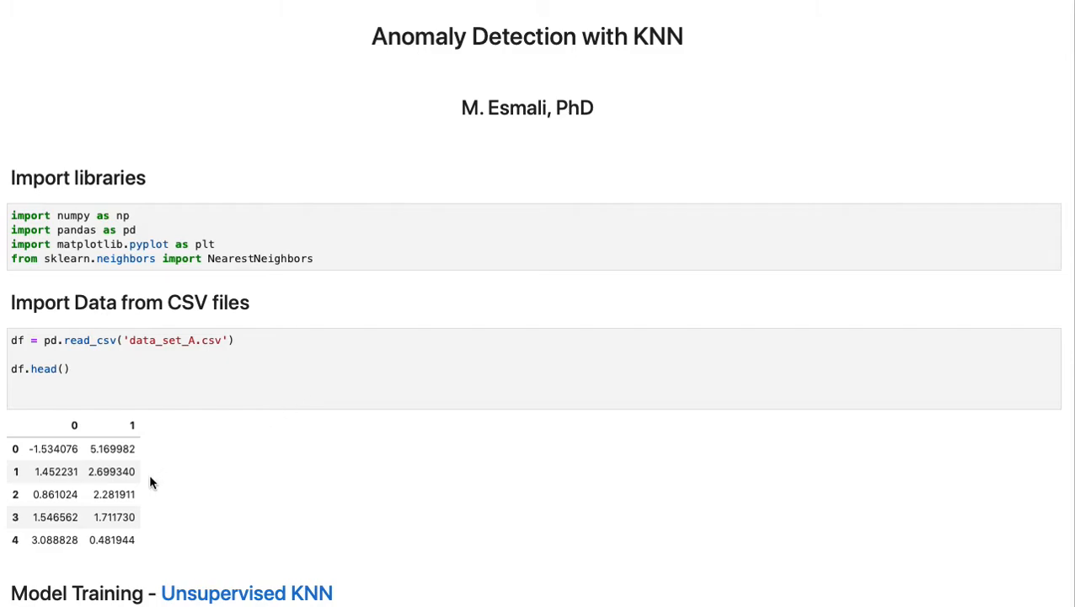
# In a new cell, store df.values as x and scatter-plot x[:,0] against x[:,1]
pyautogui.scroll(-3)
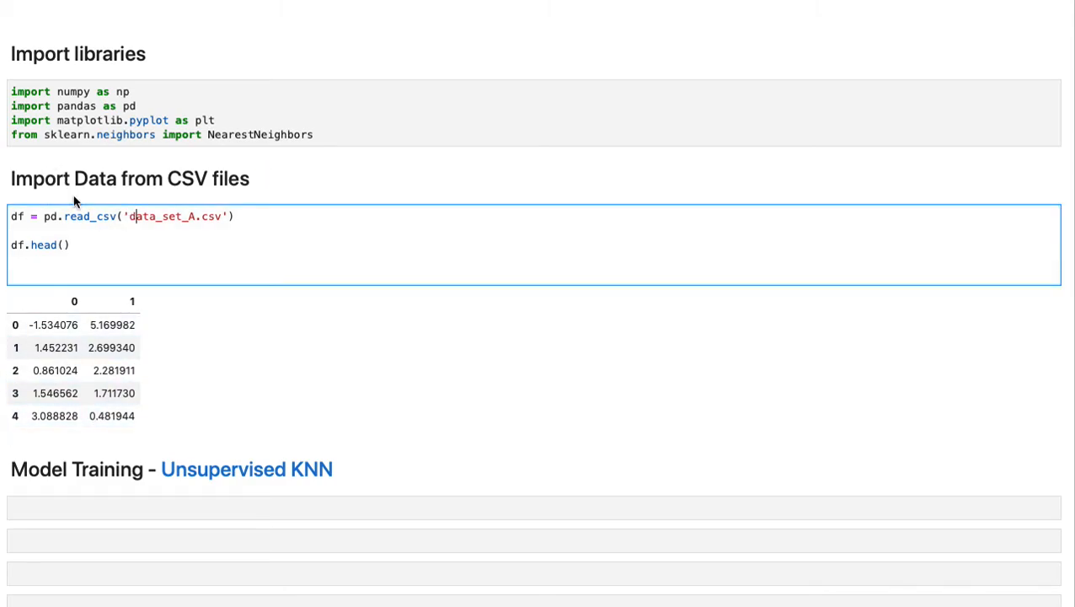
pyautogui.moveTo(54, 153)
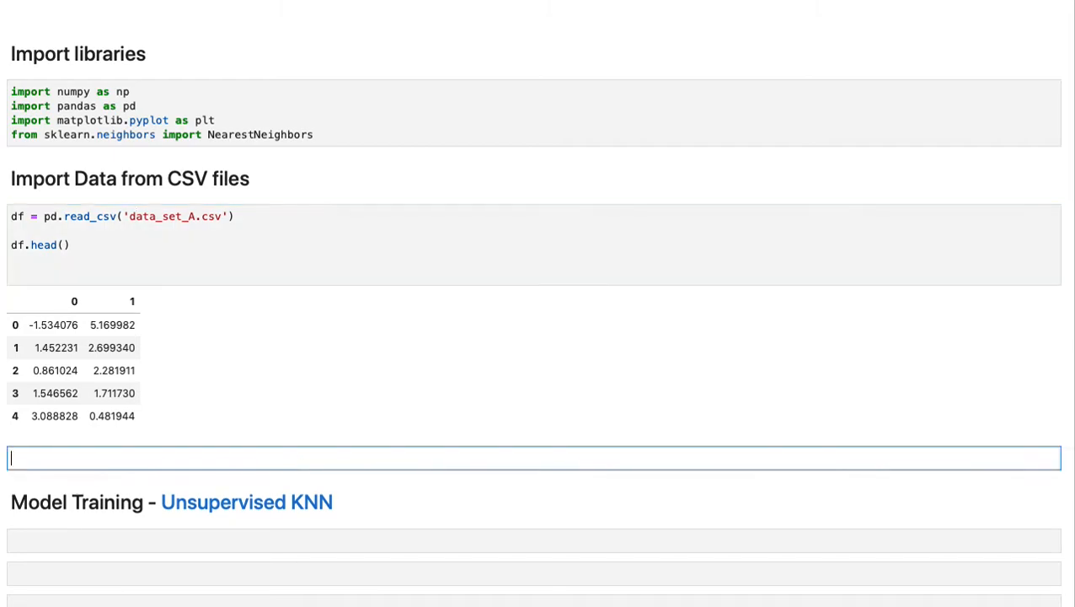
pyautogui.moveTo(96, 454)
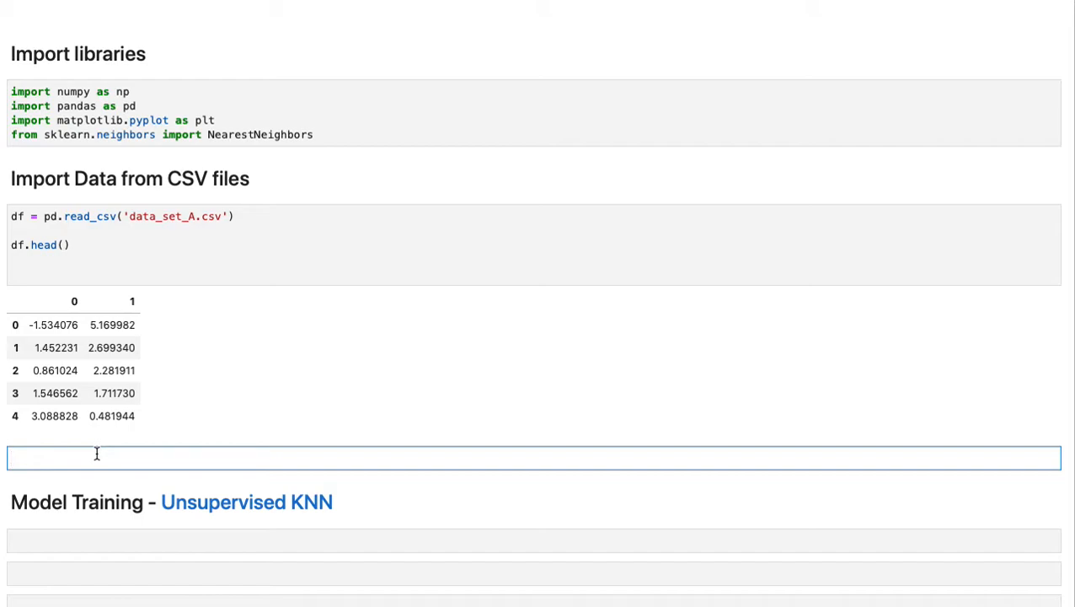
pyautogui.write('x =')
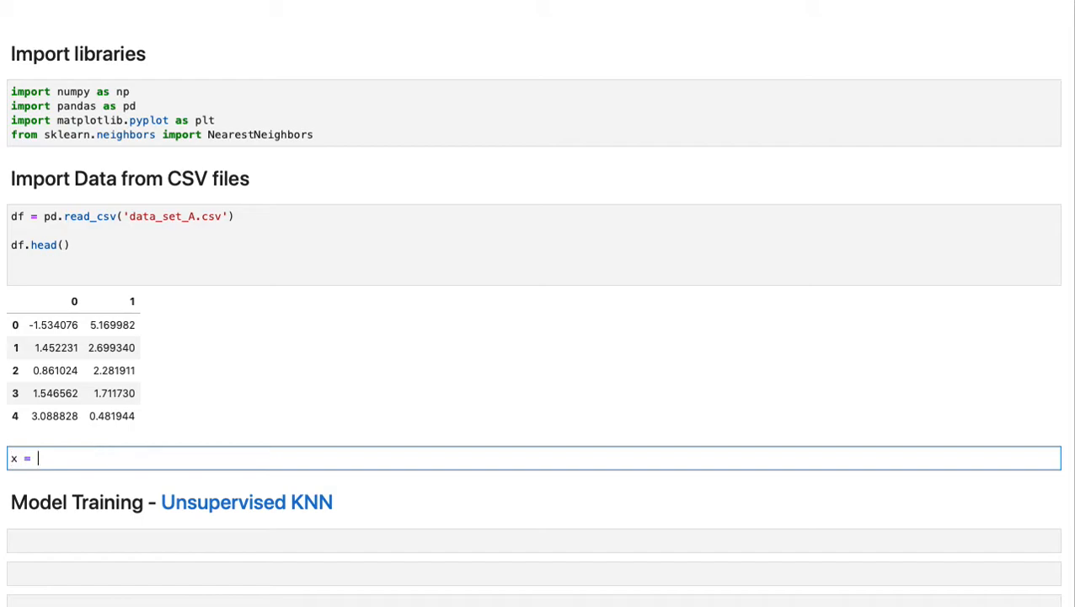
pyautogui.write('df.val')
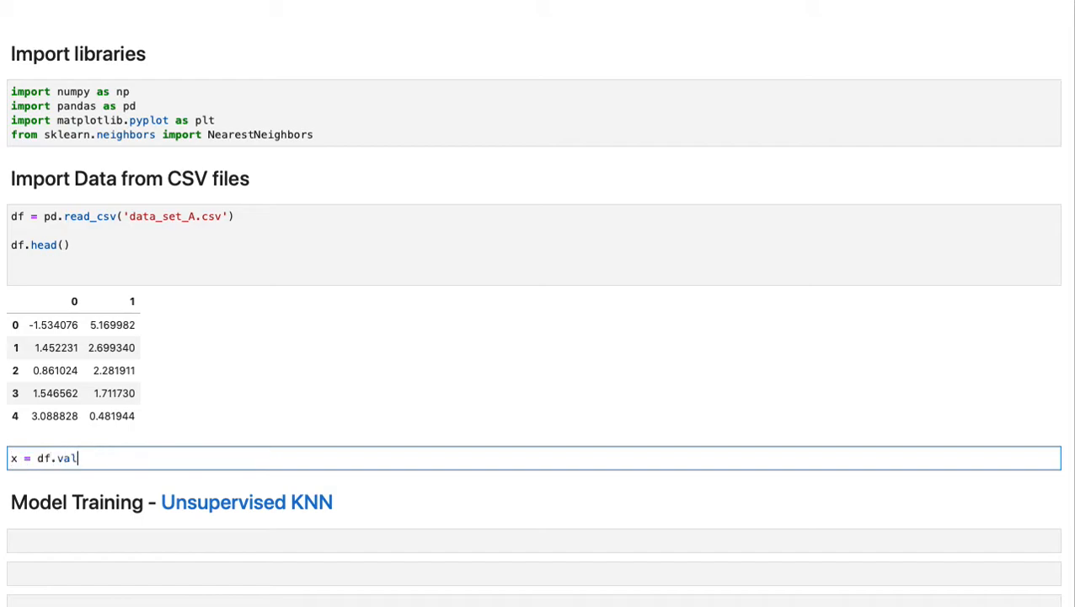
pyautogui.write('ues')
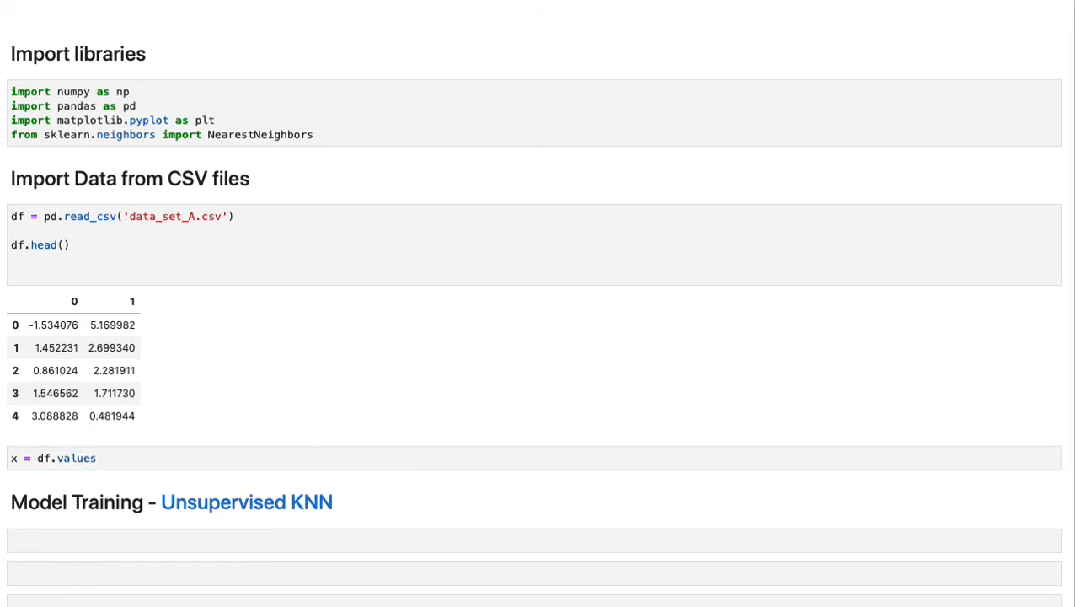
pyautogui.click(121, 458)
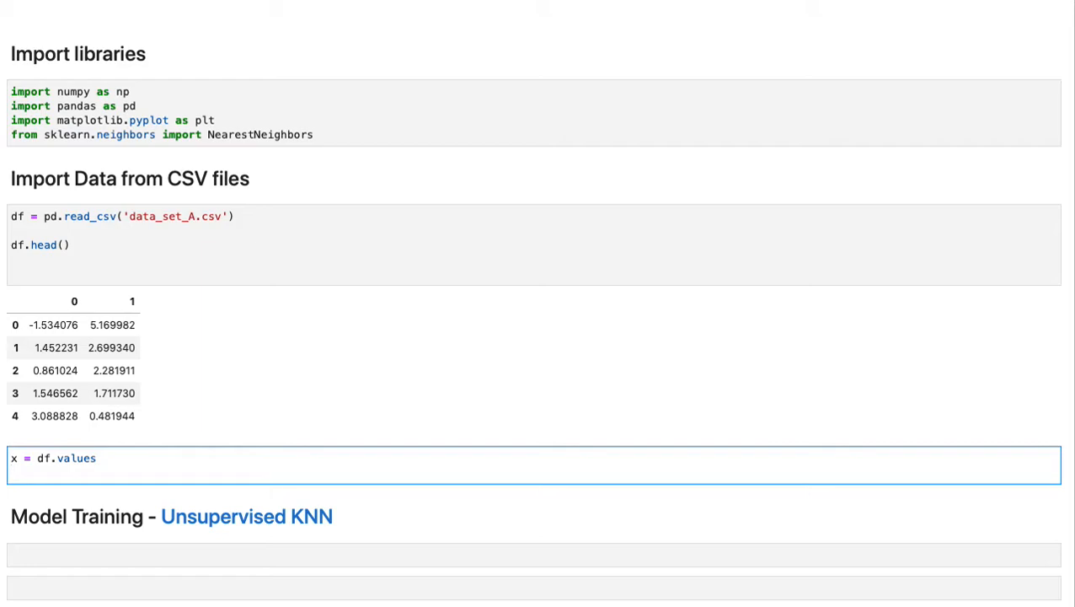
pyautogui.write('plt.scatter(x[:,0], x[:,1])')
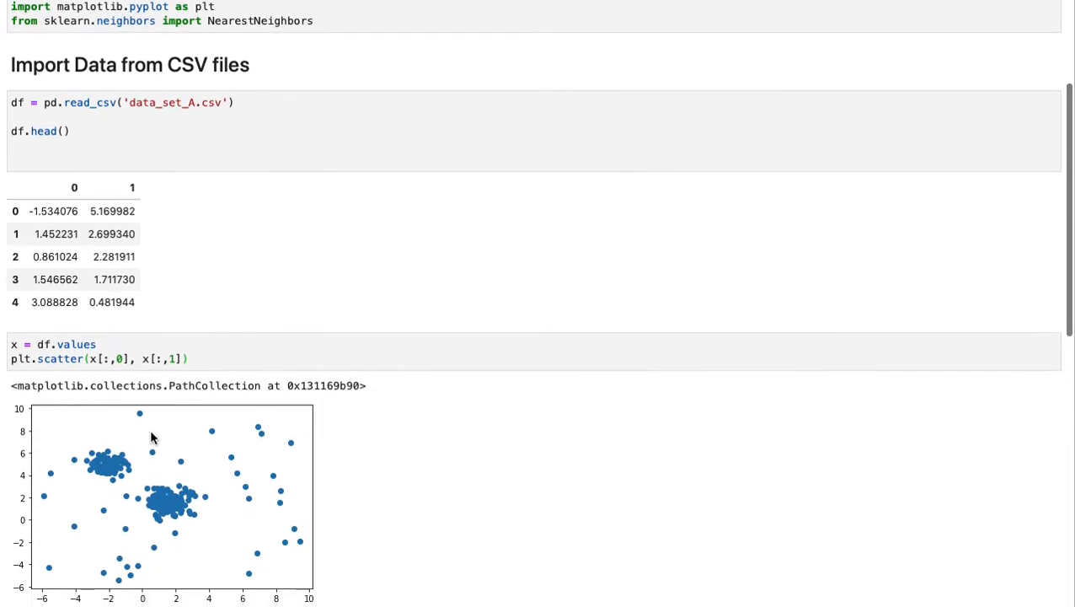
pyautogui.scroll(-3)
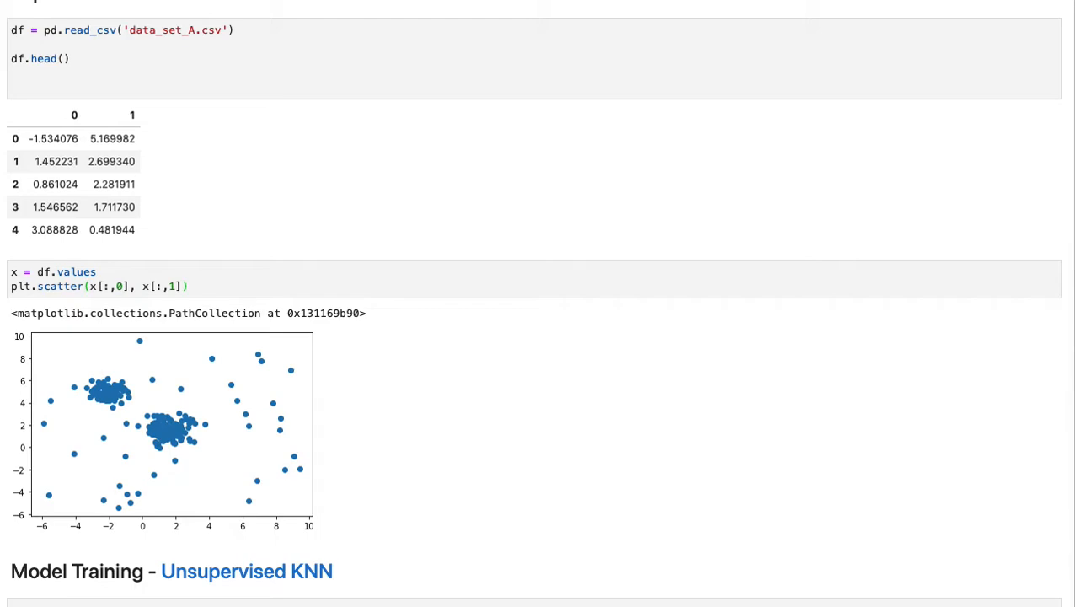
pyautogui.moveTo(174, 499)
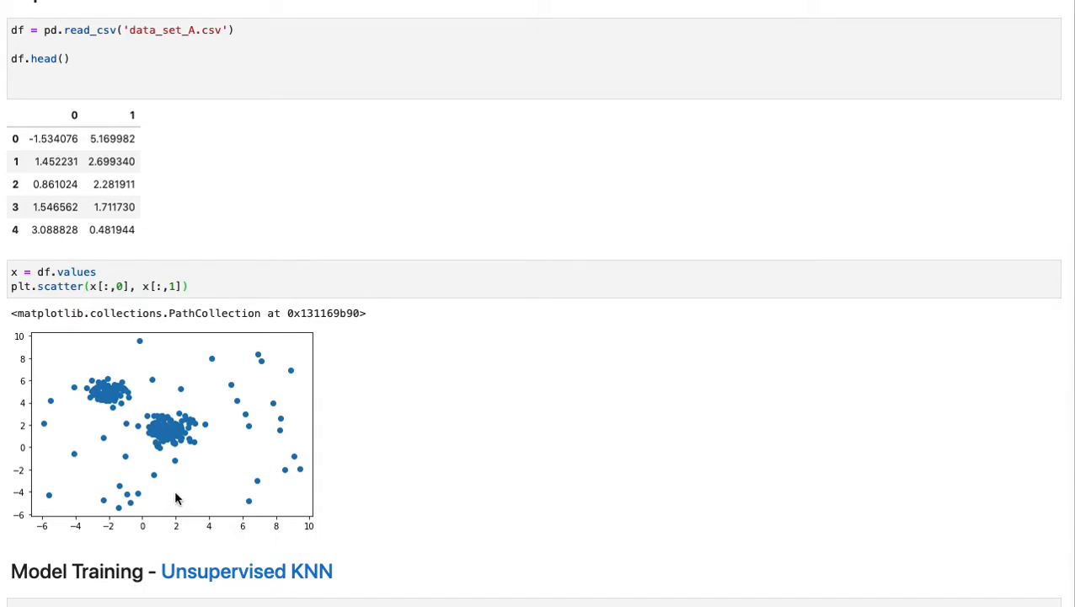
pyautogui.moveTo(186, 497)
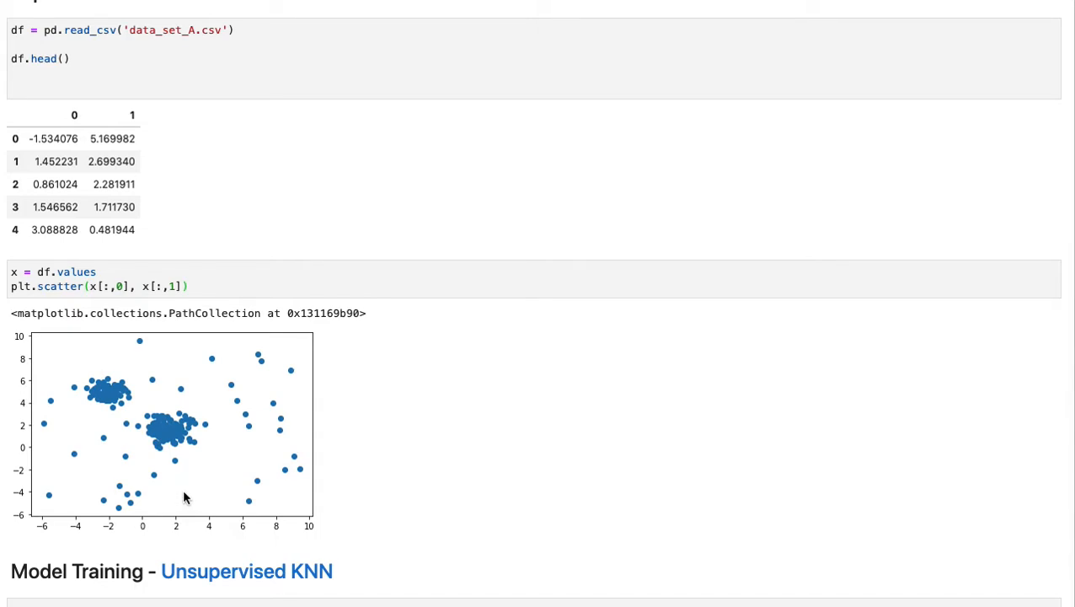
pyautogui.moveTo(191, 501)
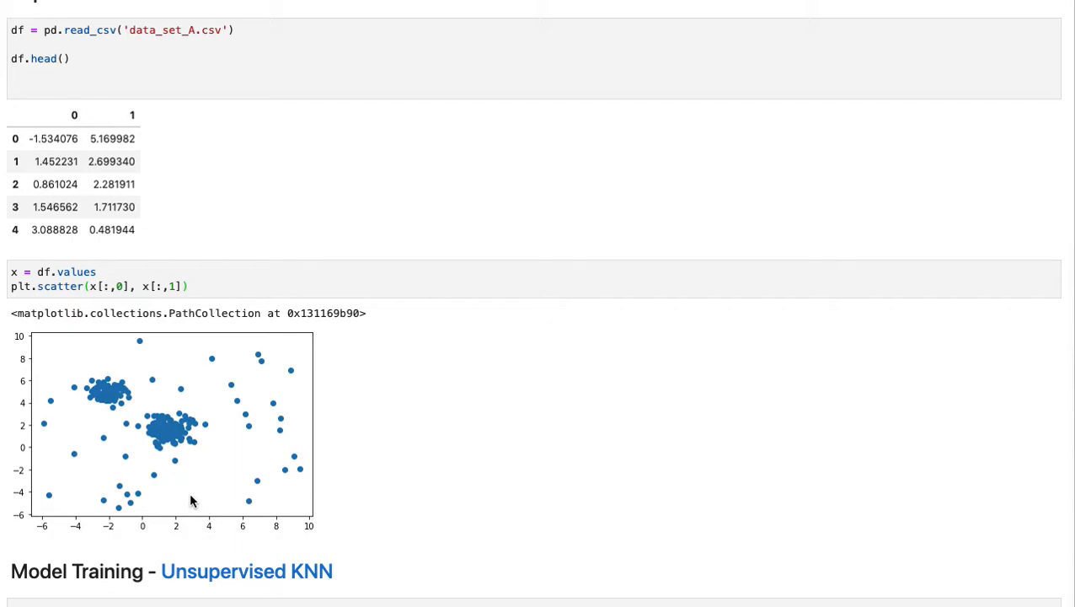
pyautogui.click(242, 571)
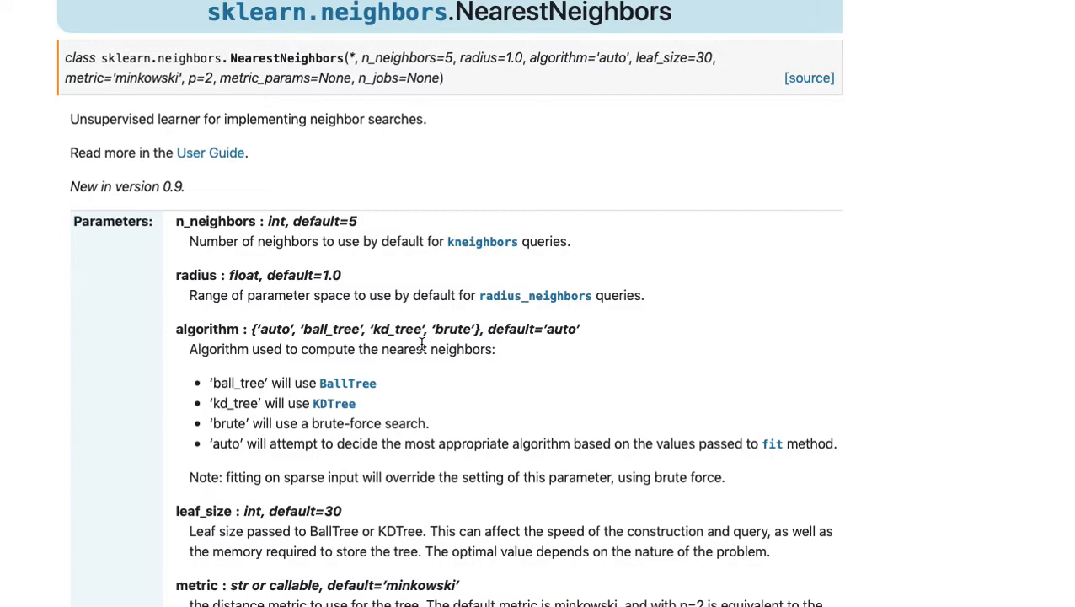
pyautogui.moveTo(339, 271)
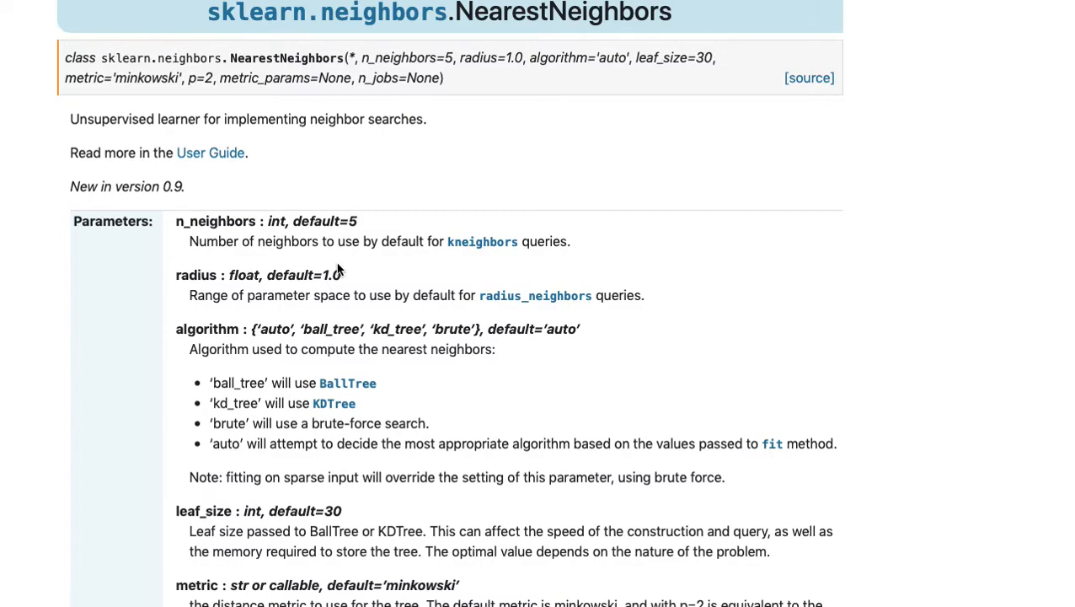
pyautogui.moveTo(324, 124)
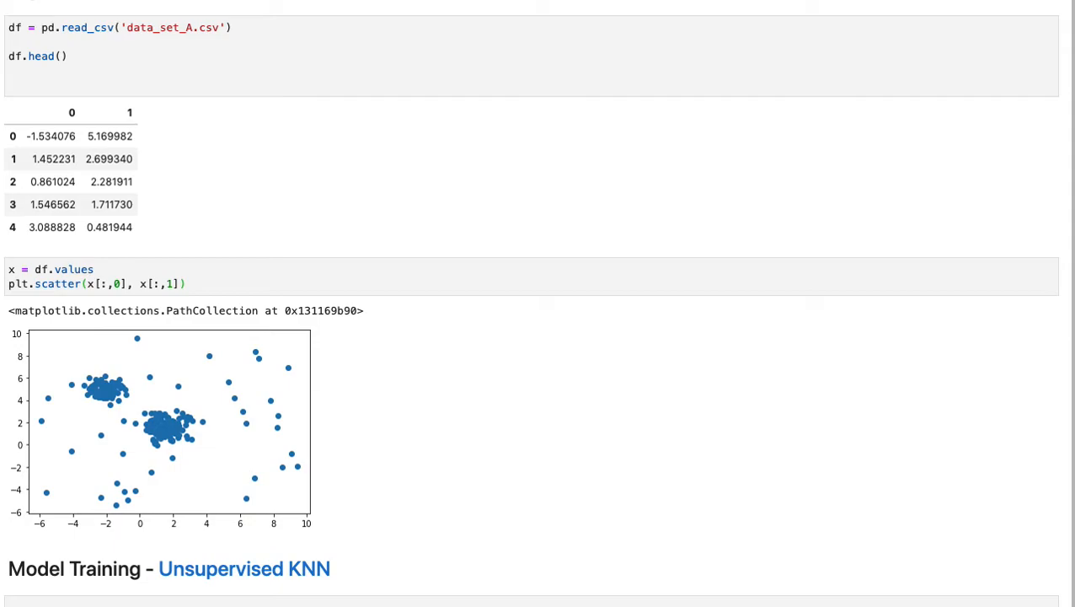
pyautogui.moveTo(102, 578)
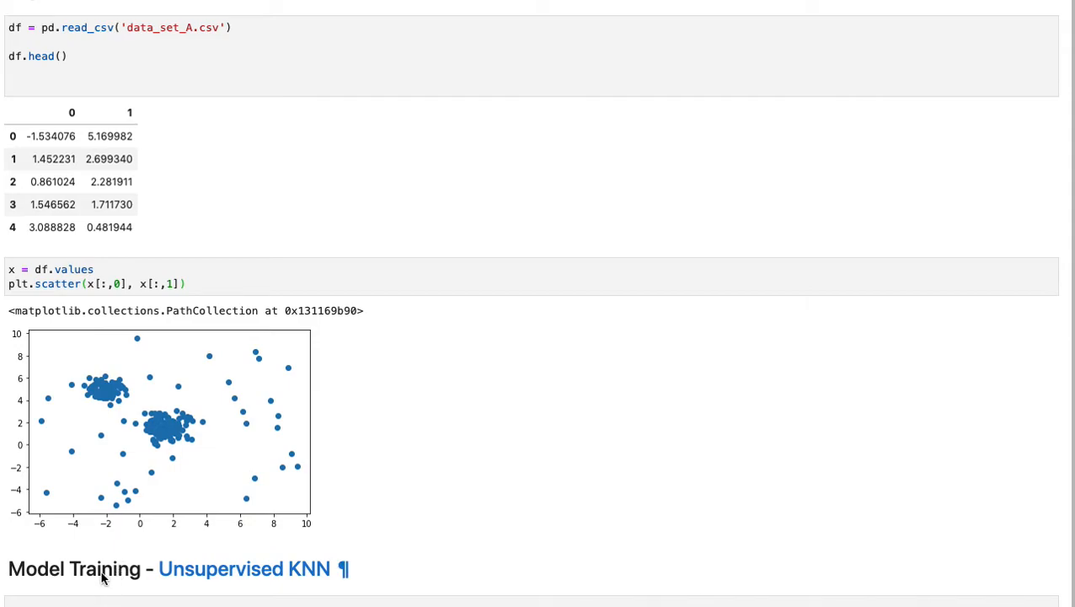
# Remove the stray backslash, add nbrs.fit(x) under NearestNeighbors(n_neighbors=3), and run
pyautogui.click(84, 598)
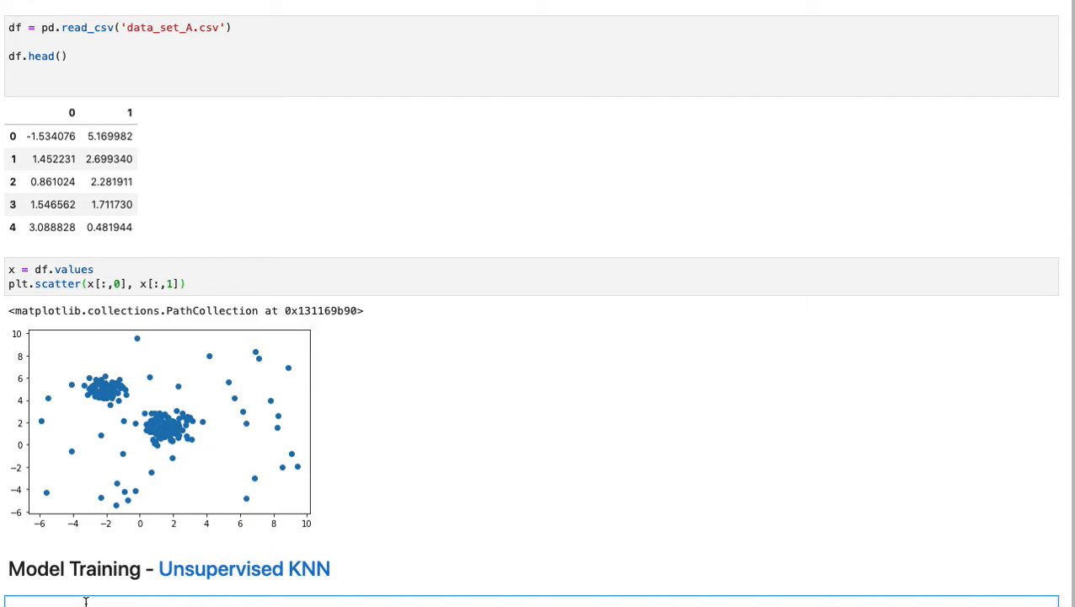
pyautogui.scroll(-3)
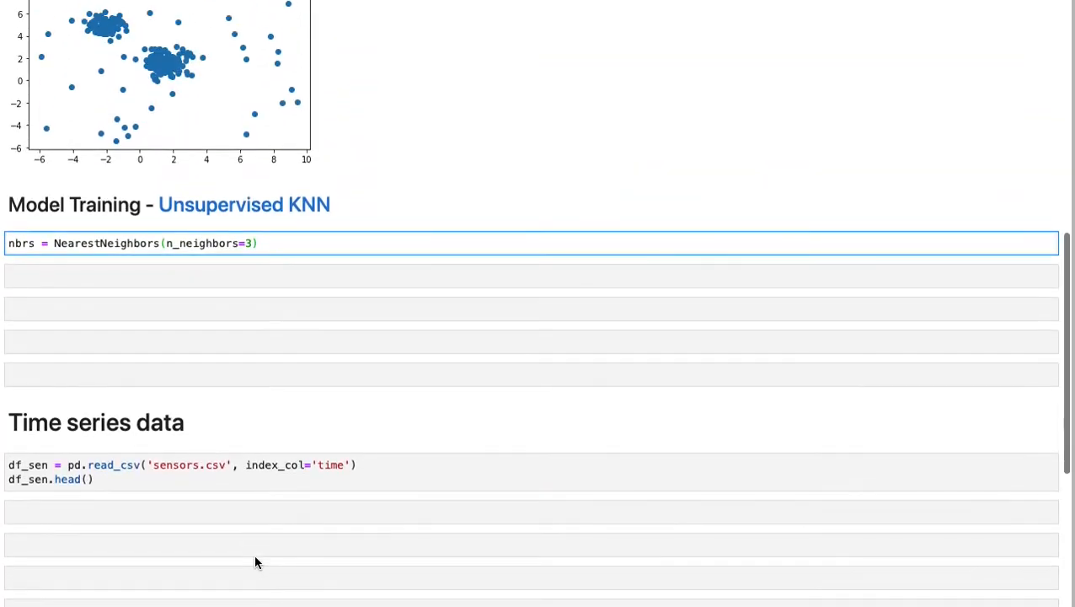
pyautogui.click(278, 242)
pyautogui.write('\\')
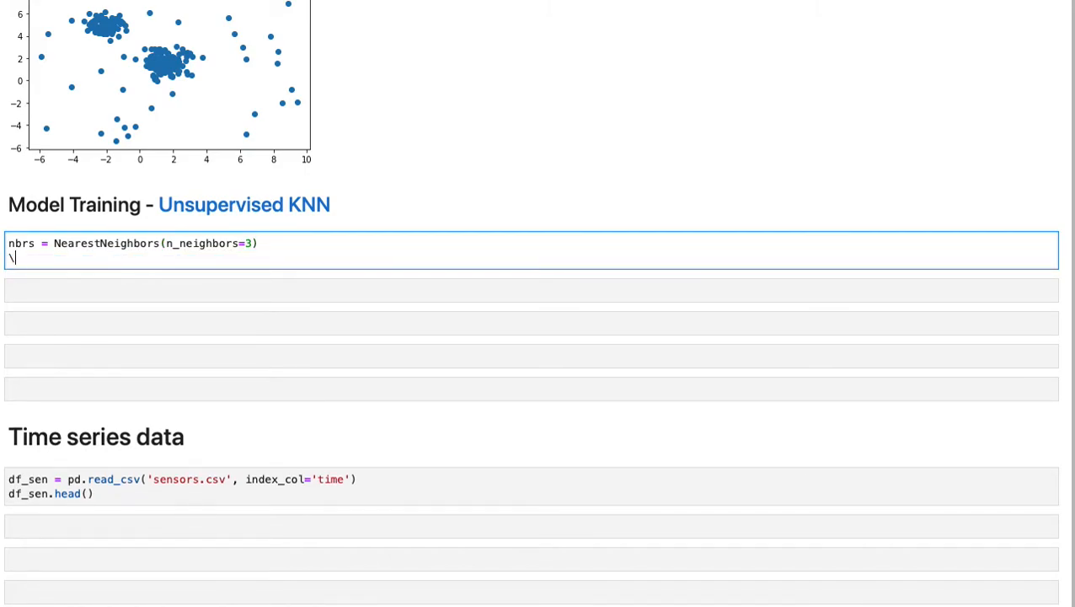
pyautogui.press('Backspace')
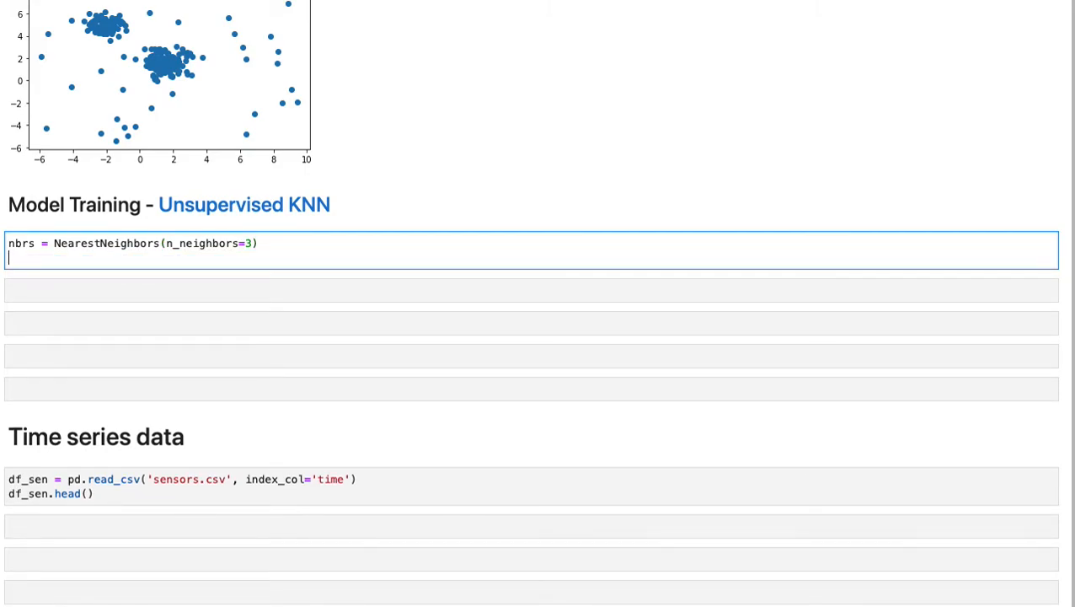
pyautogui.write('nbrs')
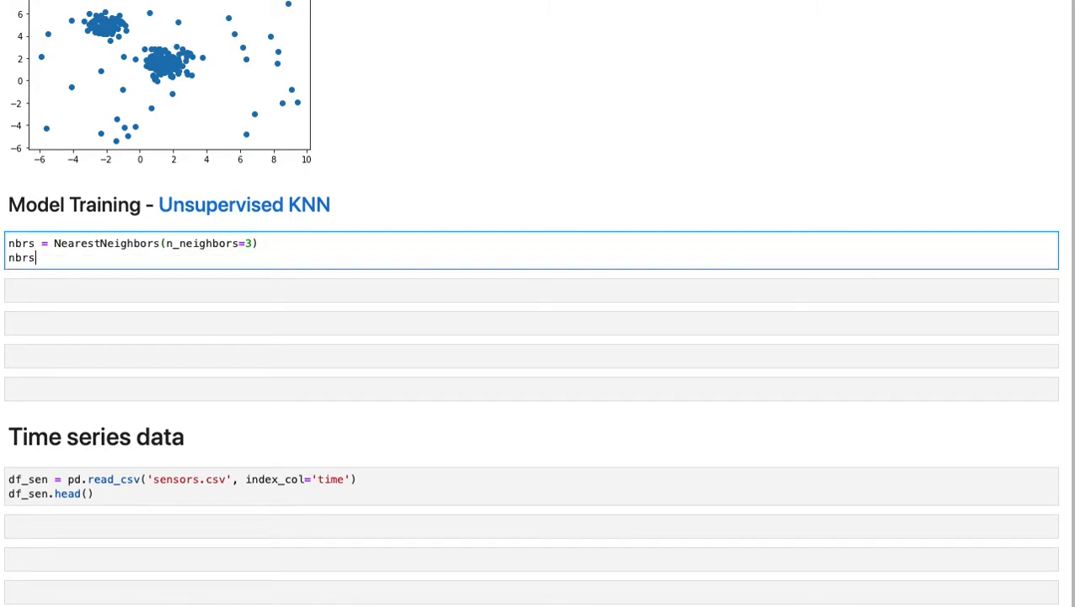
pyautogui.write('.fit')
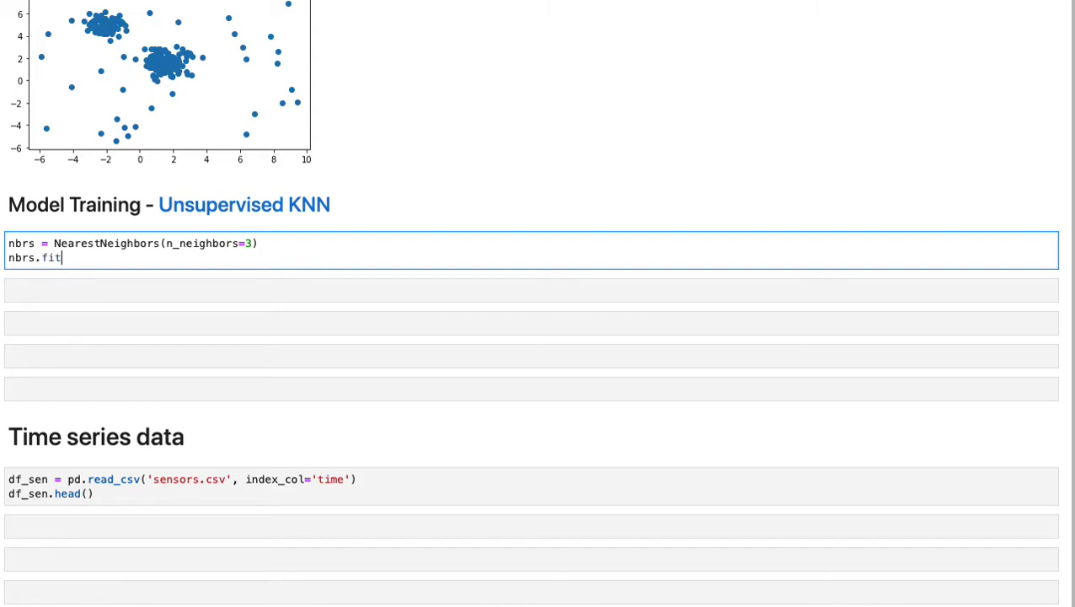
pyautogui.write('()')
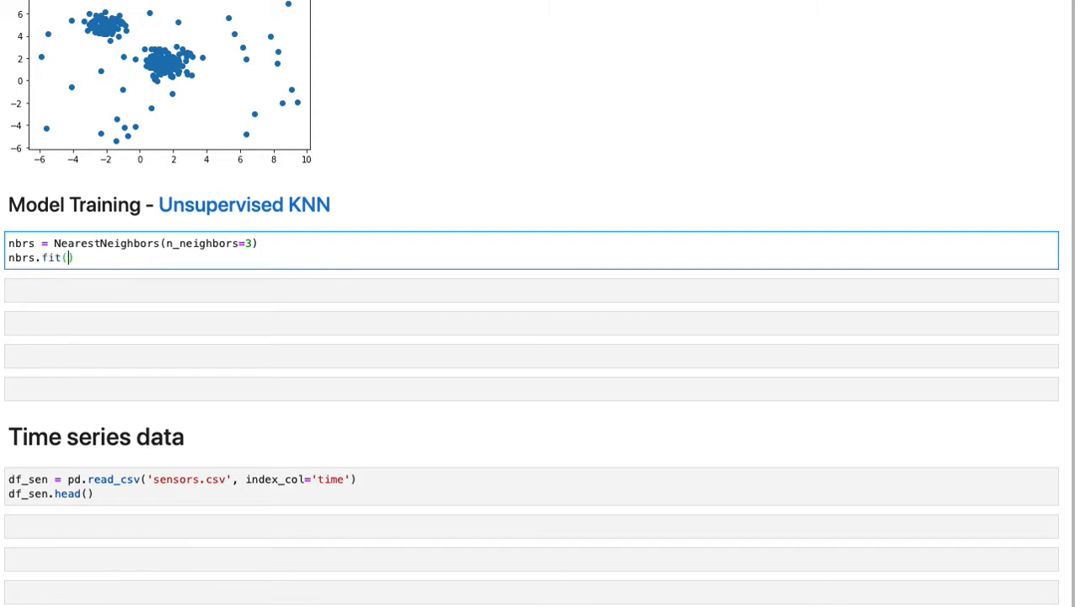
pyautogui.write('x')
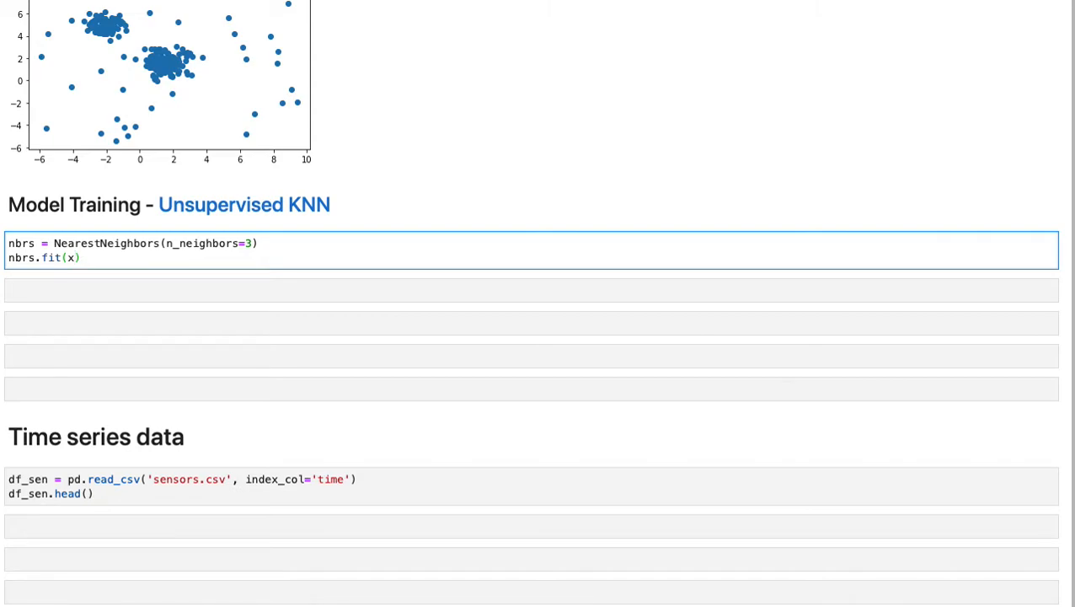
pyautogui.scroll(3)
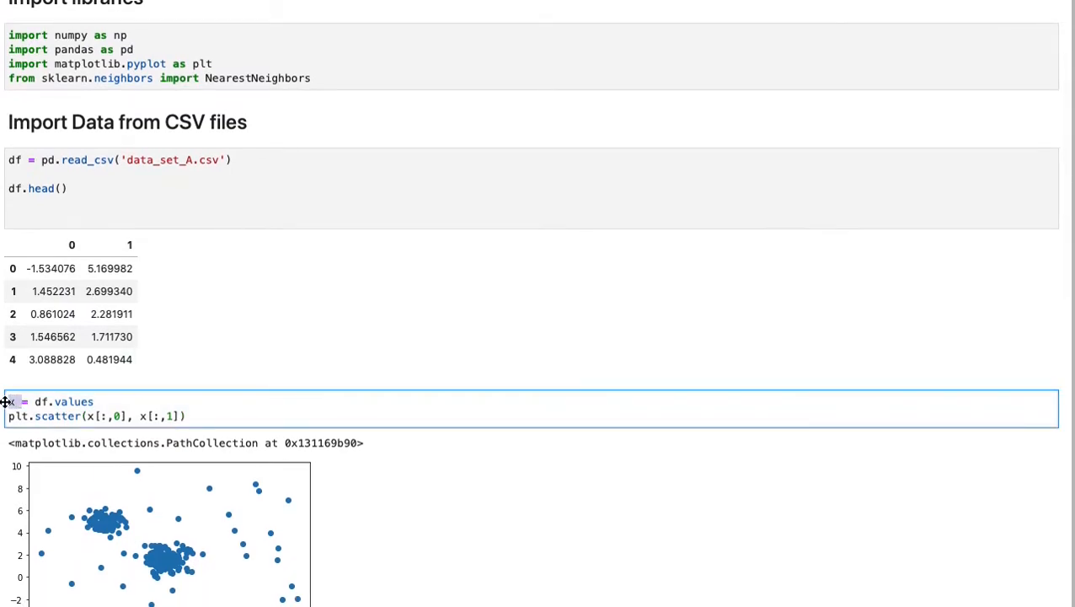
pyautogui.scroll(-3)
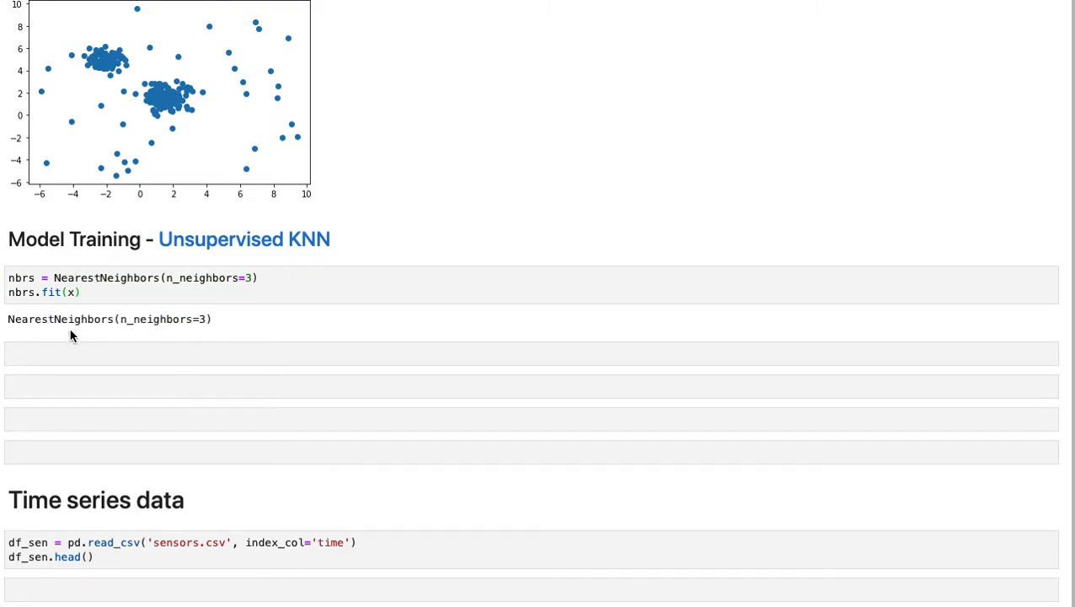
# Type nbrs.kneighbors(x) in the empty cell using the kneighbors autocomplete
pyautogui.write('nb')
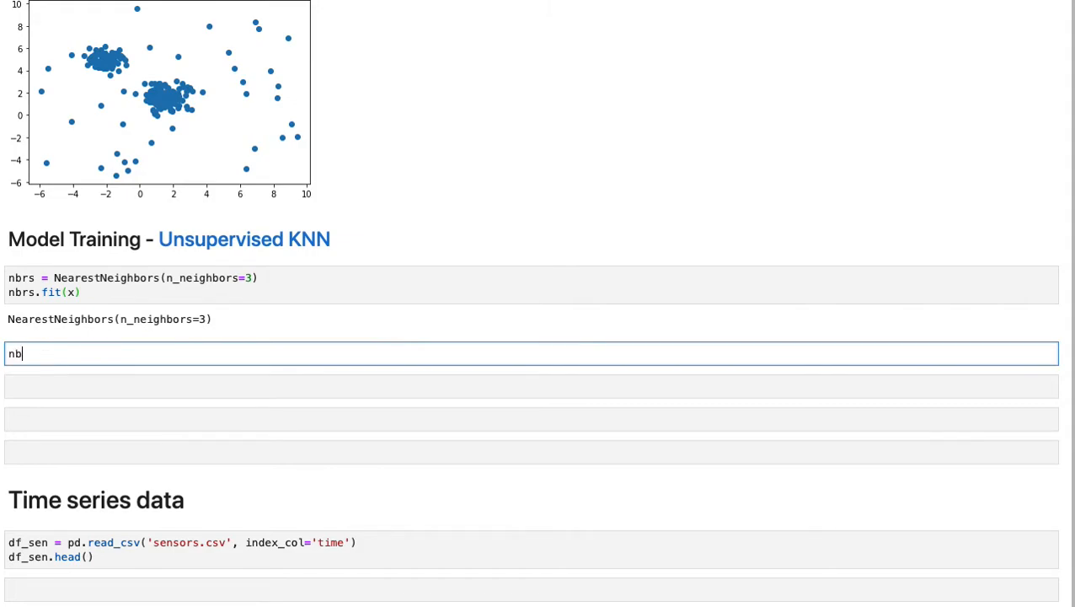
pyautogui.write('rs.')
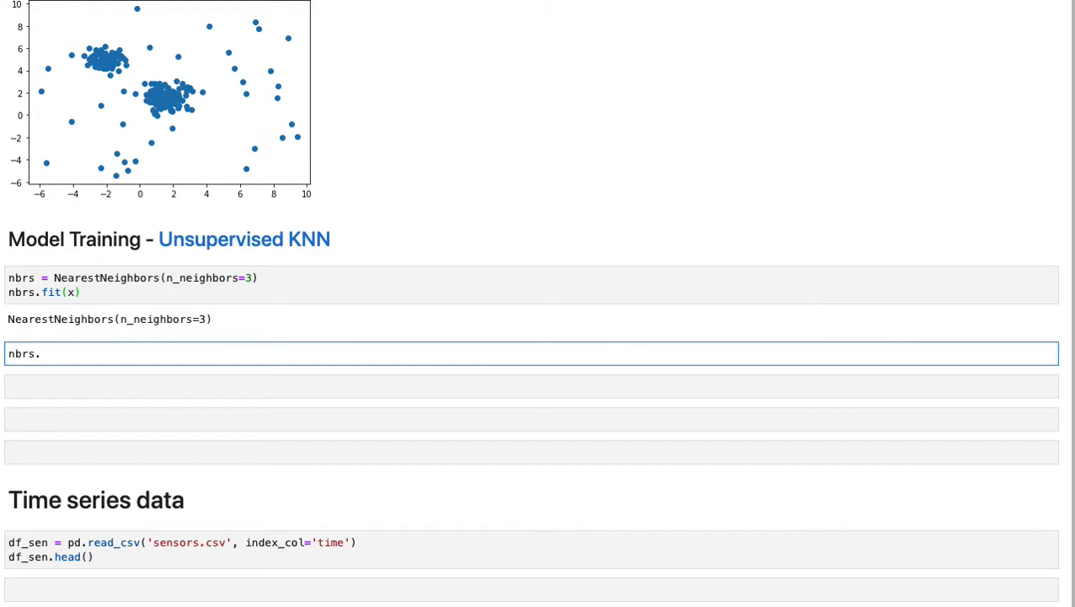
pyautogui.write('k')
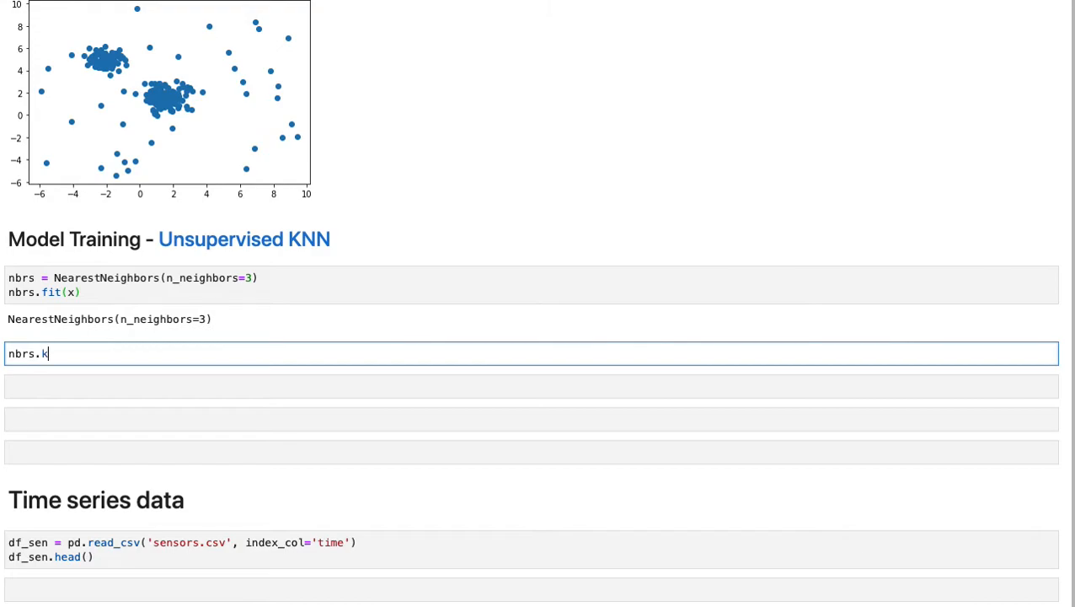
pyautogui.write('n')
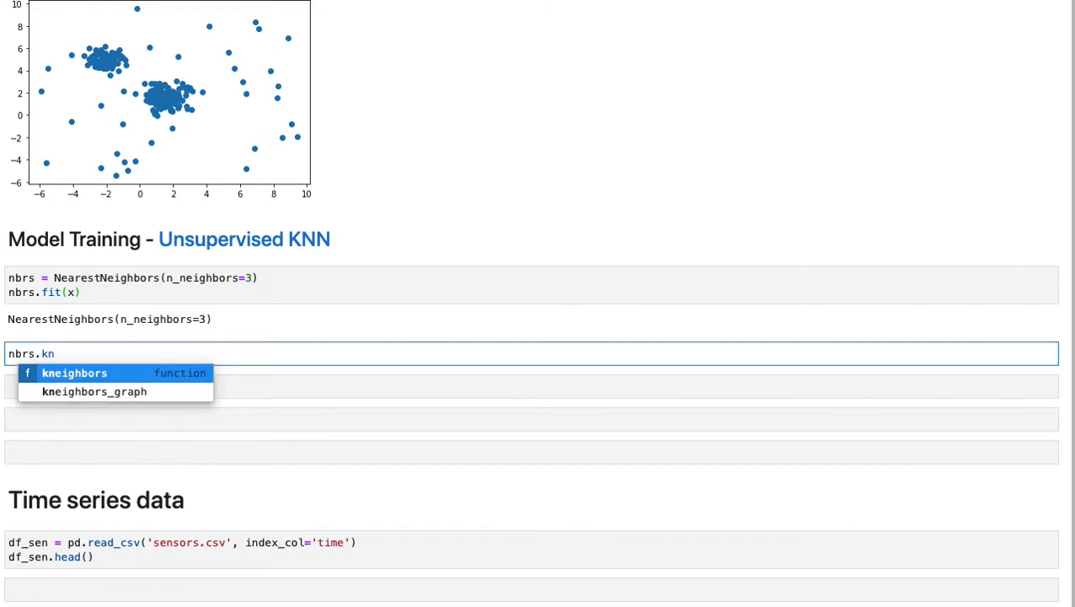
pyautogui.click(73, 372)
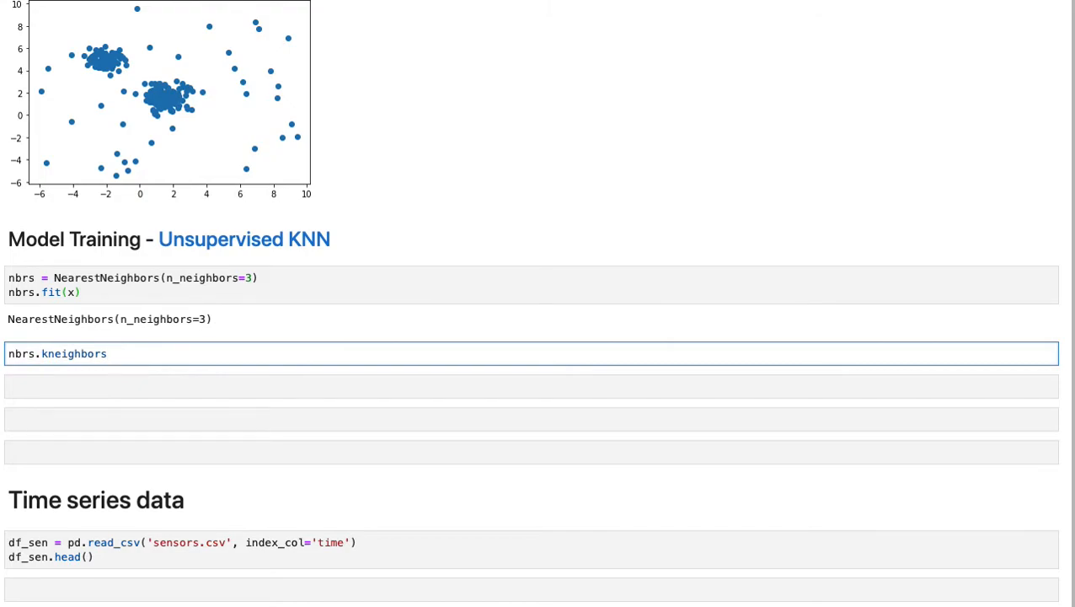
pyautogui.write('()')
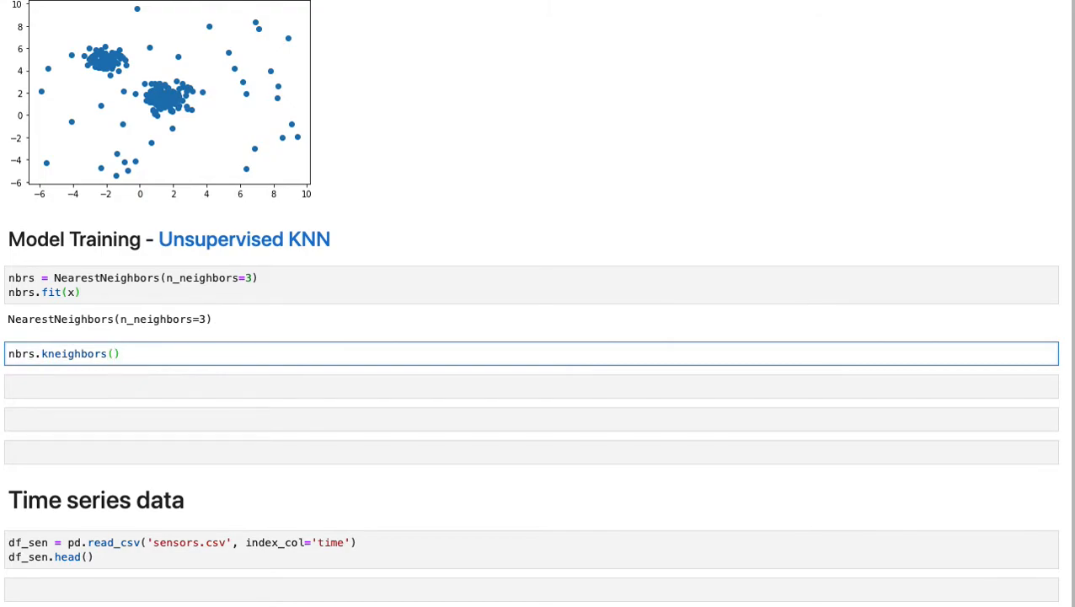
pyautogui.write('x')
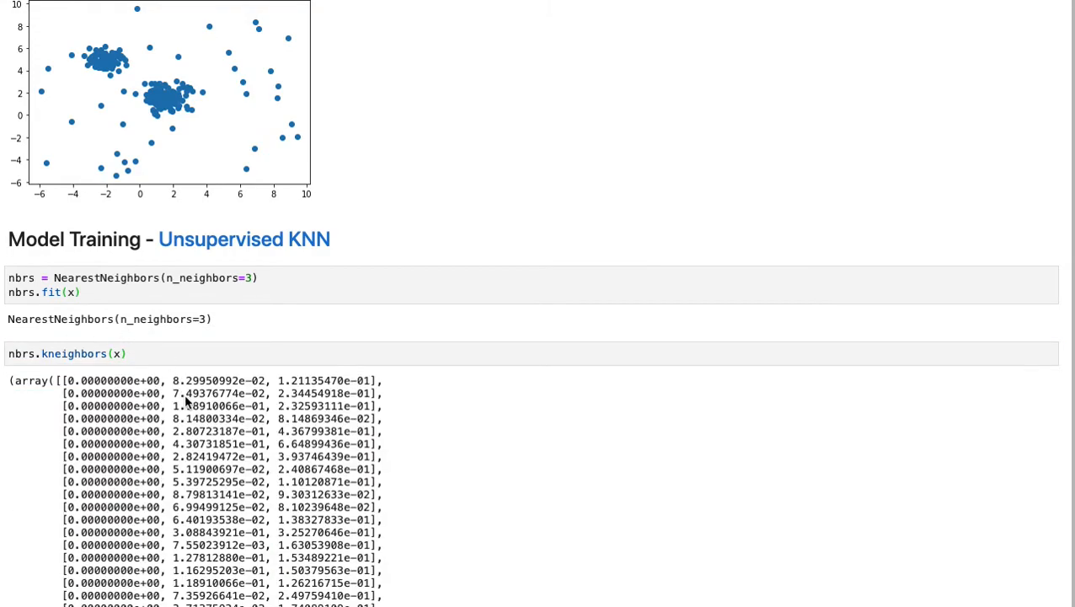
# Scroll through the distance and index arrays, highlighting the first neighbour-index rows
pyautogui.scroll(-3)
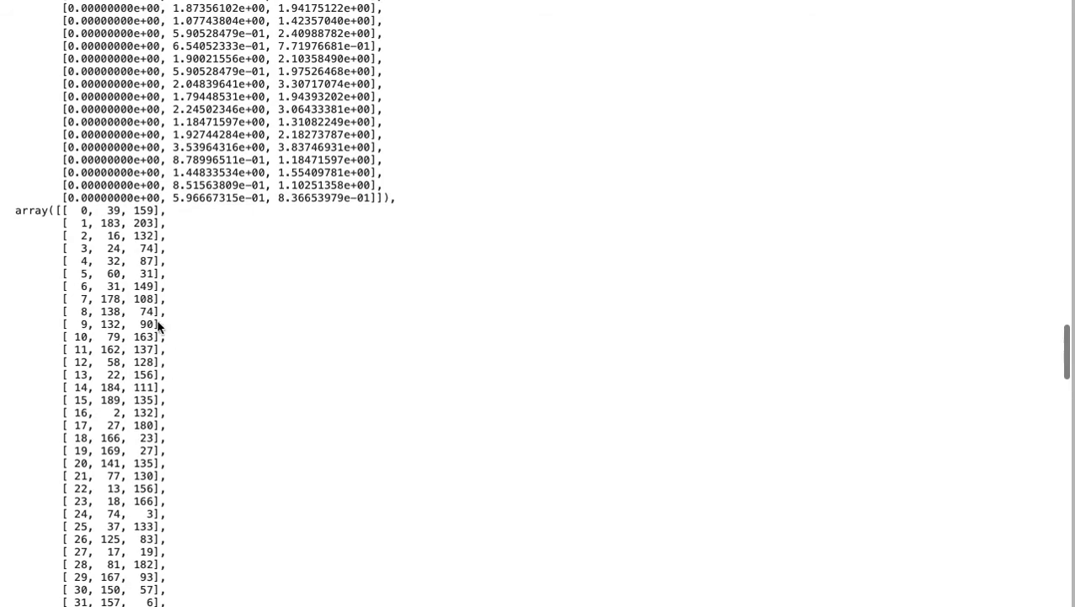
pyautogui.moveTo(15, 210); pyautogui.dragTo(198, 467)
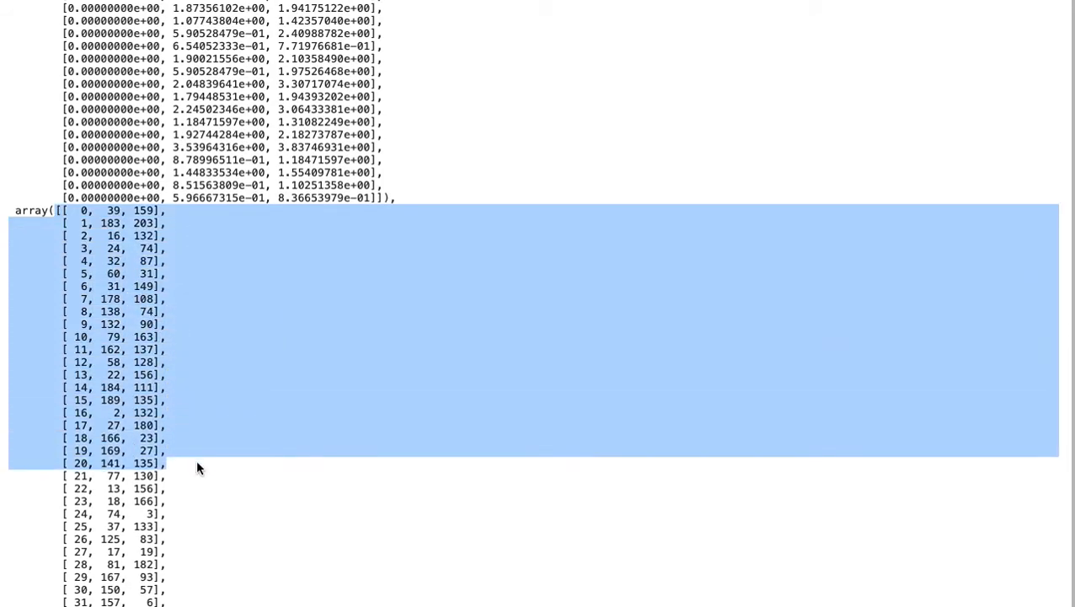
pyautogui.scroll(3)
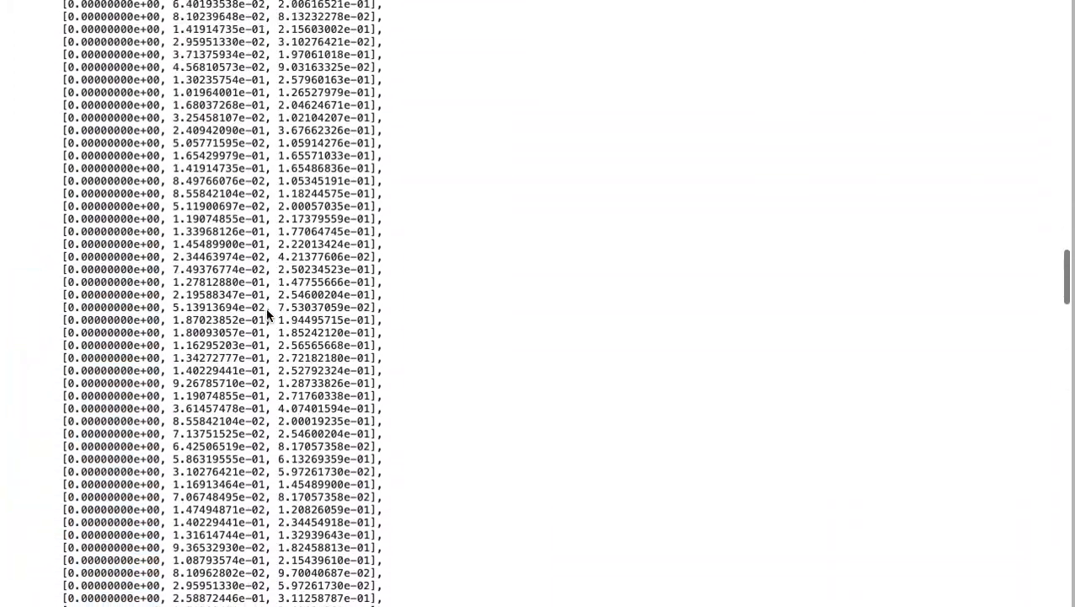
pyautogui.scroll(-3)
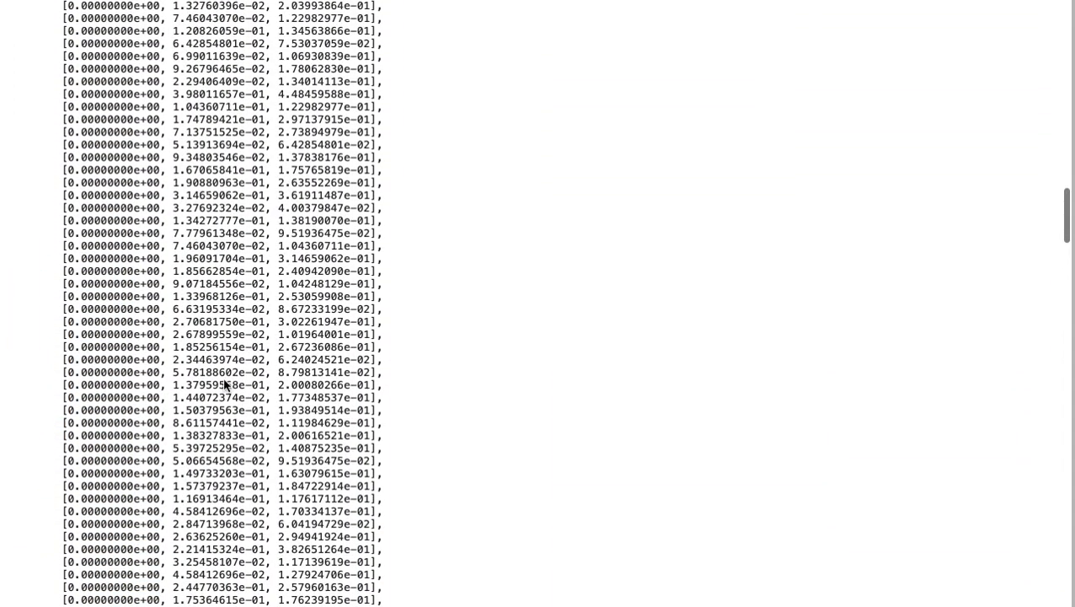
pyautogui.scroll(-3)
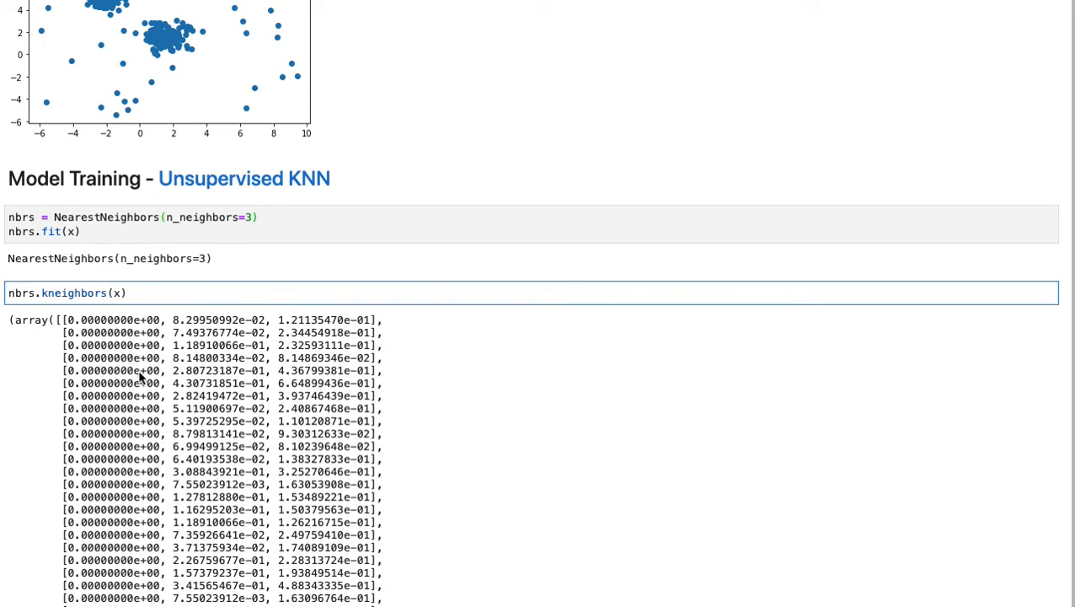
pyautogui.moveTo(364, 451)
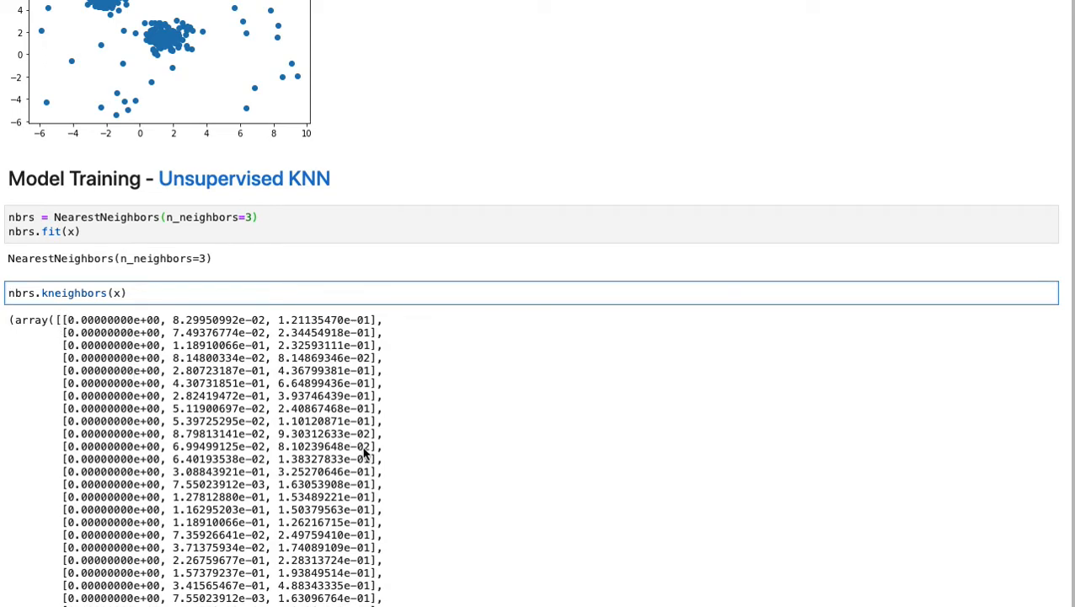
pyautogui.doubleClick(101, 345)
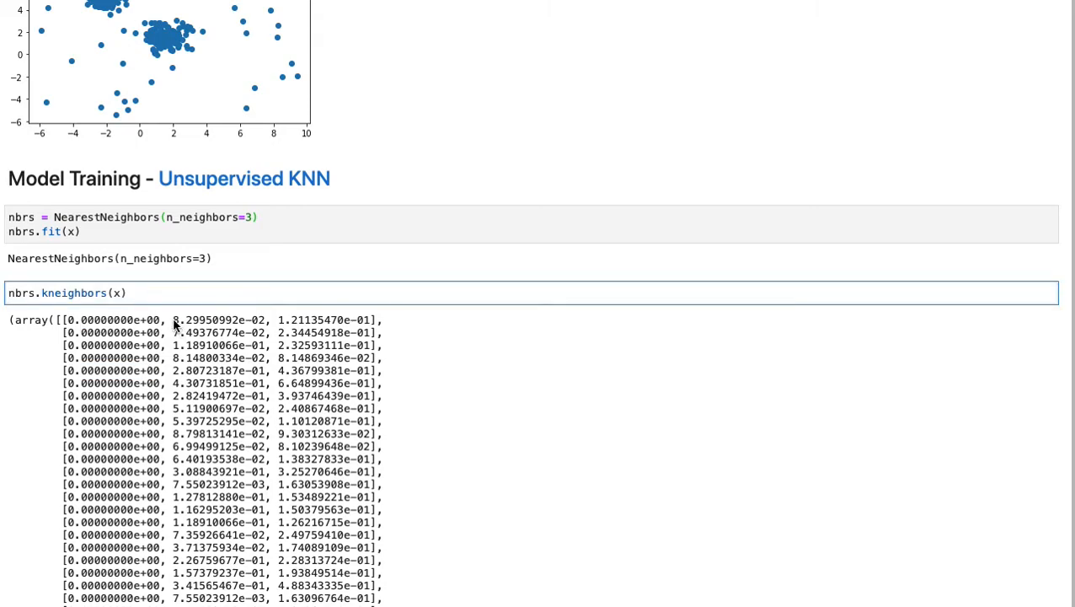
# Change the call to distances, indexes = nbrs.kneighbors(x) so nothing prints
pyautogui.doubleClick(218, 319)
pyautogui.write('distances, indexes = ')
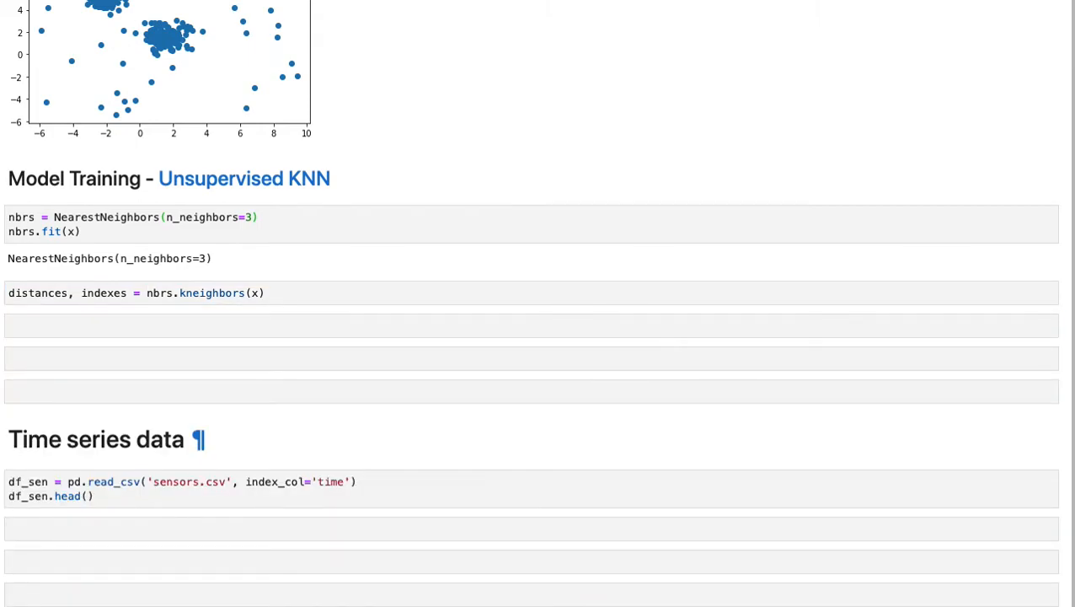
pyautogui.click(531, 338)
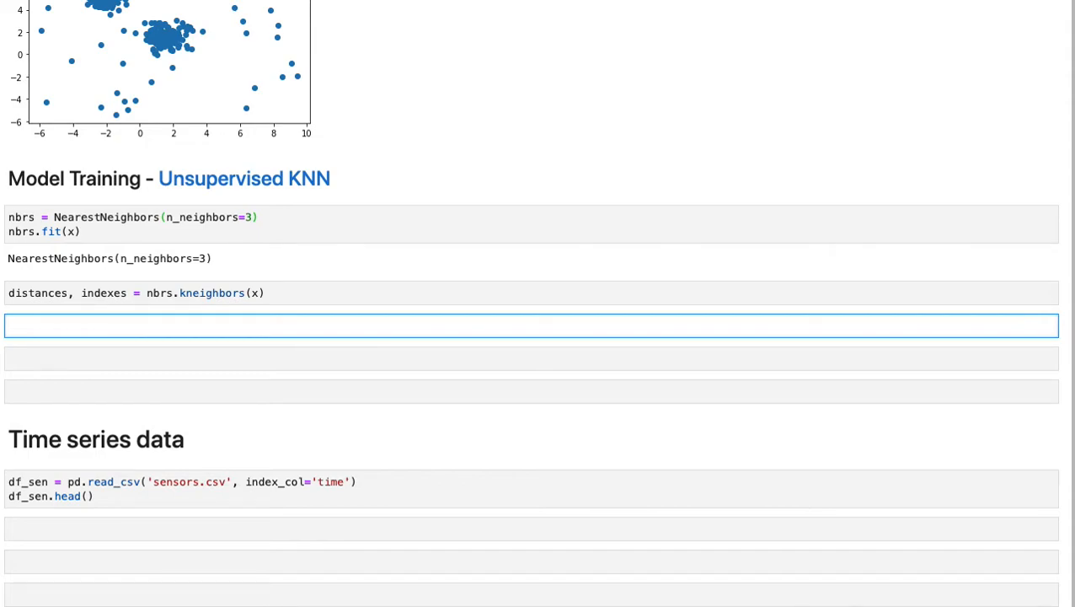
# Plot distances.mean(axis=1) as a line chart of mean neighbour distance
pyautogui.click(47, 325)
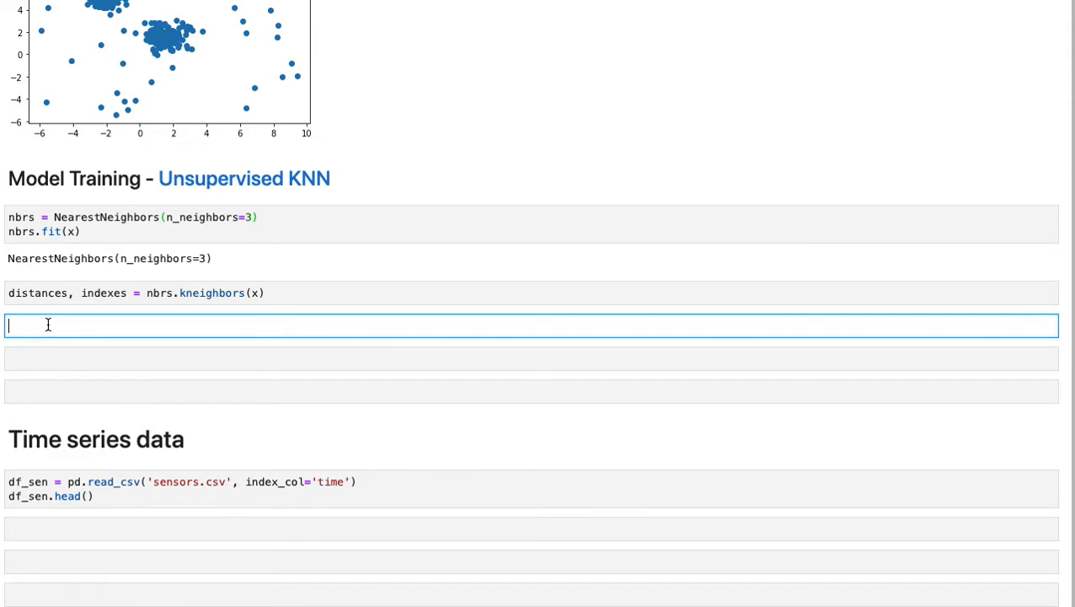
pyautogui.write('plt.plot(distances.mean(axis=1)))')
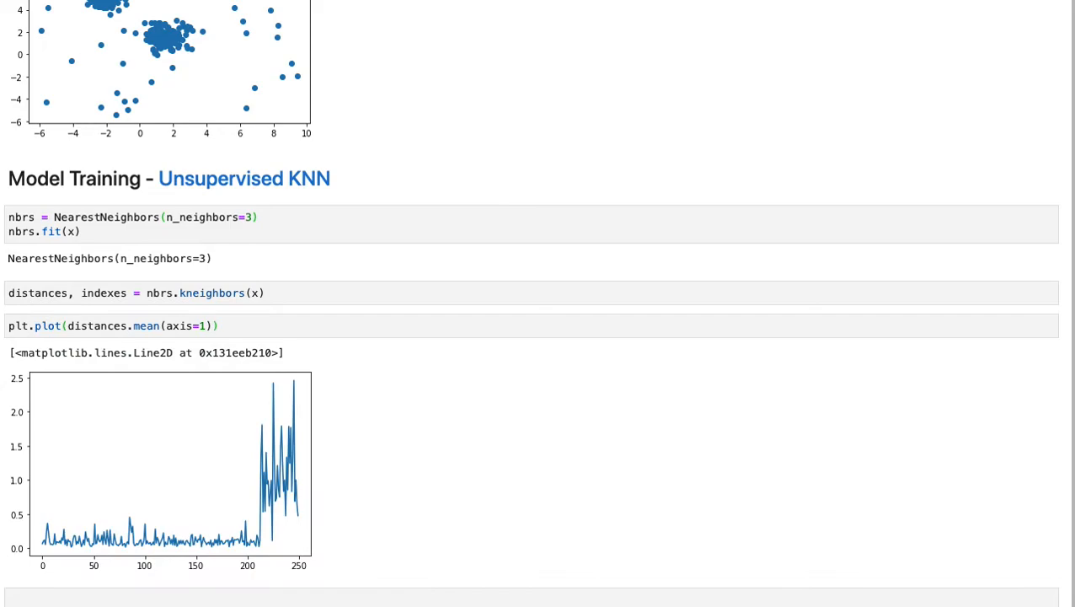
pyautogui.scroll(-3)
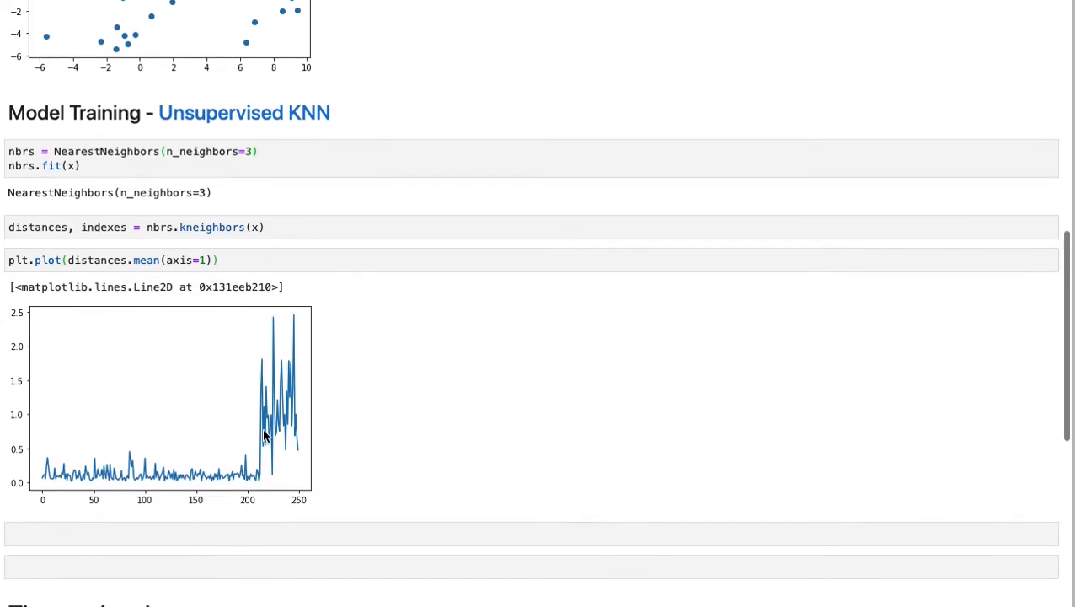
pyautogui.moveTo(224, 460)
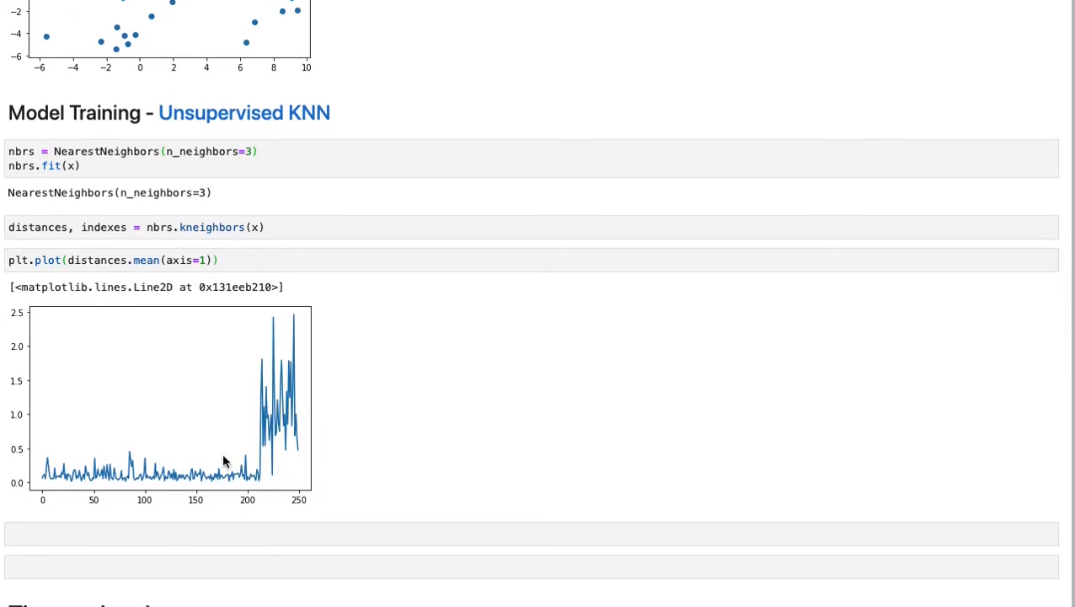
pyautogui.moveTo(144, 483)
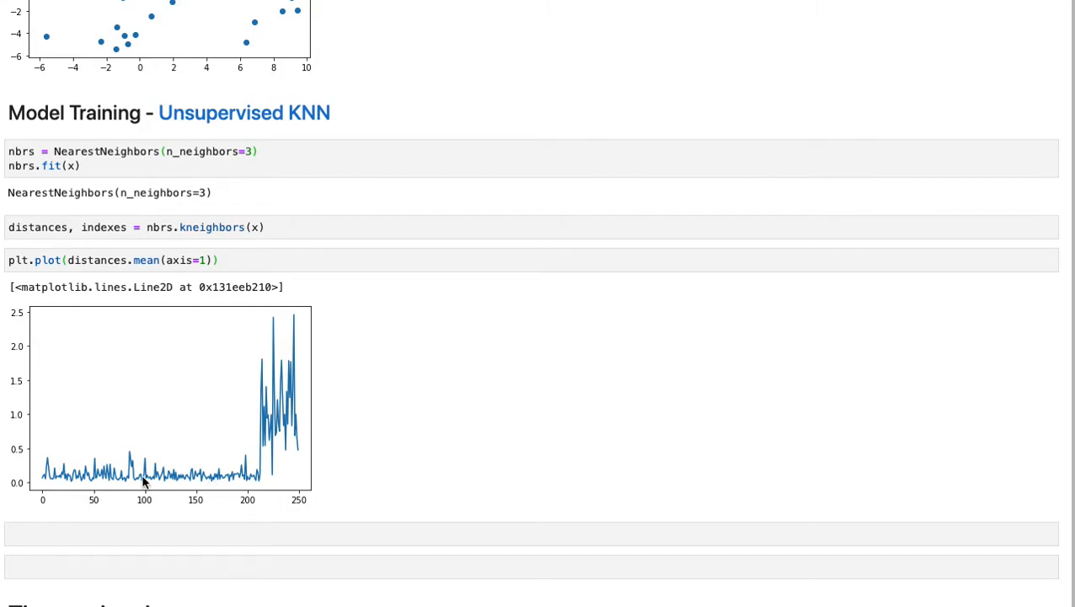
pyautogui.moveTo(294, 350)
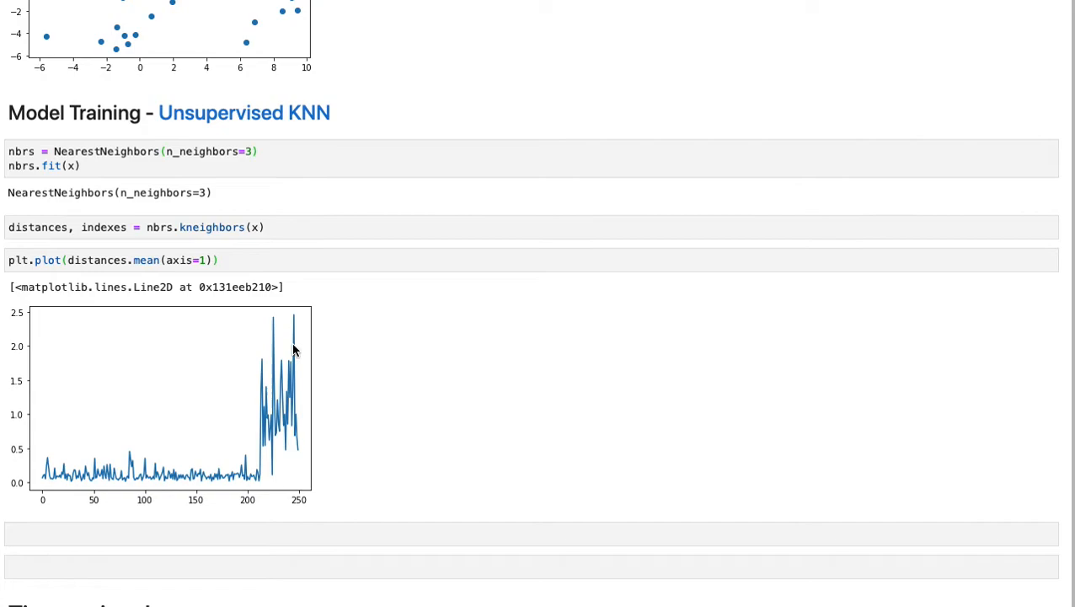
pyautogui.moveTo(286, 425)
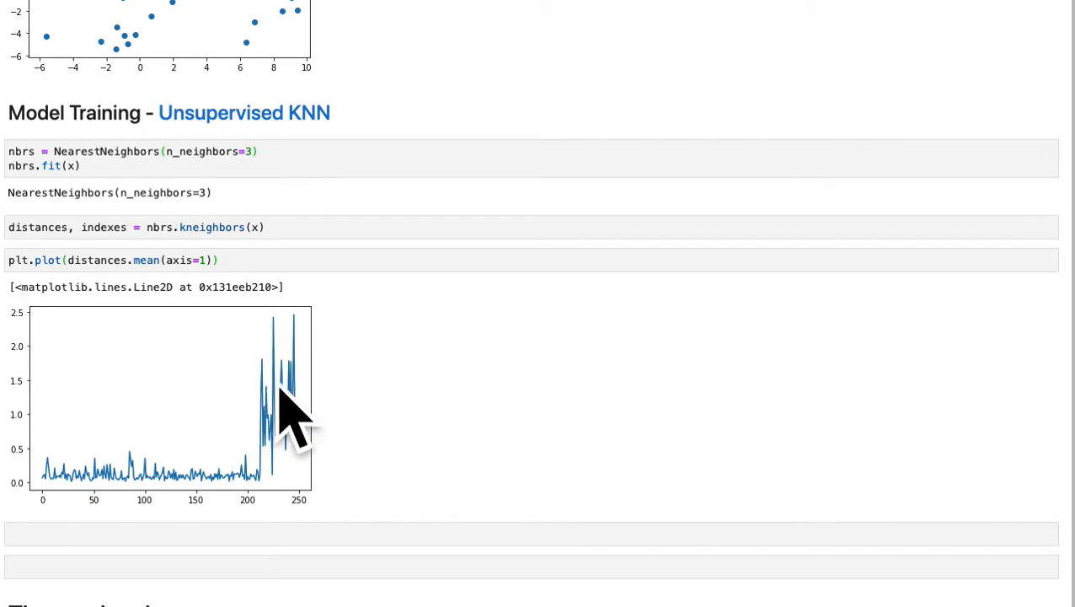
pyautogui.moveTo(285, 325)
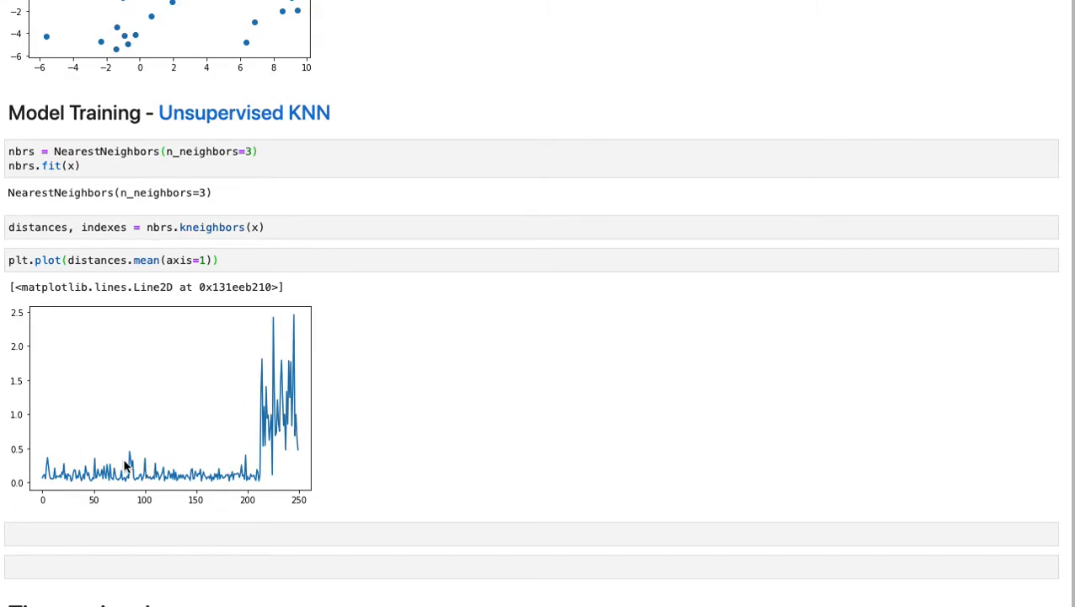
pyautogui.moveTo(136, 484)
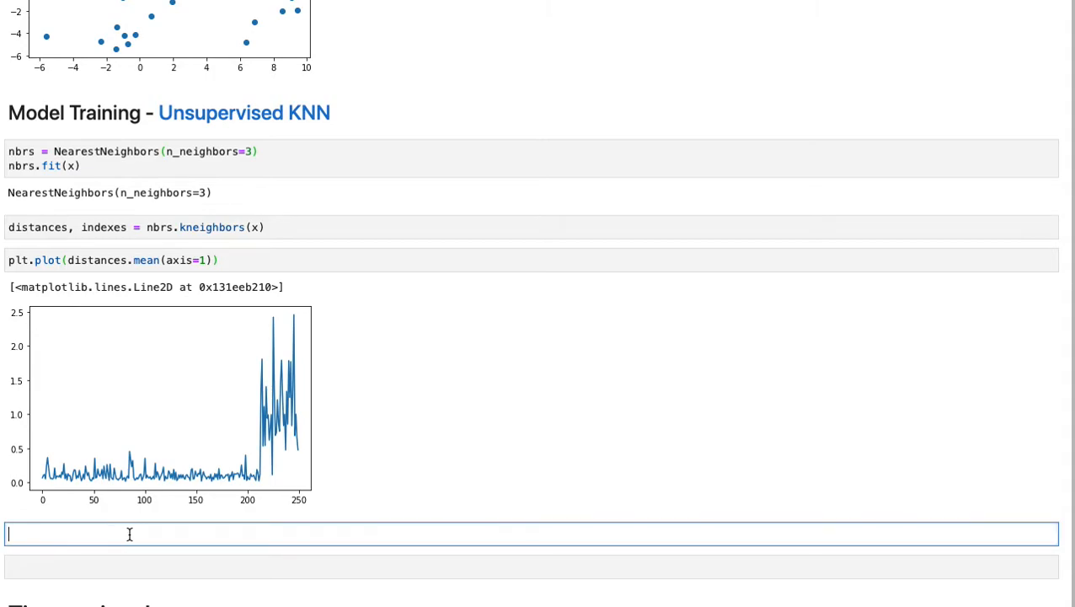
pyautogui.write('np')
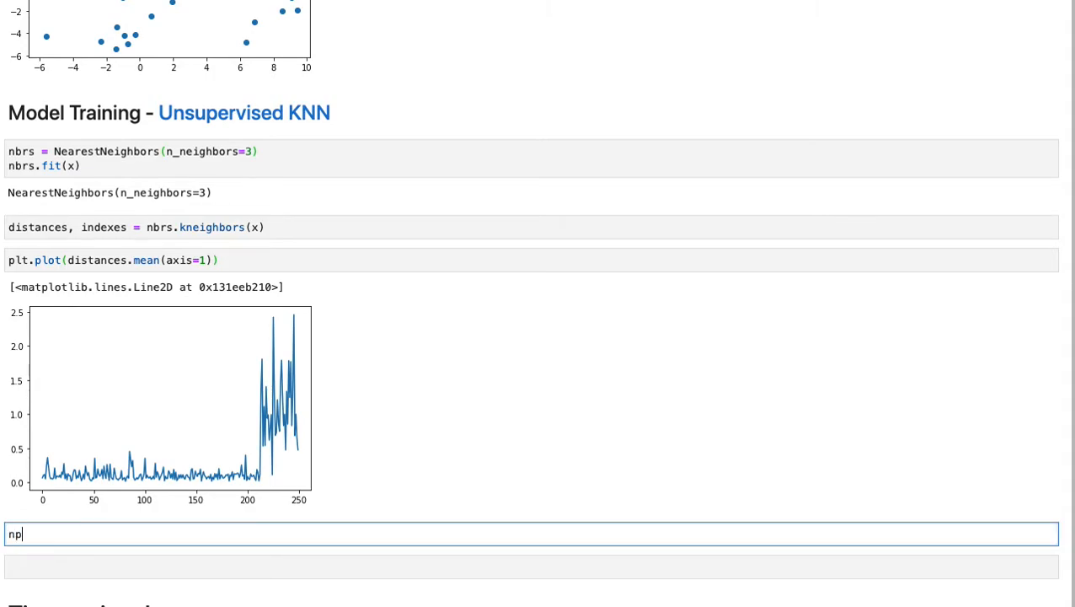
# Type np.where(distances.mean(axis=1) > .5) to list outlier indices 213 through 248
pyautogui.write('.')
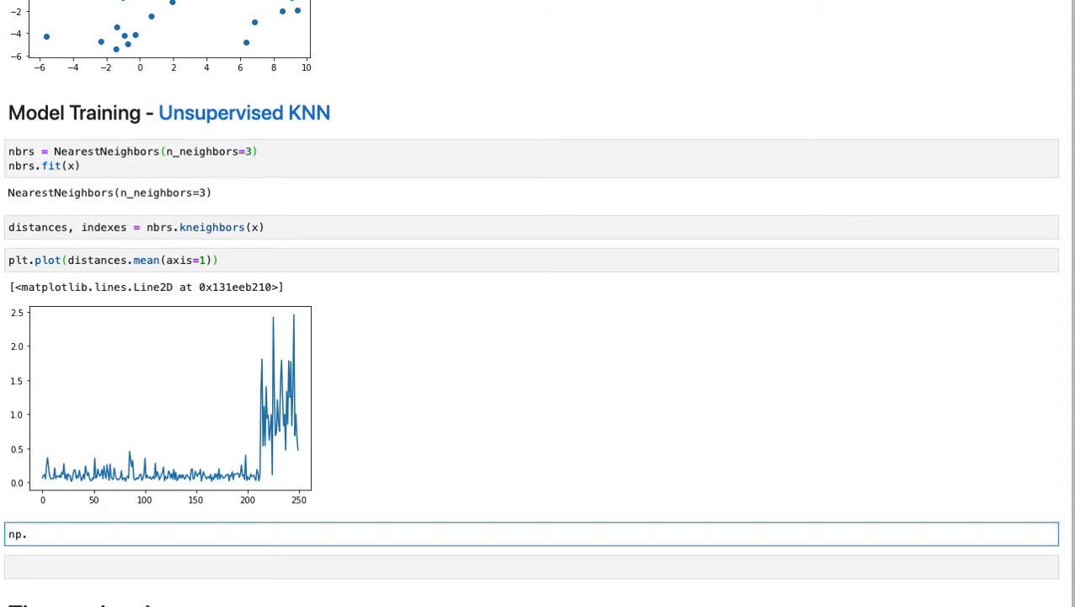
pyautogui.write('whe')
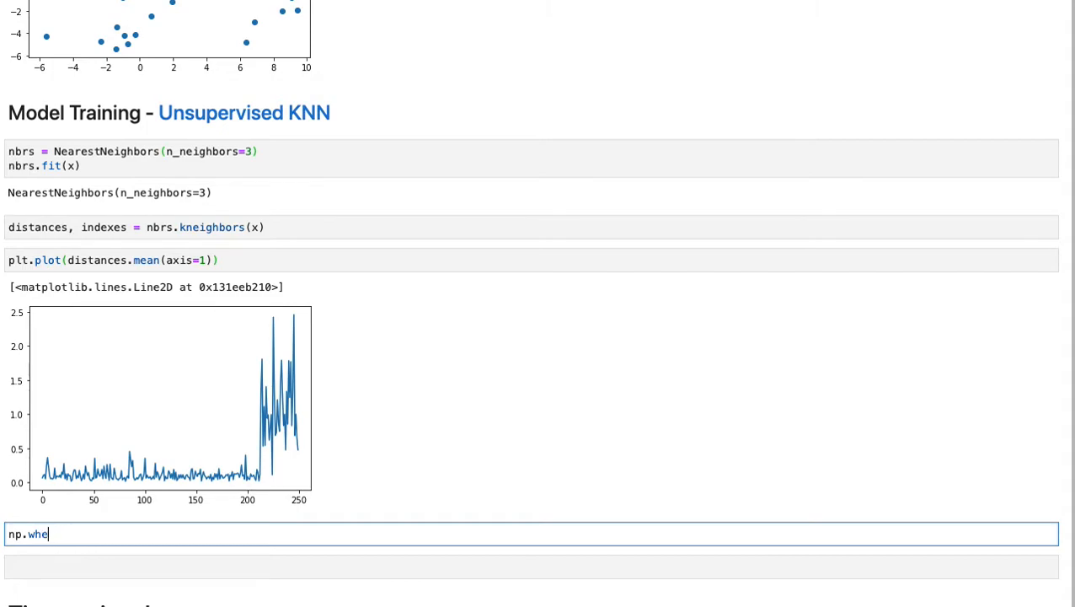
pyautogui.write('re')
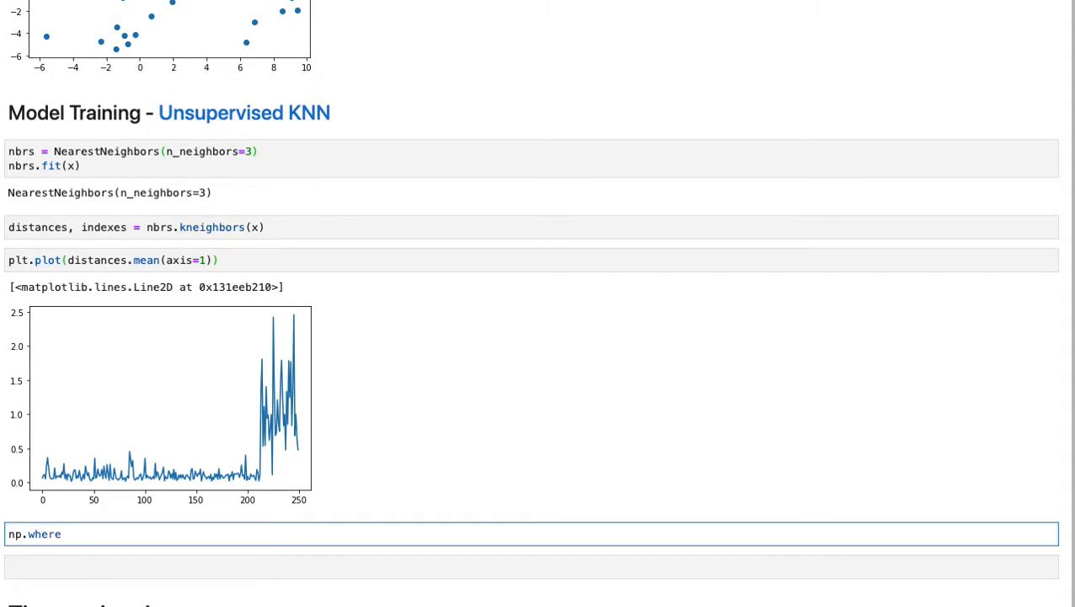
pyautogui.write('()')
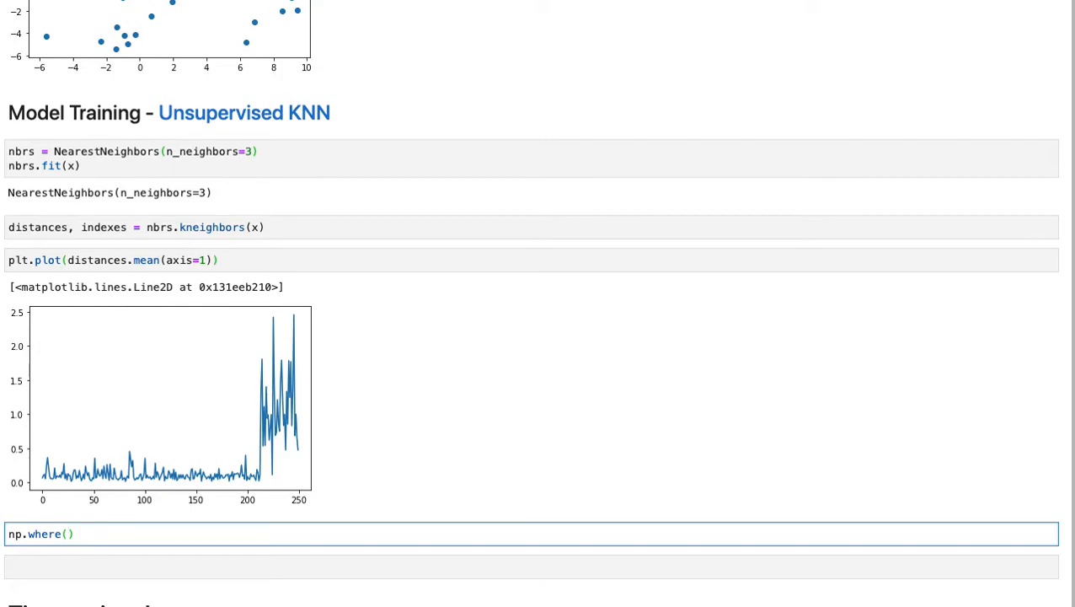
pyautogui.write('di')
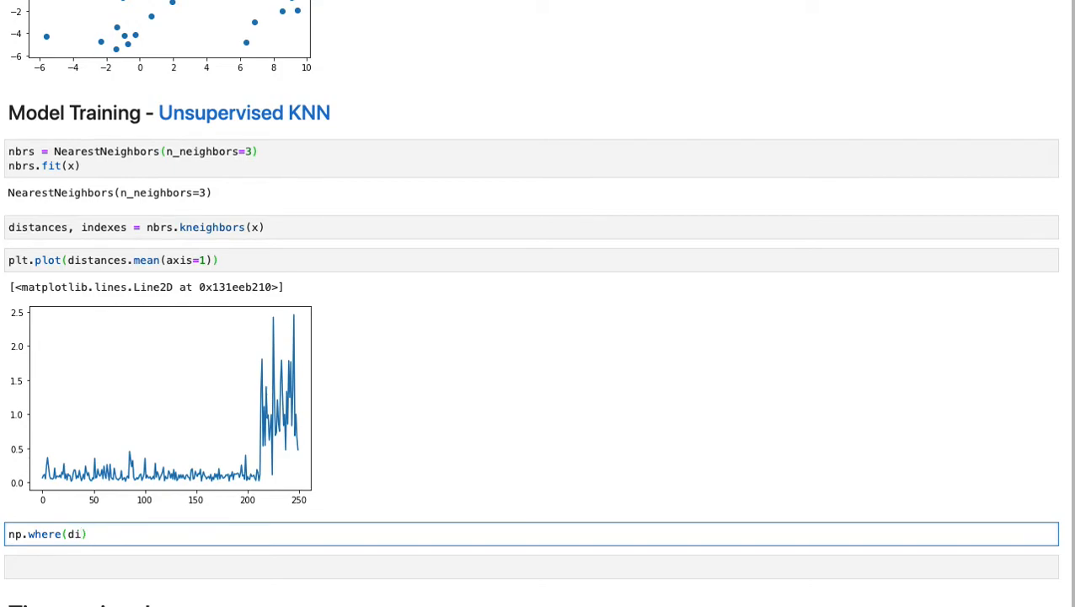
pyautogui.write('di')
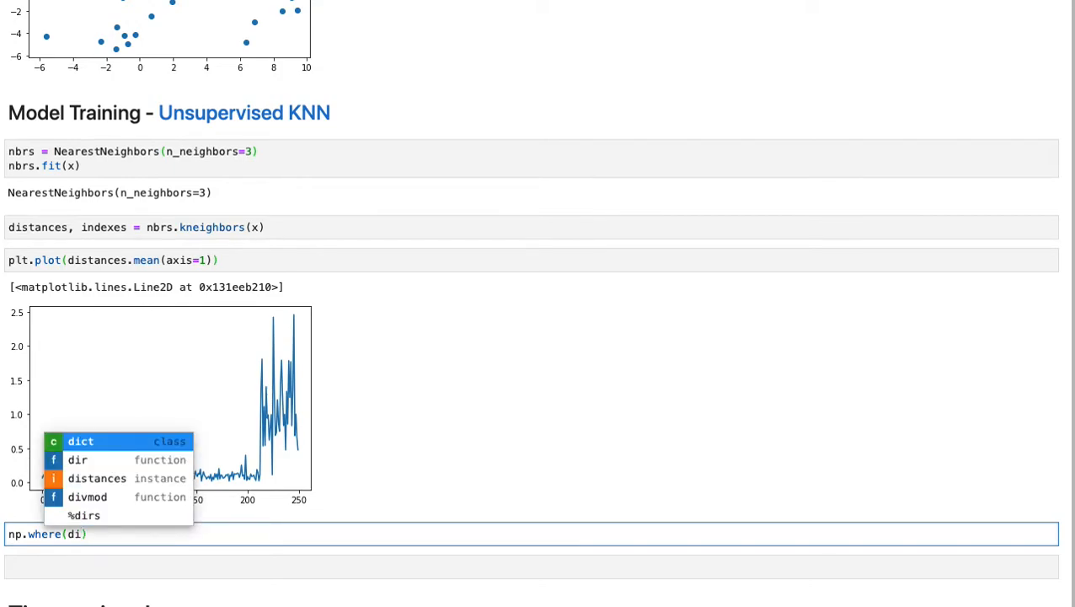
pyautogui.click(97, 478)
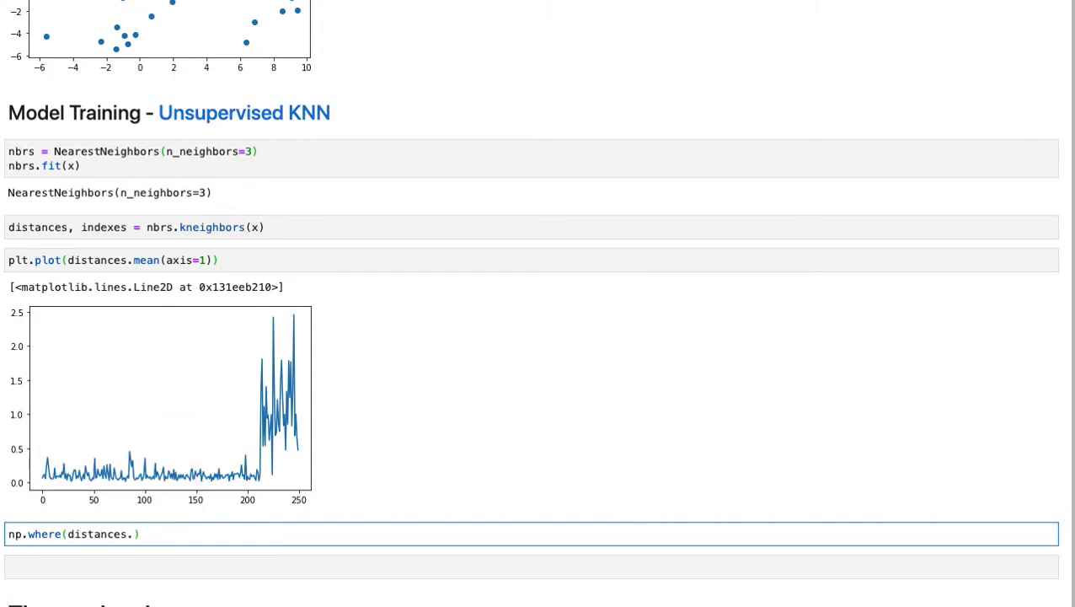
pyautogui.write('mean')
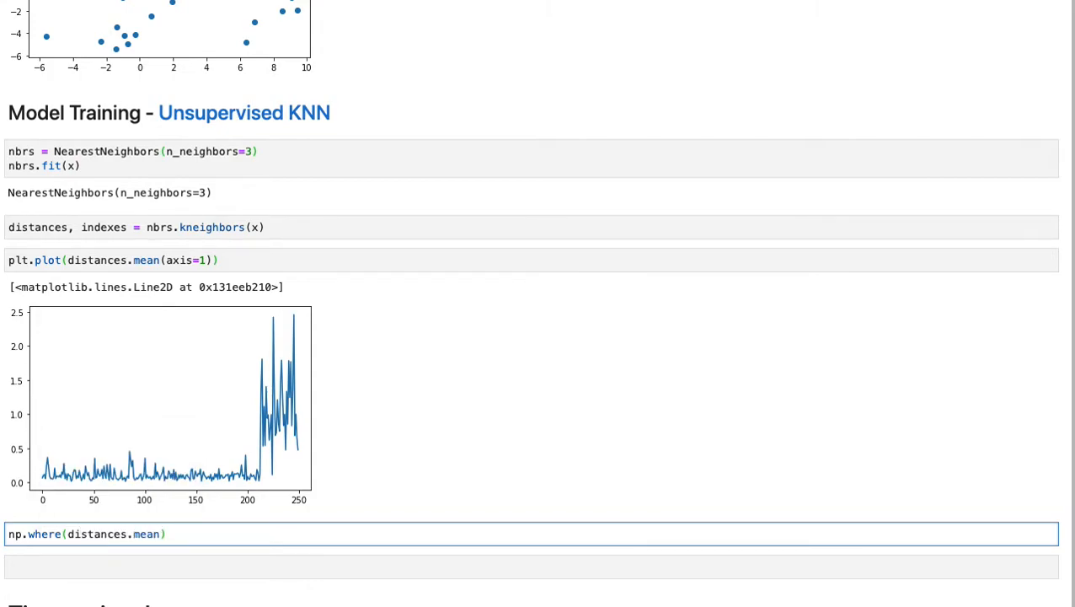
pyautogui.write('(z')
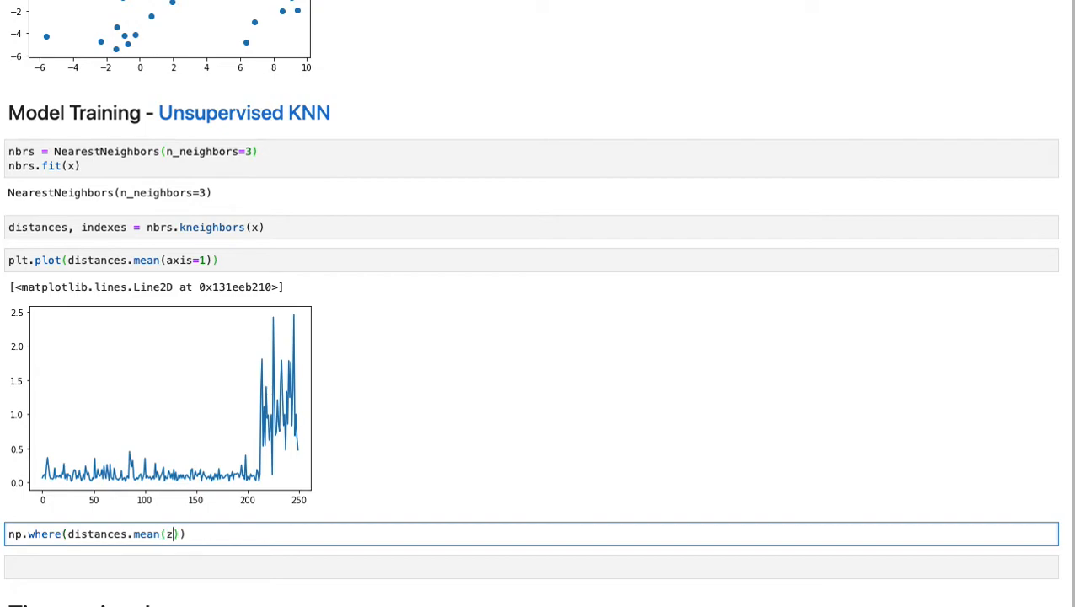
pyautogui.write('axis=')
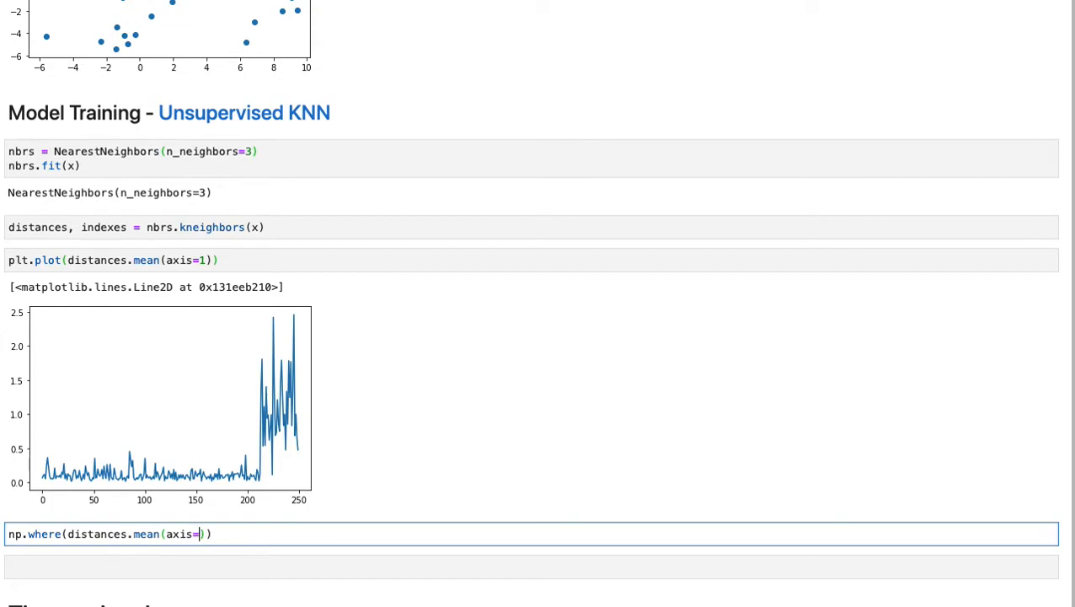
pyautogui.write('1)')
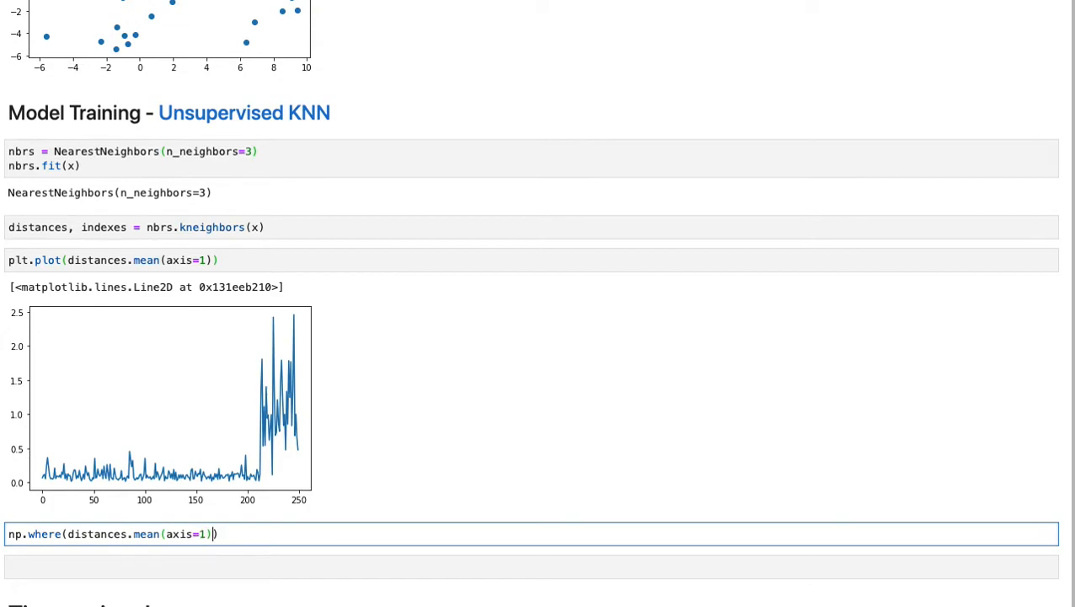
pyautogui.write('> .')
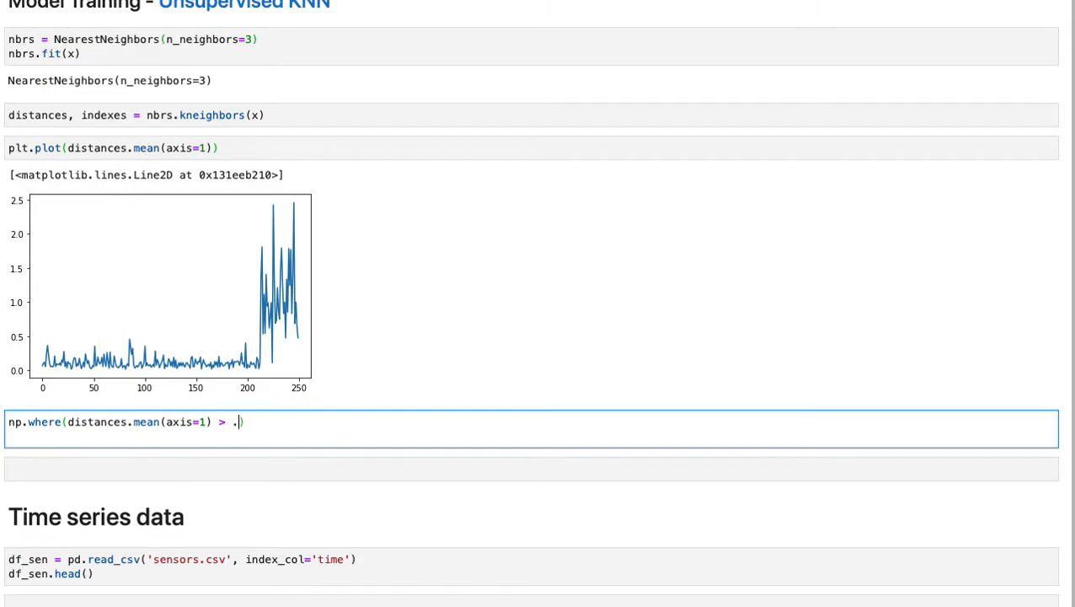
pyautogui.write('5')
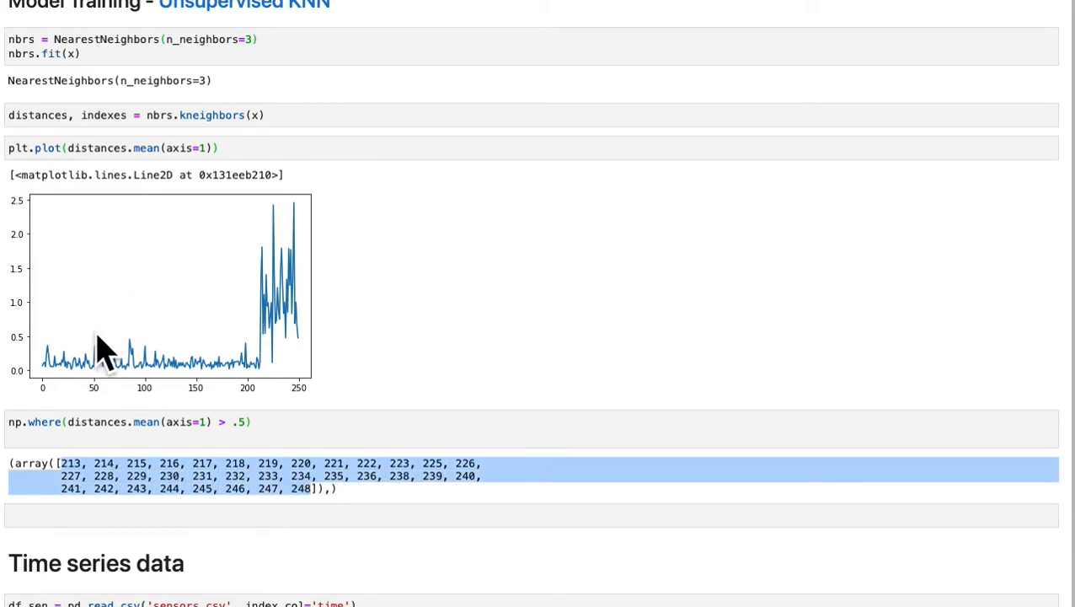
pyautogui.moveTo(63, 367)
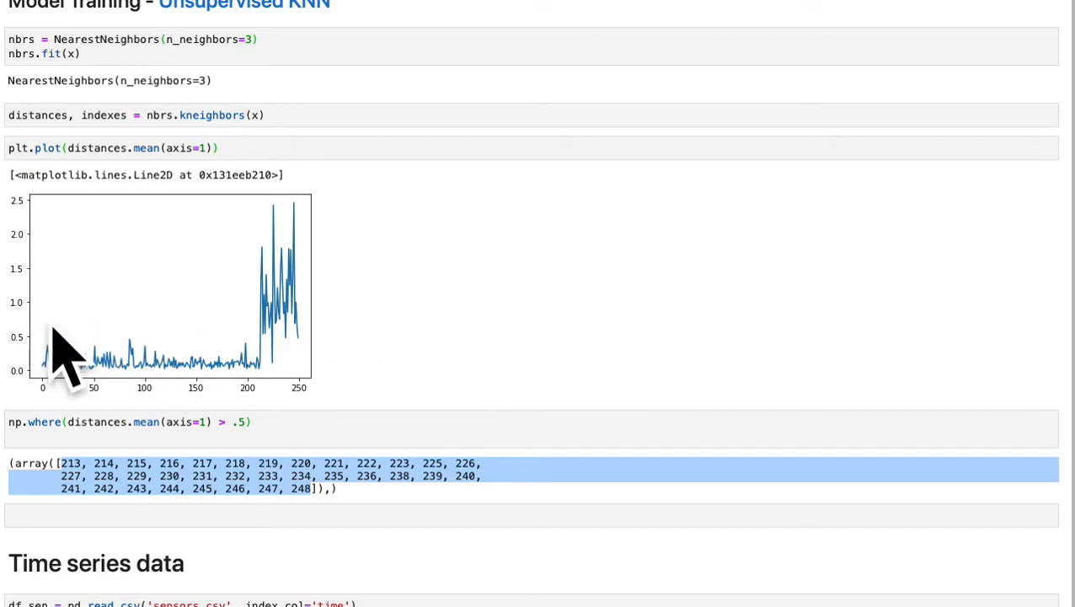
pyautogui.moveTo(275, 331)
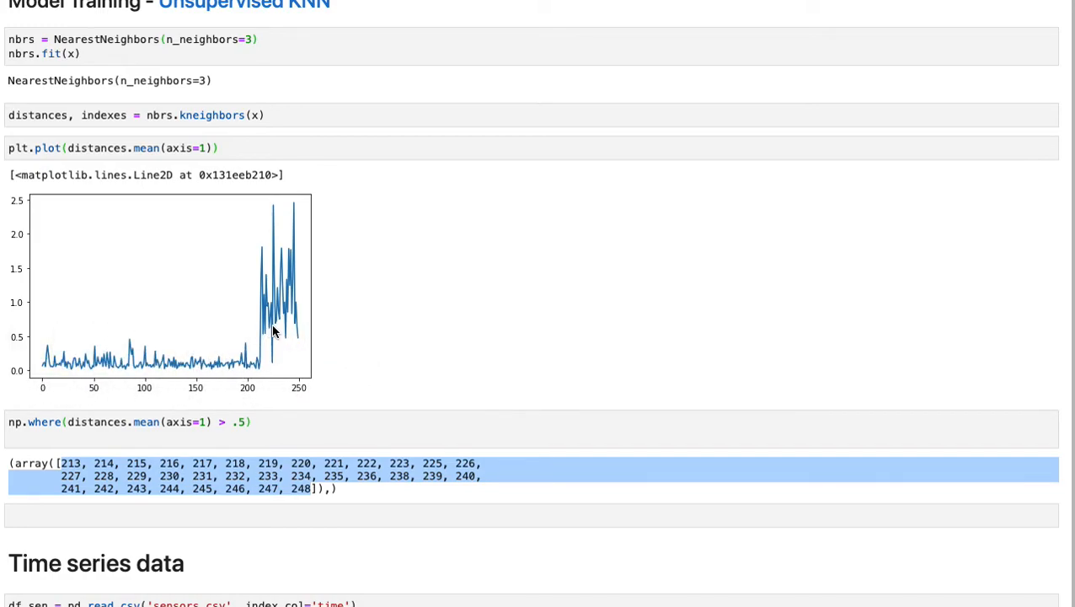
pyautogui.moveTo(370, 349)
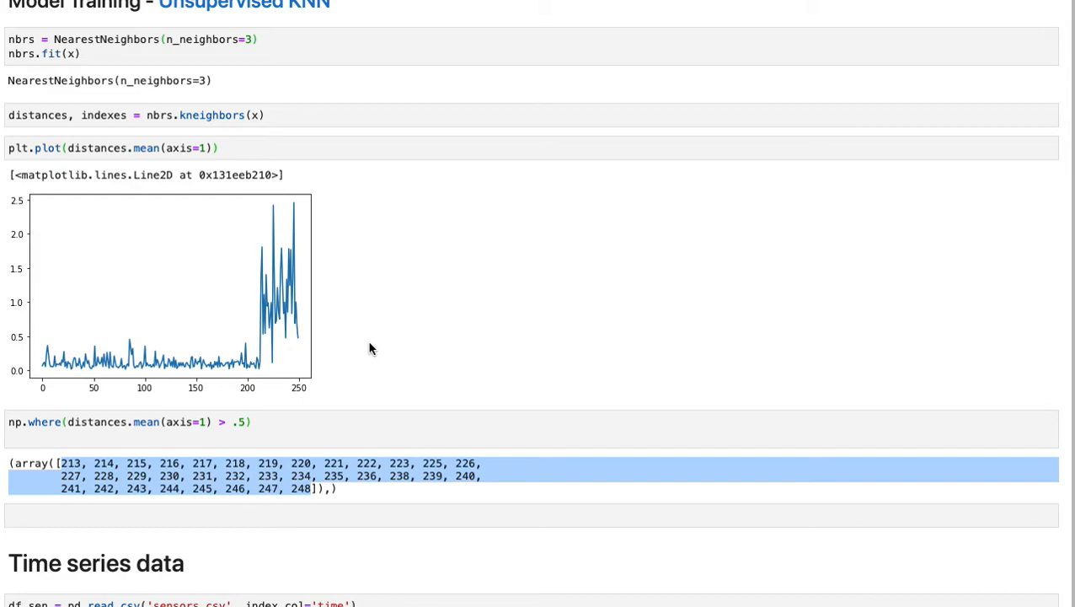
pyautogui.moveTo(286, 352)
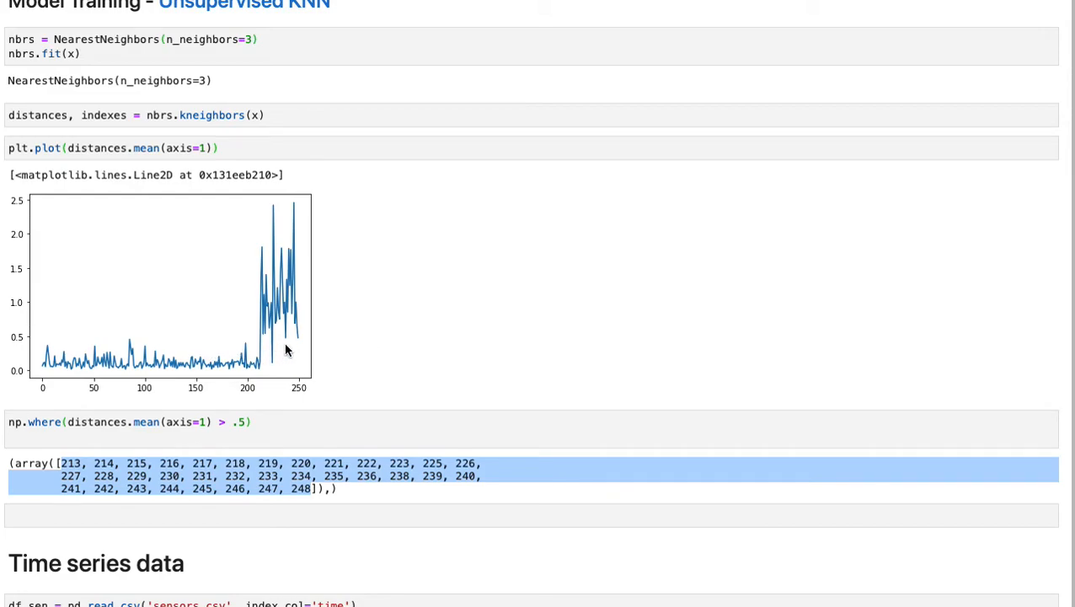
pyautogui.moveTo(54, 341)
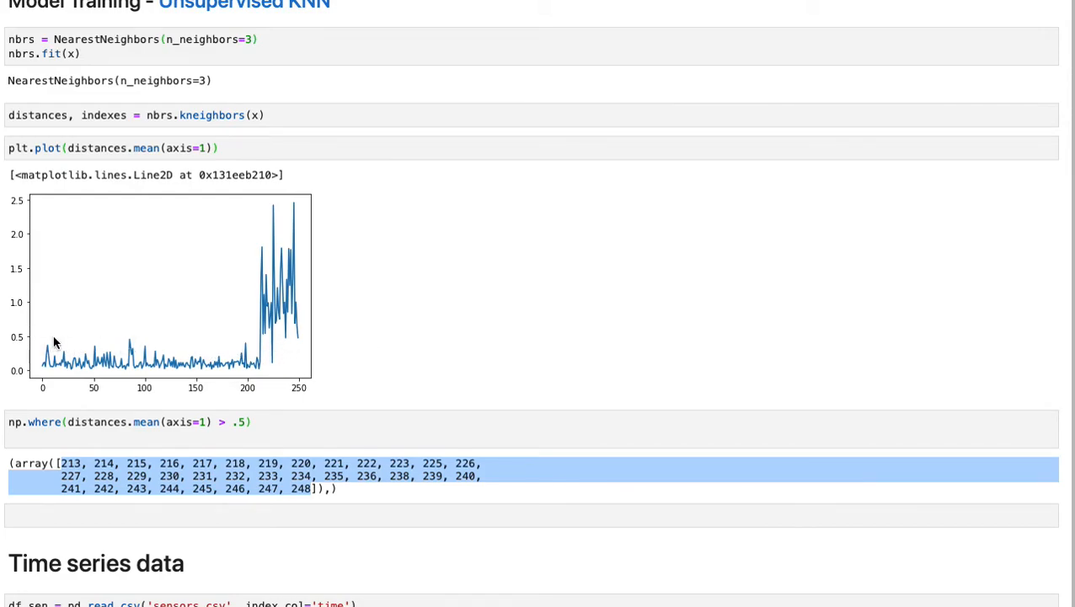
pyautogui.moveTo(294, 316)
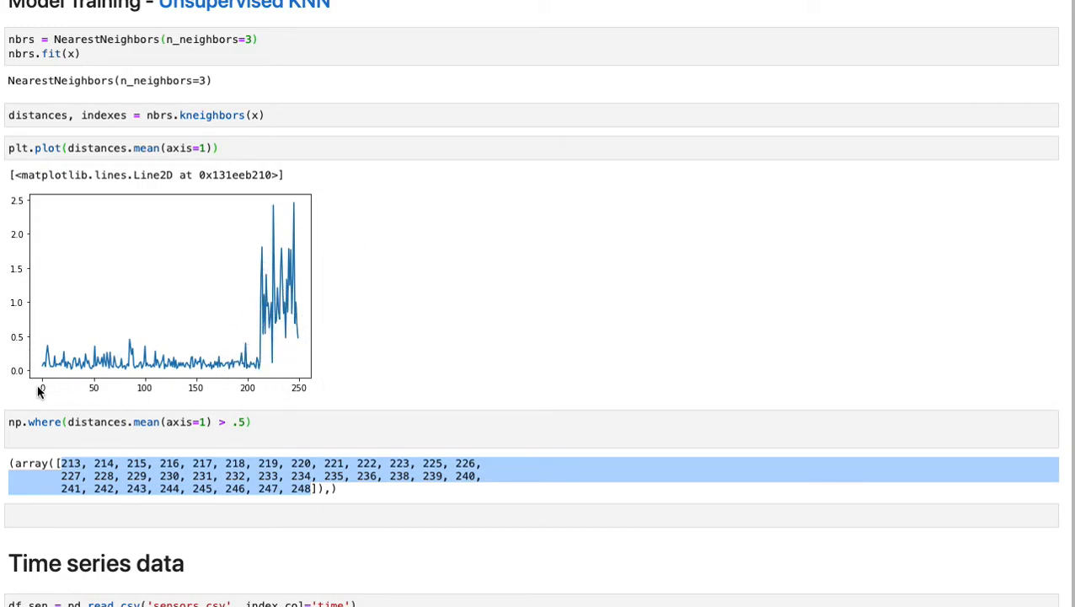
pyautogui.click(127, 421)
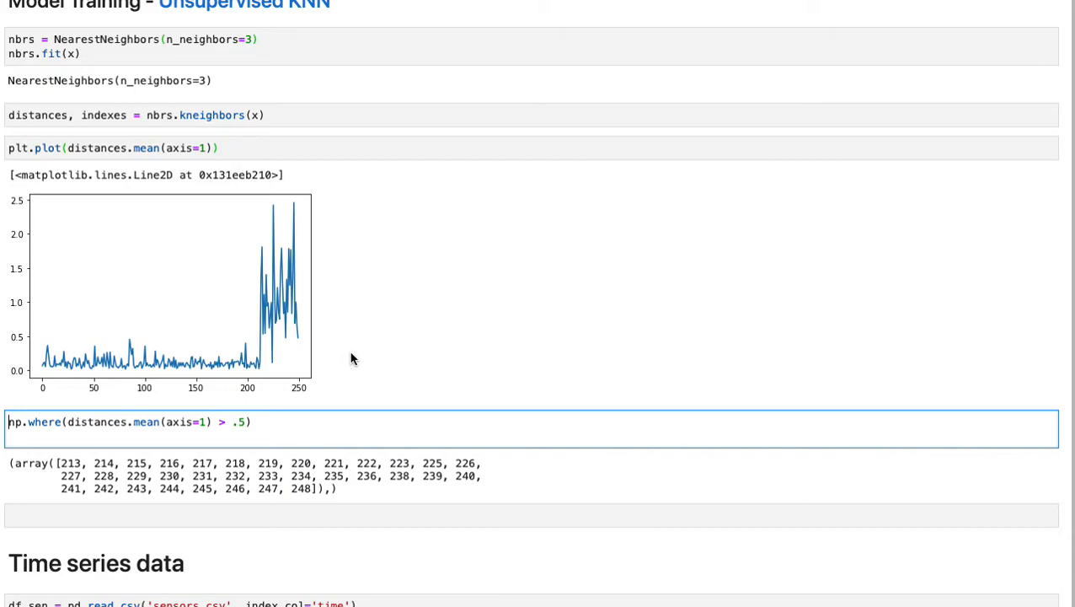
# Prefix the np.where line with an index variable name for abn_index
pyautogui.write('index')
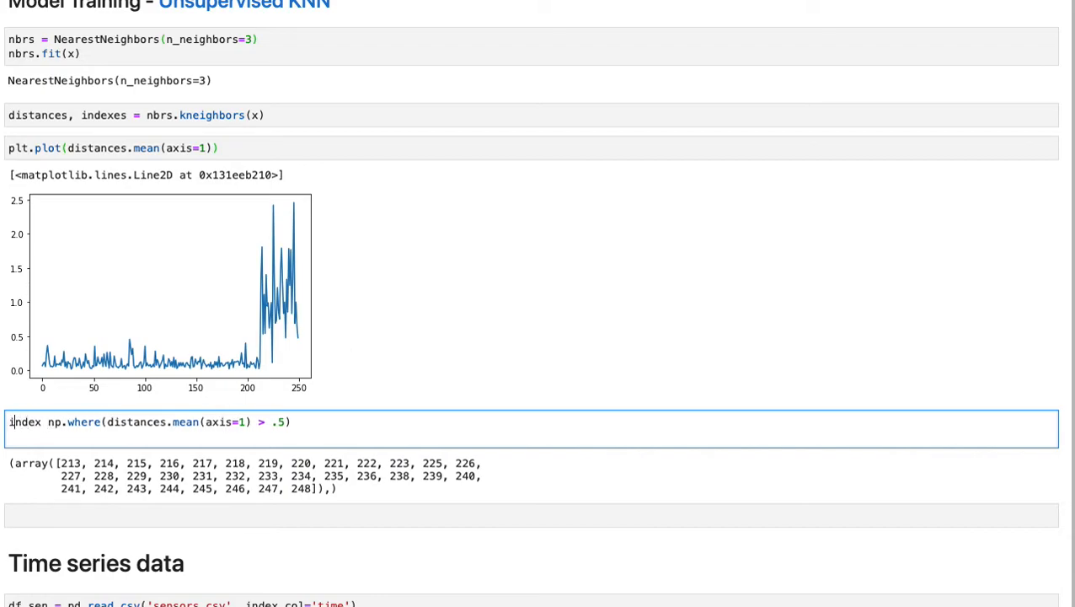
pyautogui.write('abn_')
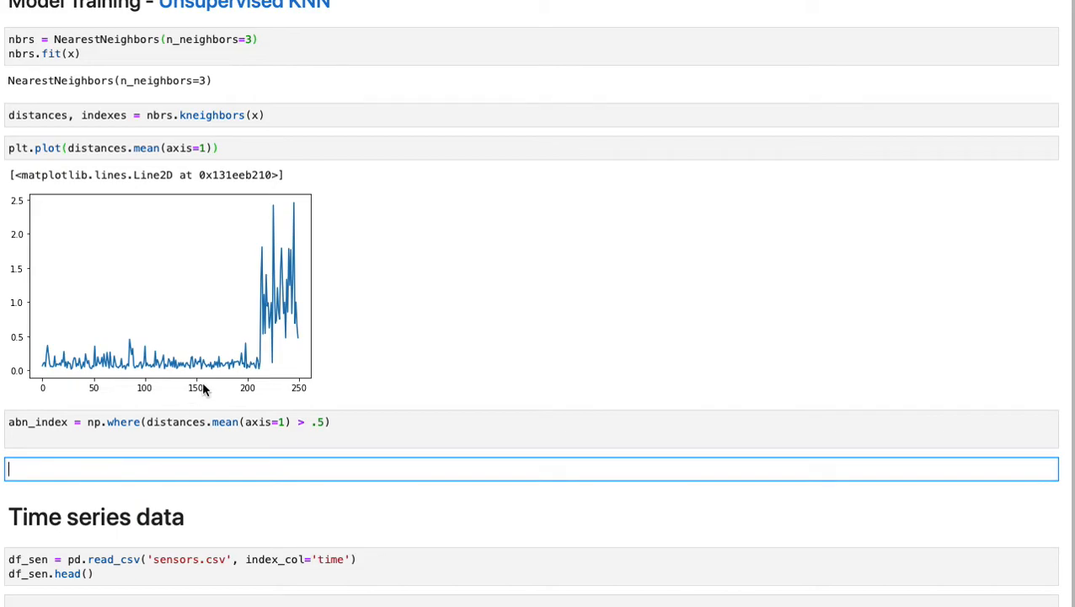
# Overlay abn_index points with edgecolors='r' on the scatter plot, raising NameError
pyautogui.write('plt.scatter(x[:,0], x[:,1])')
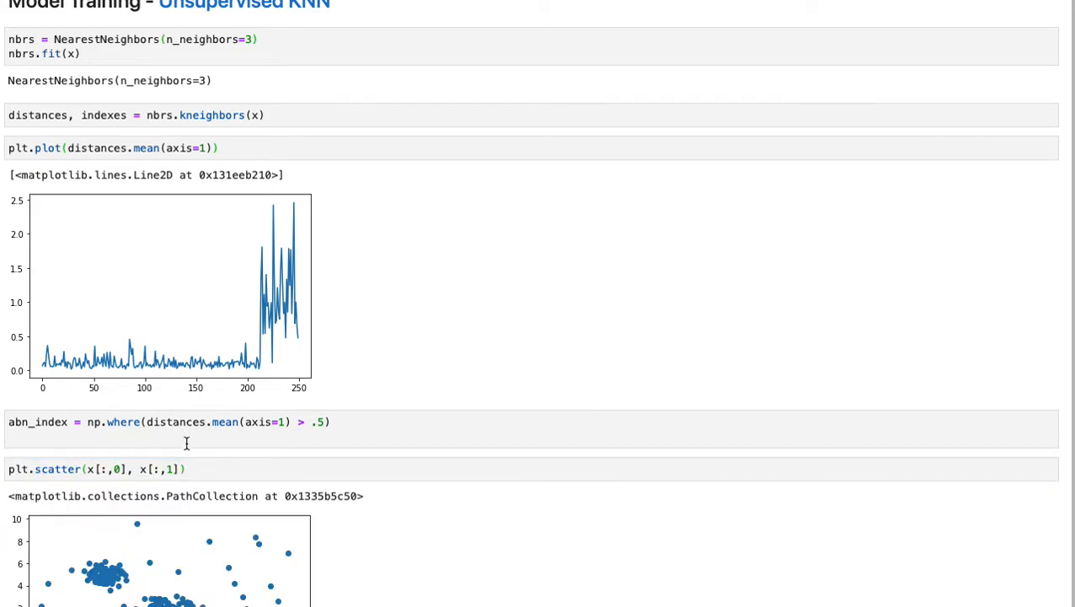
pyautogui.click(191, 469)
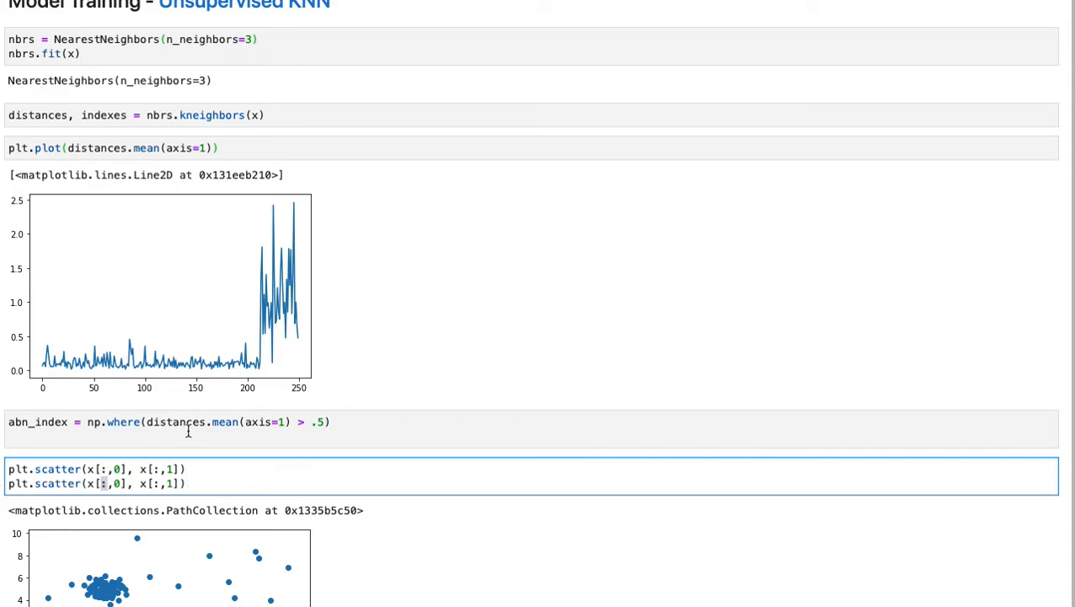
pyautogui.write('abn_id')
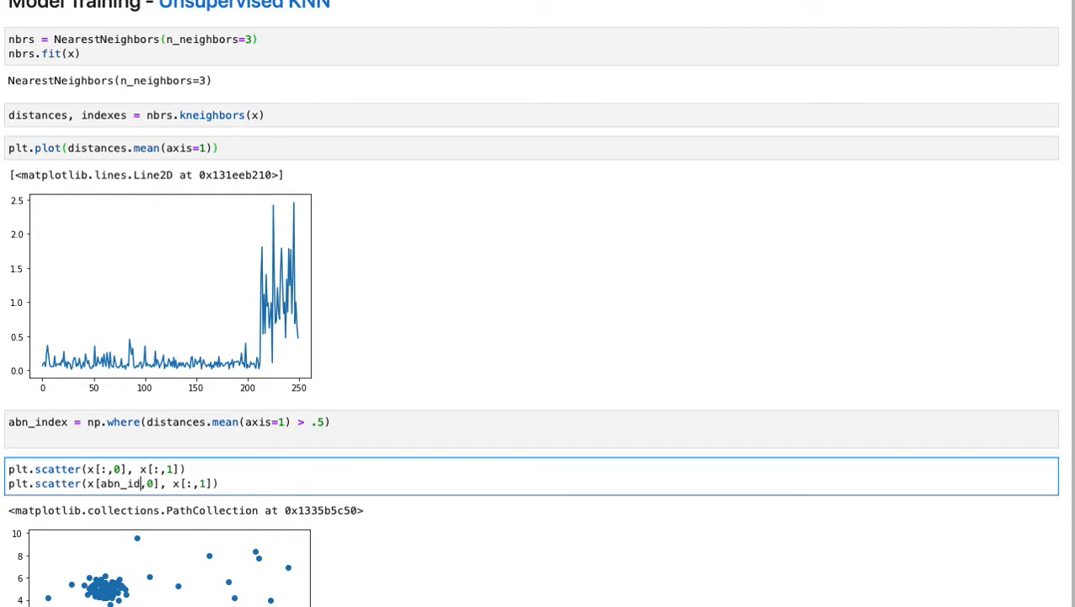
pyautogui.write('ex')
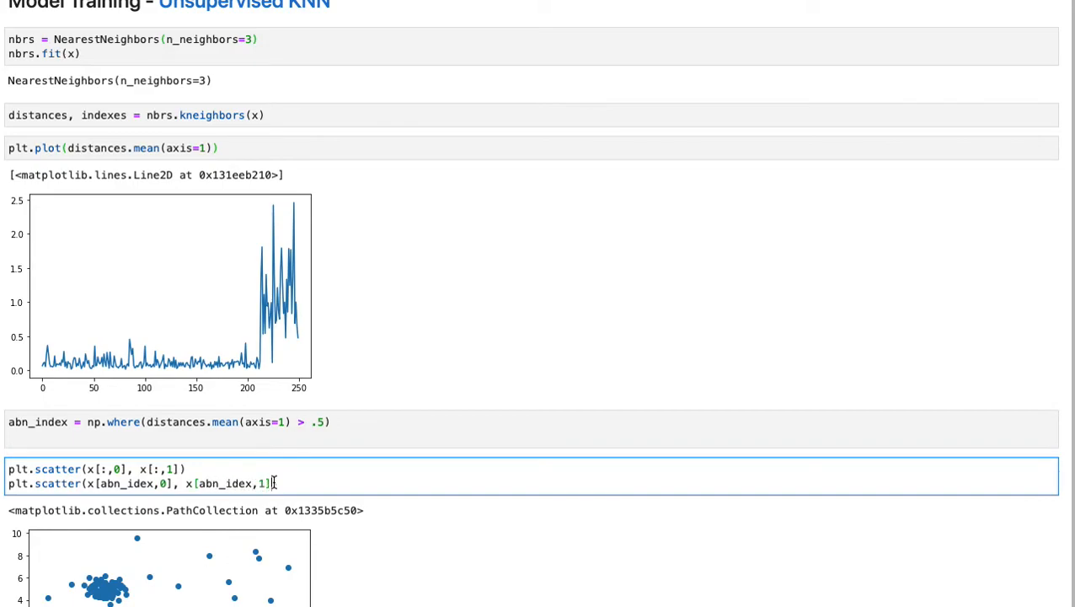
pyautogui.write(',')
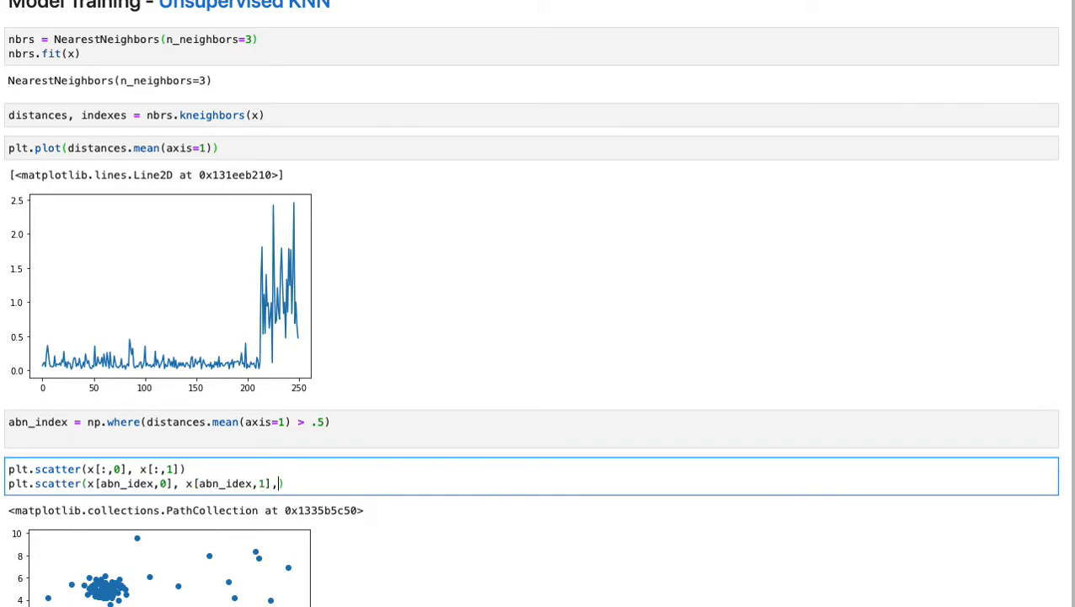
pyautogui.write('ed')
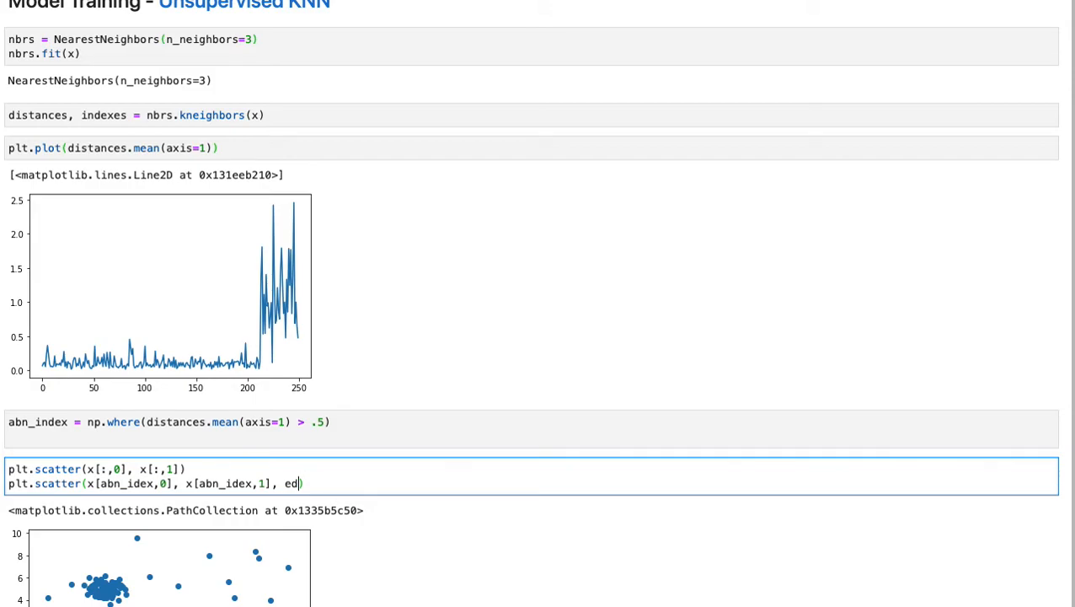
pyautogui.write('ed')
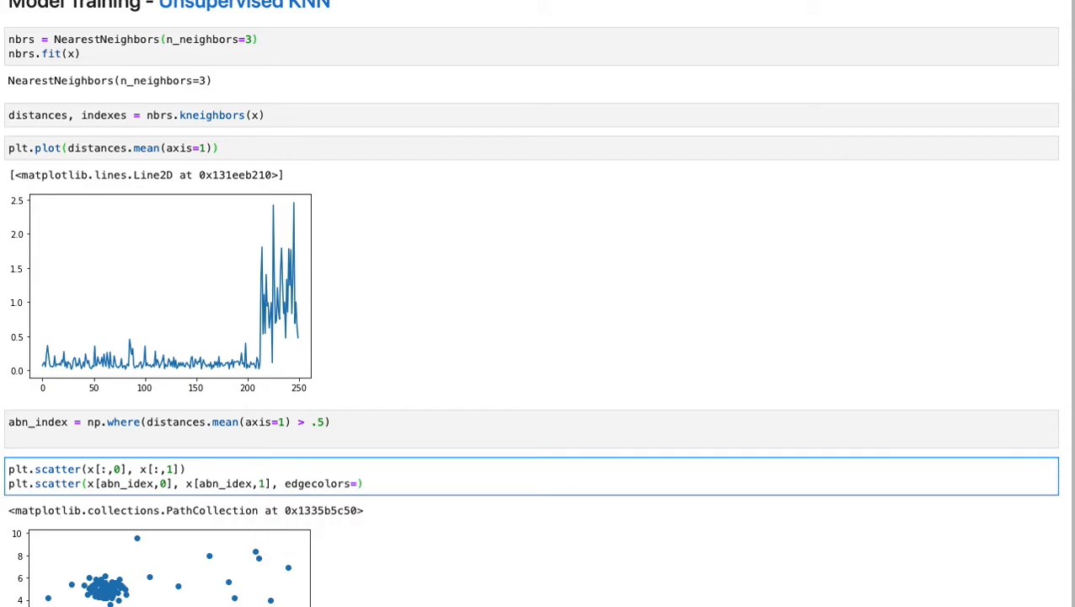
pyautogui.write("'r'")
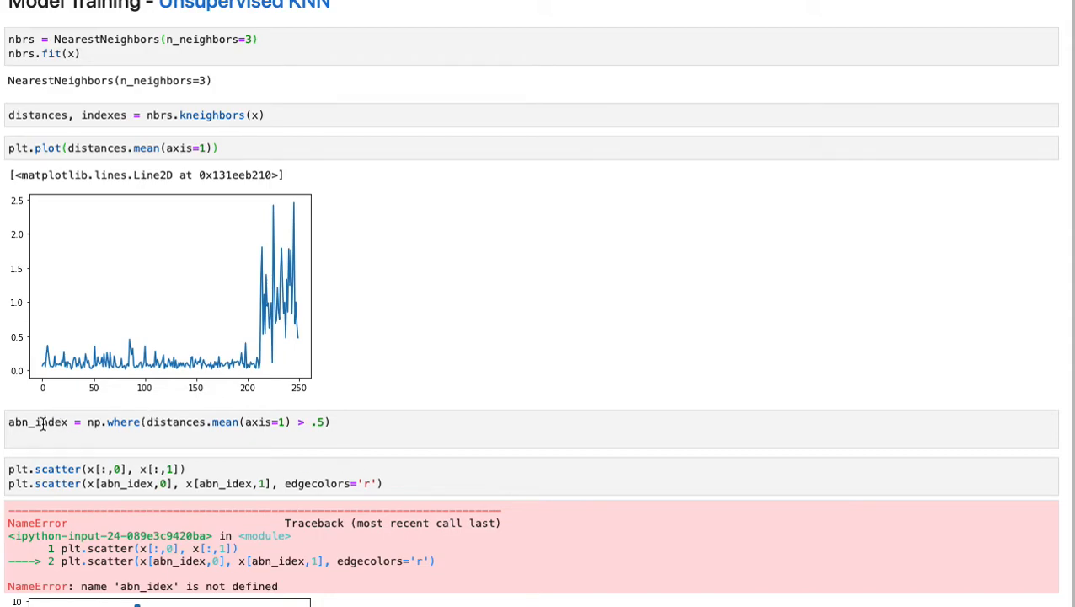
pyautogui.doubleClick(37, 422)
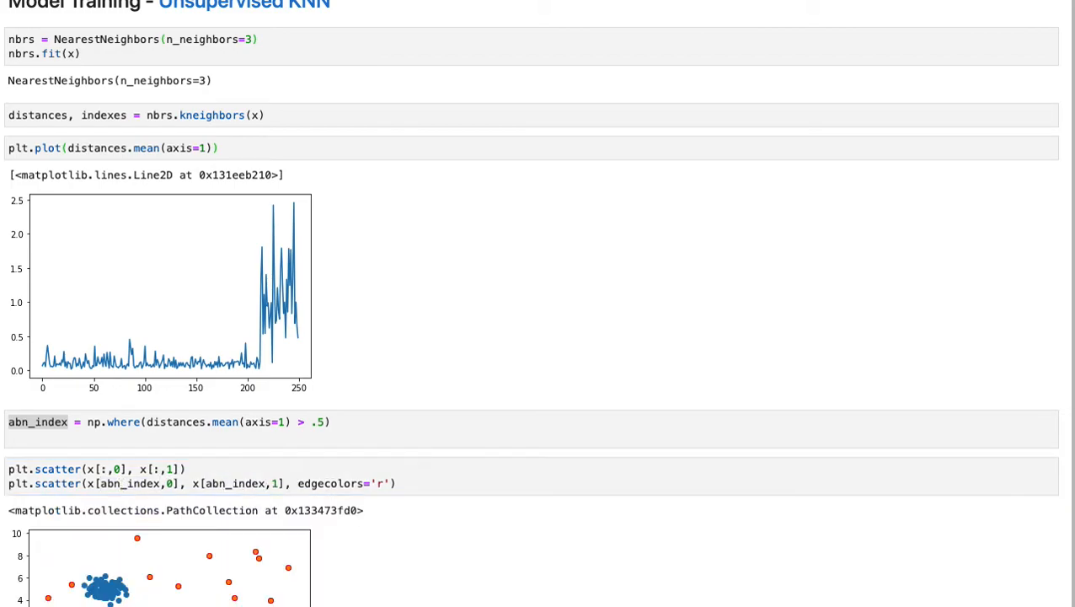
pyautogui.scroll(-3)
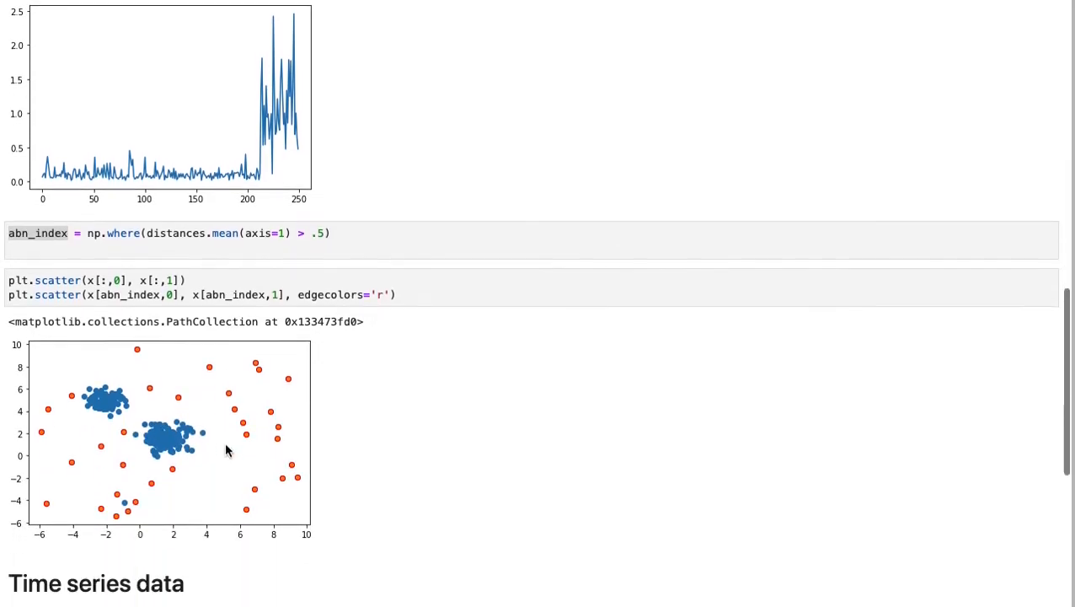
pyautogui.scroll(-3)
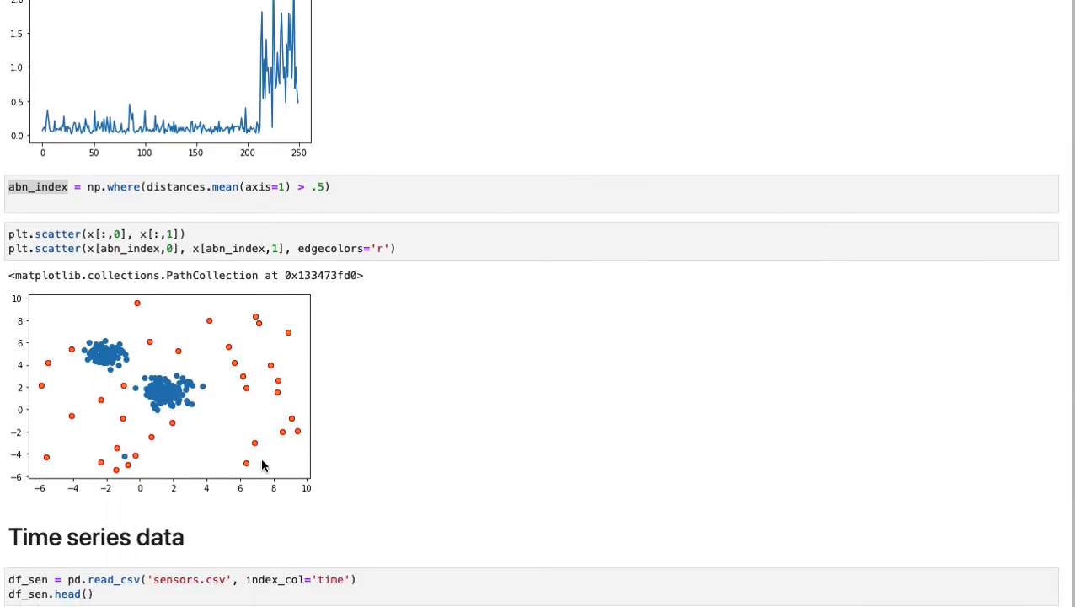
pyautogui.moveTo(191, 501)
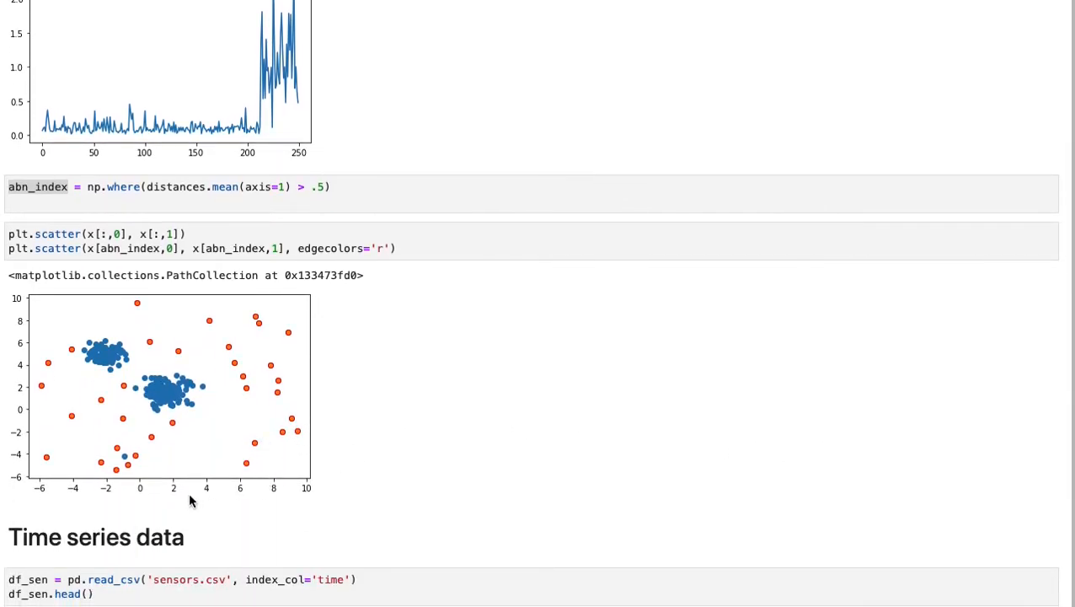
pyautogui.moveTo(128, 473)
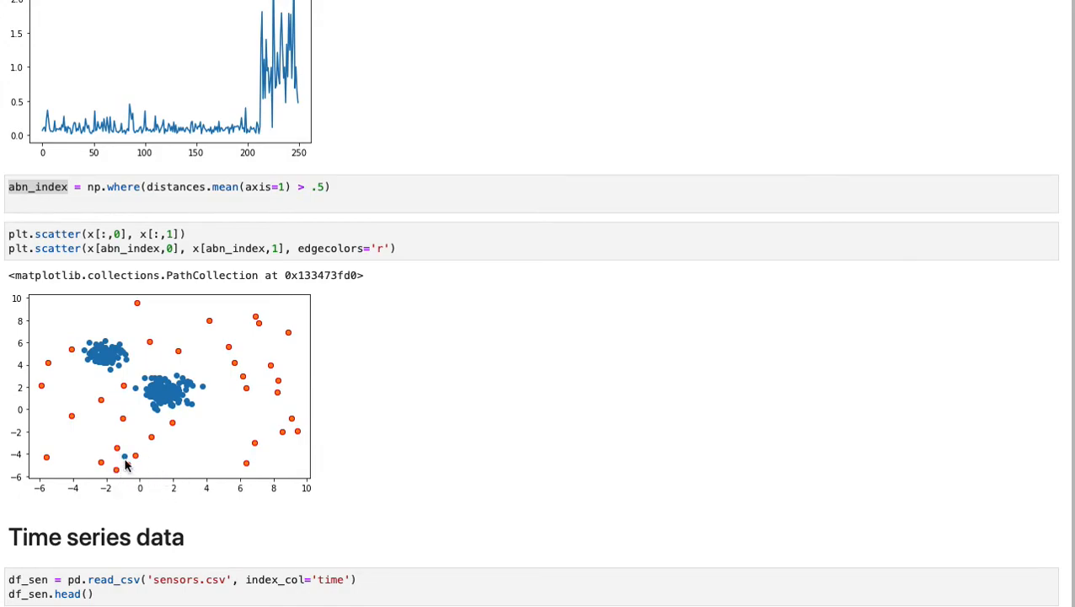
pyautogui.moveTo(100, 459)
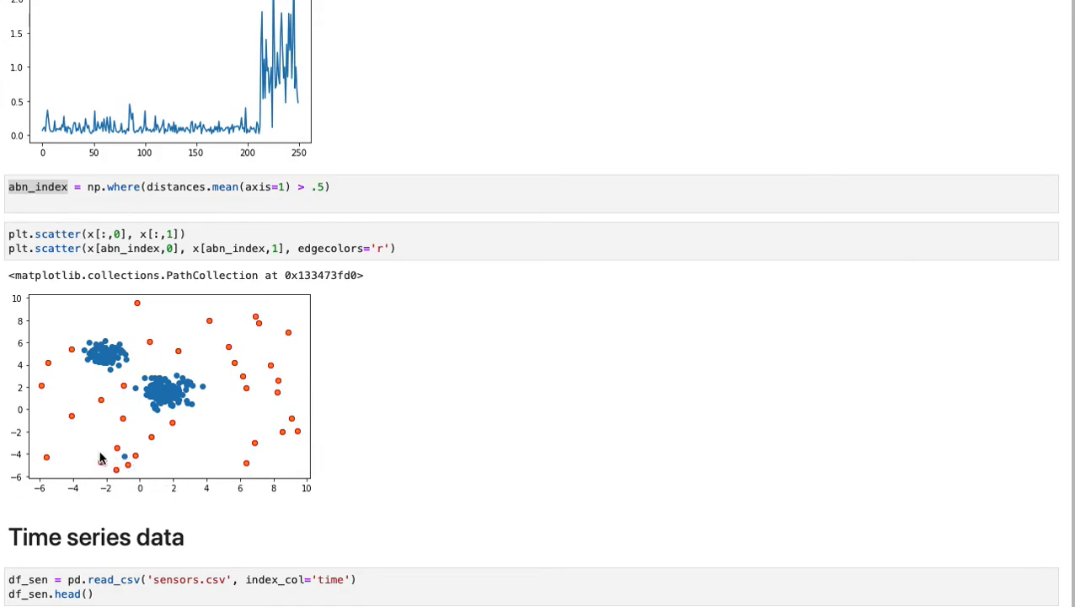
pyautogui.moveTo(137, 464)
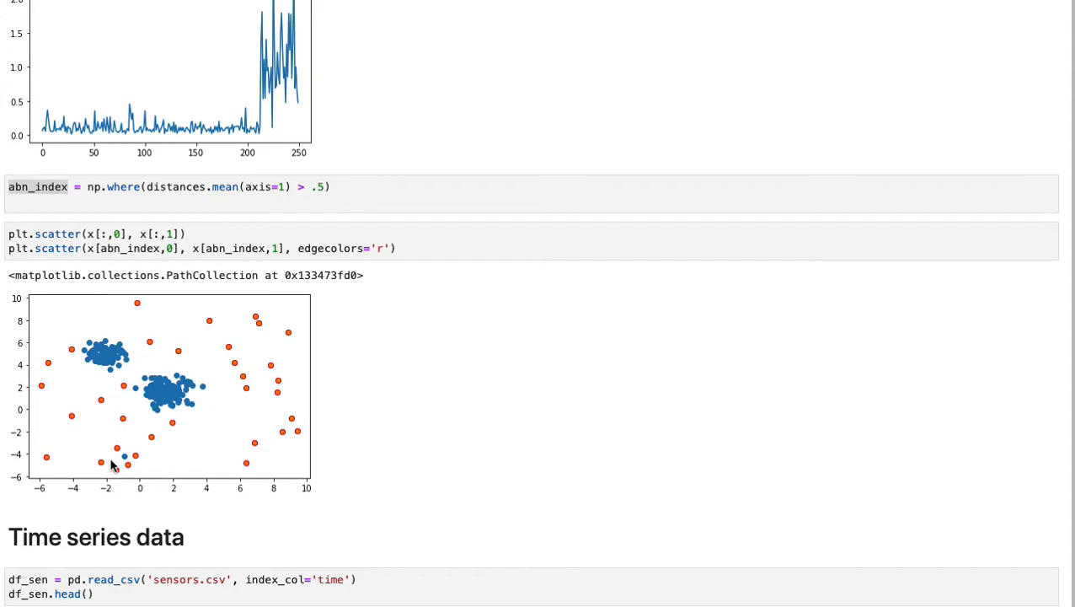
pyautogui.moveTo(125, 455)
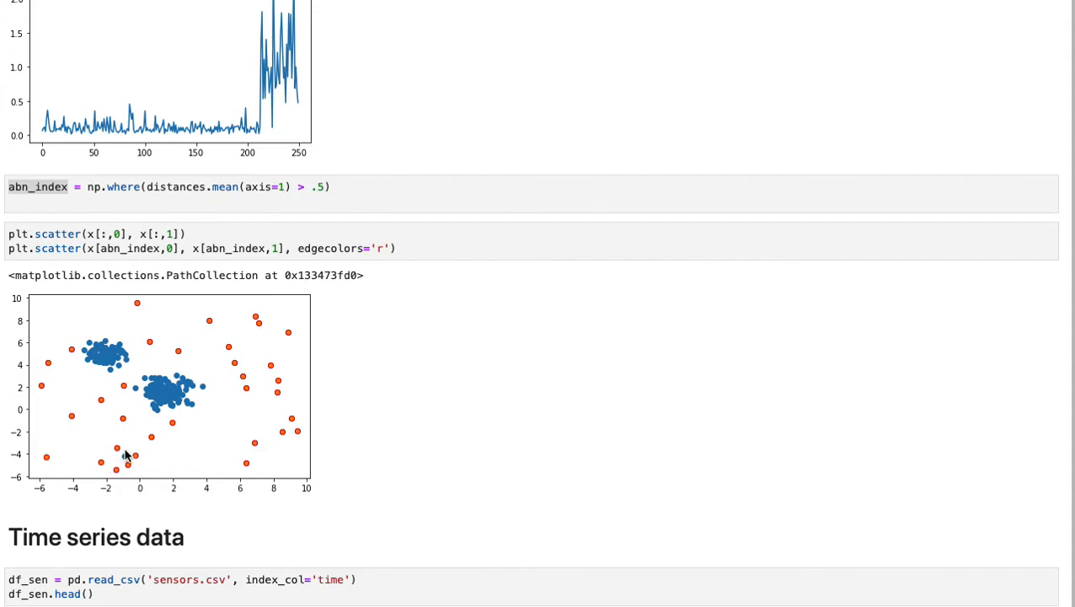
pyautogui.moveTo(128, 463)
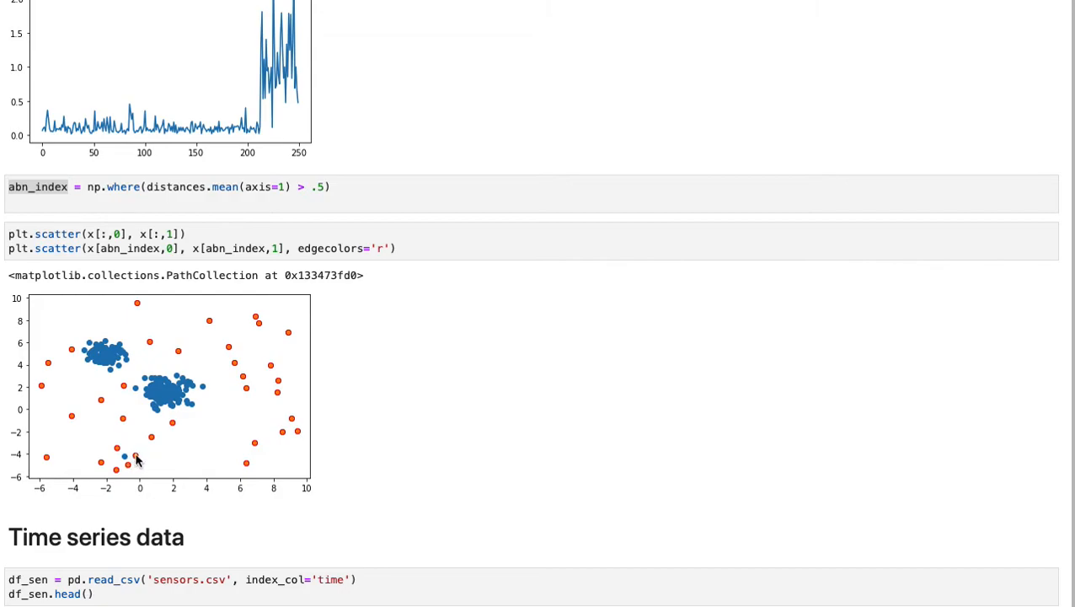
pyautogui.moveTo(100, 440)
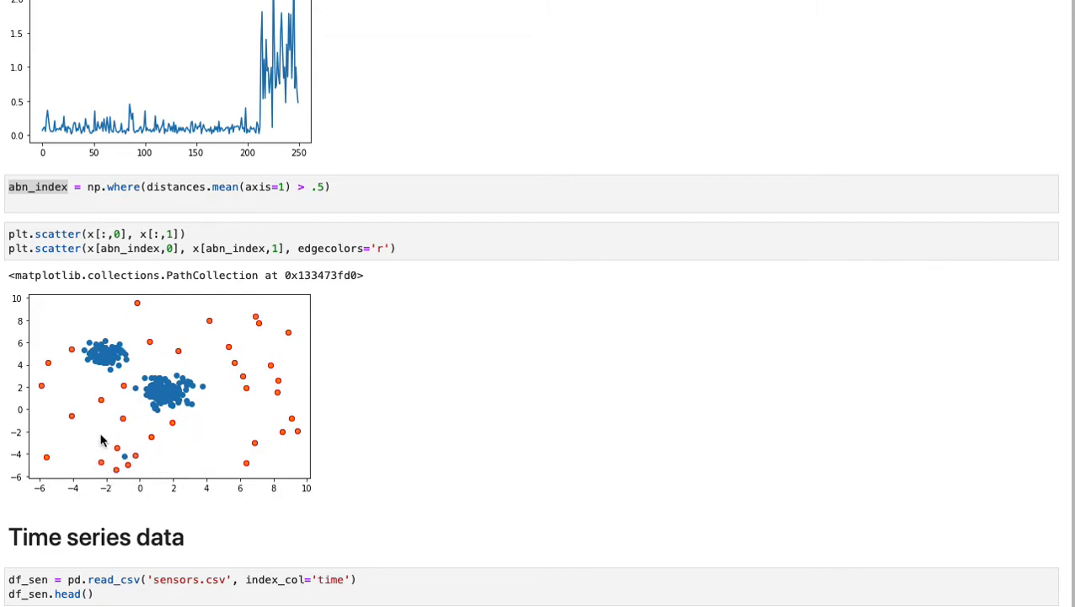
pyautogui.moveTo(121, 459)
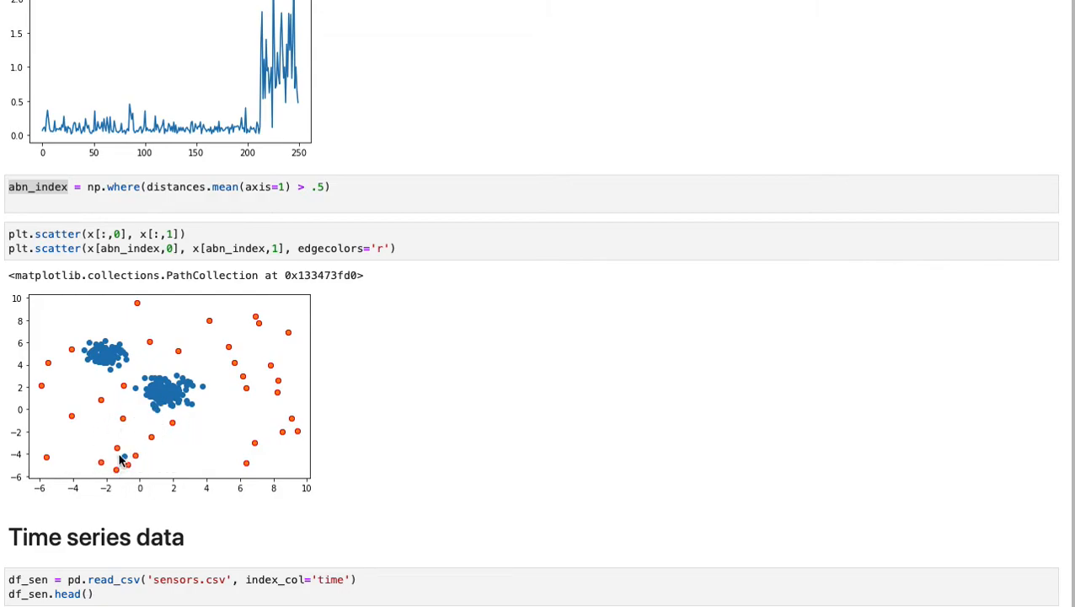
pyautogui.moveTo(141, 468)
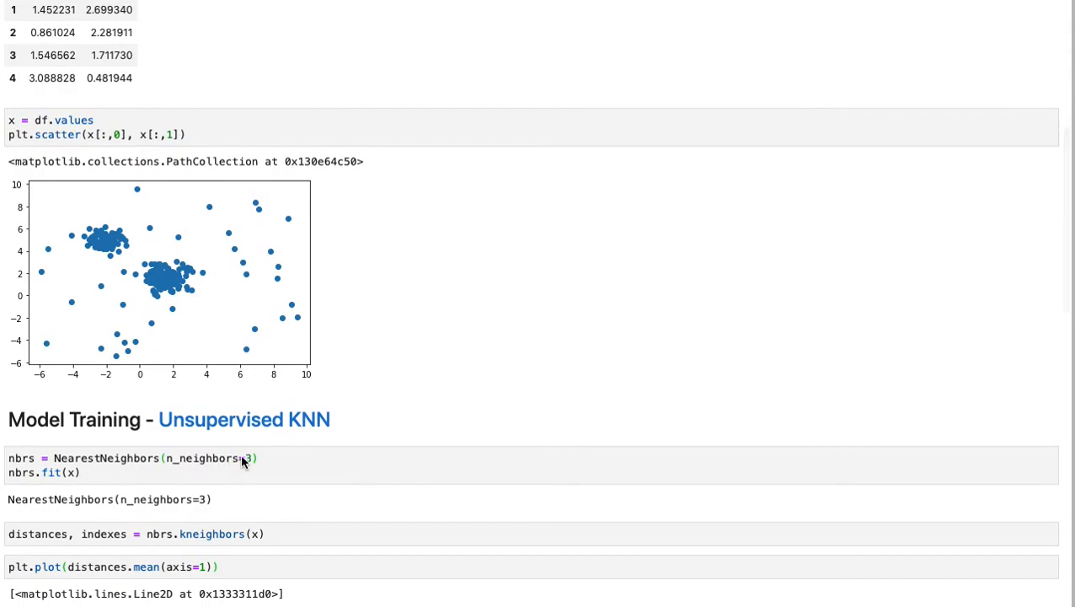
# Change n_neighbors from 3 to 5 and re-run the distance, plot and scatter cells
pyautogui.click(253, 458)
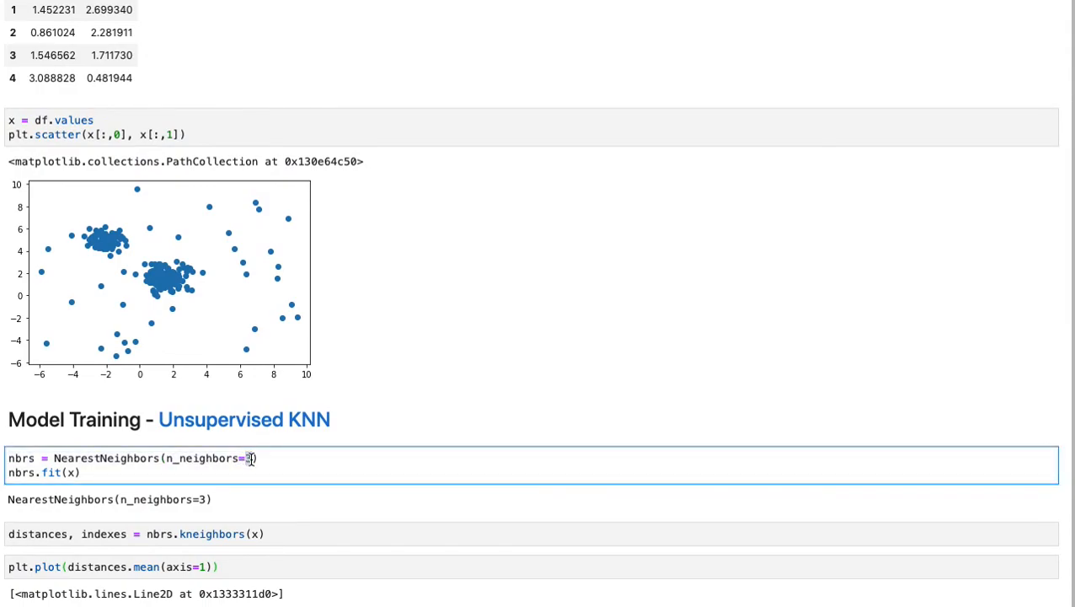
pyautogui.write('5')
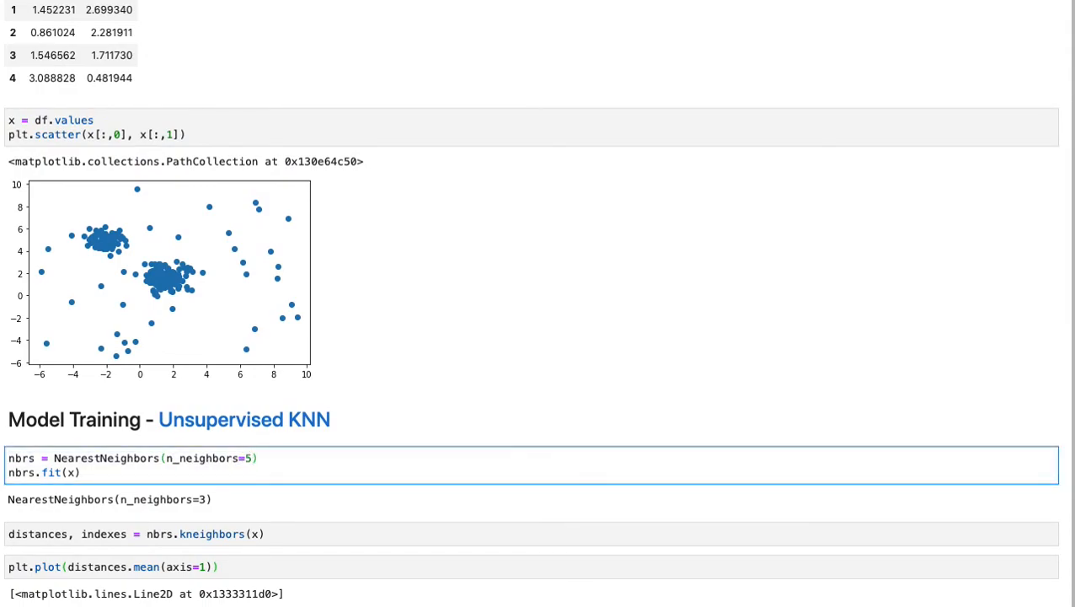
pyautogui.scroll(-3)
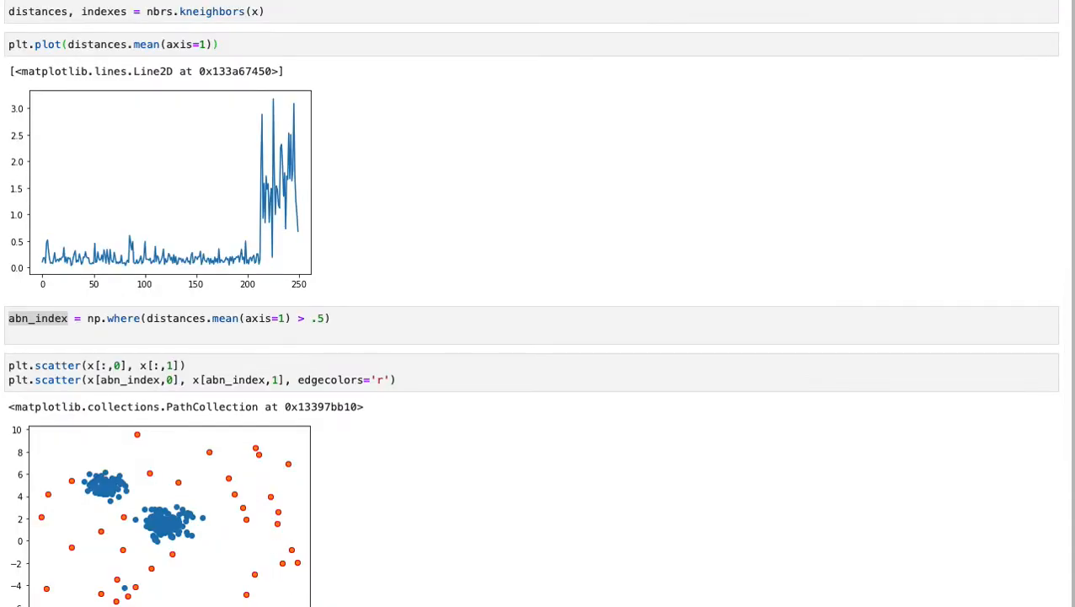
pyautogui.scroll(-3)
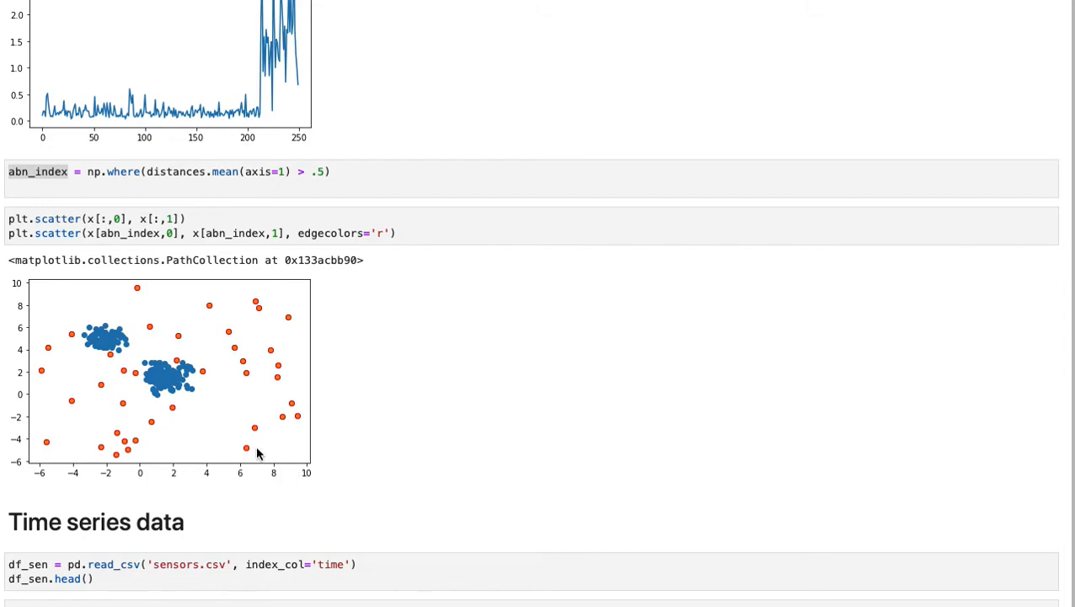
pyautogui.moveTo(140, 453)
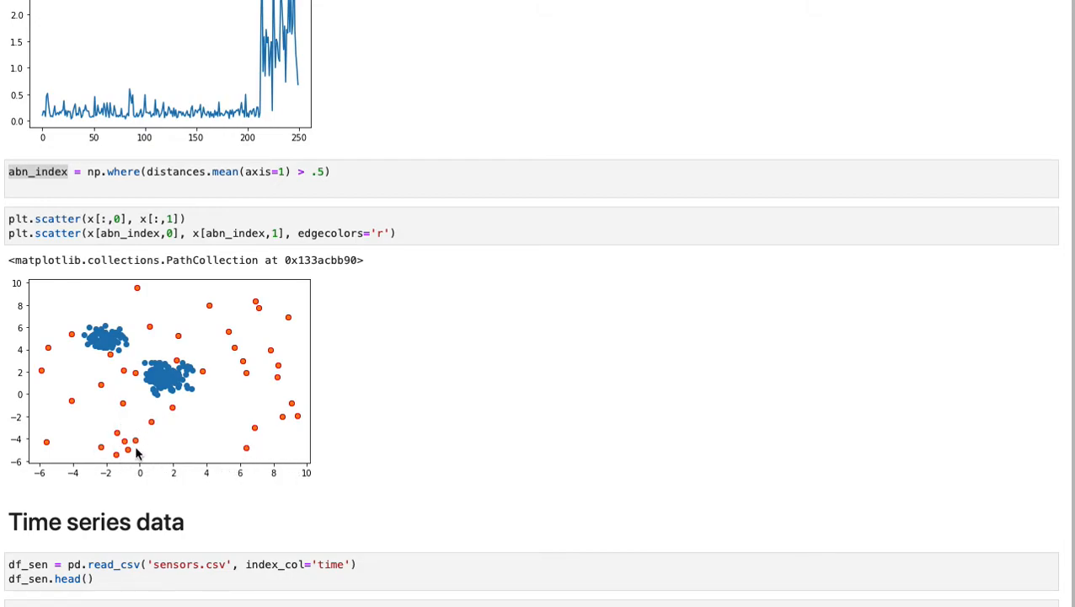
pyautogui.moveTo(129, 447)
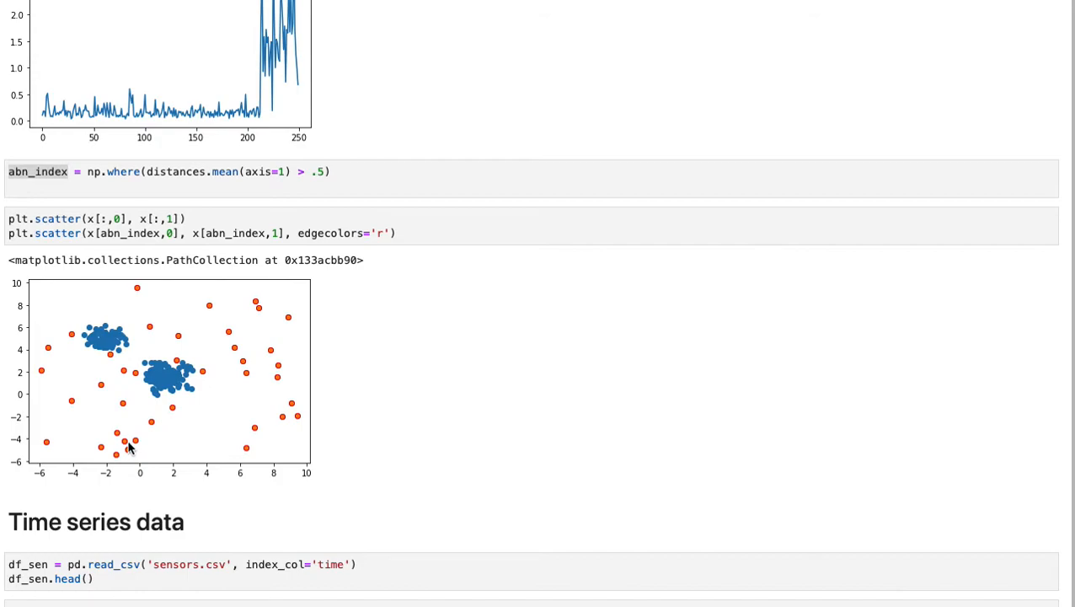
pyautogui.moveTo(94, 447)
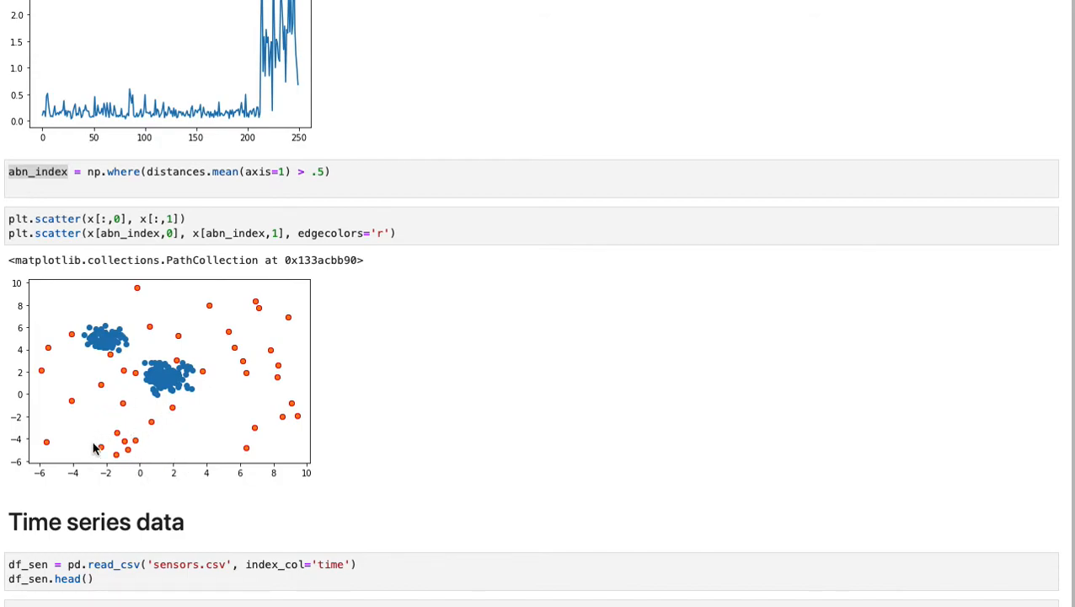
pyautogui.moveTo(137, 443)
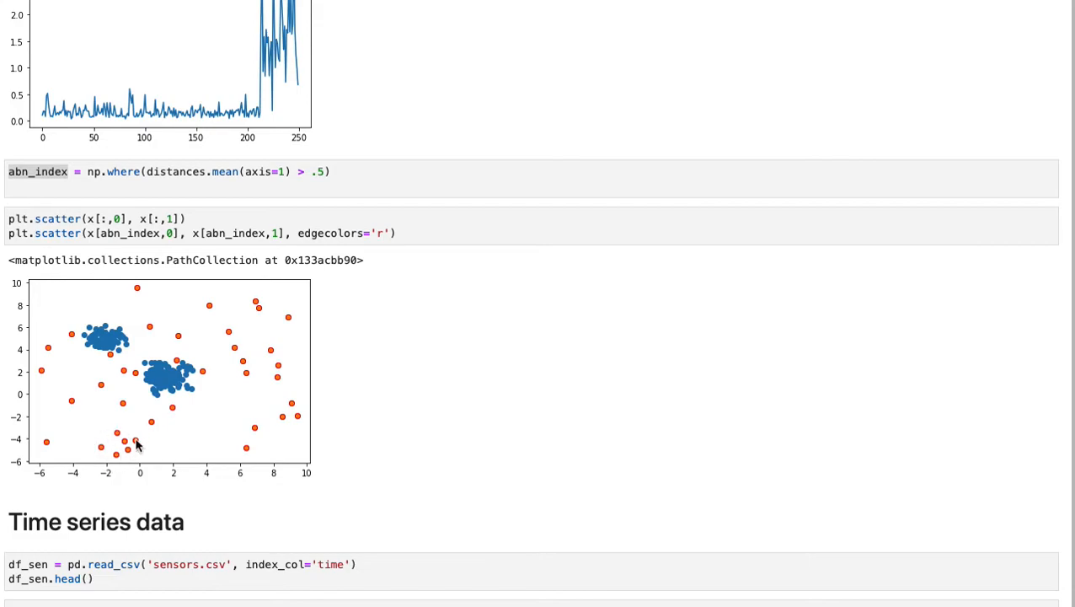
pyautogui.moveTo(140, 452)
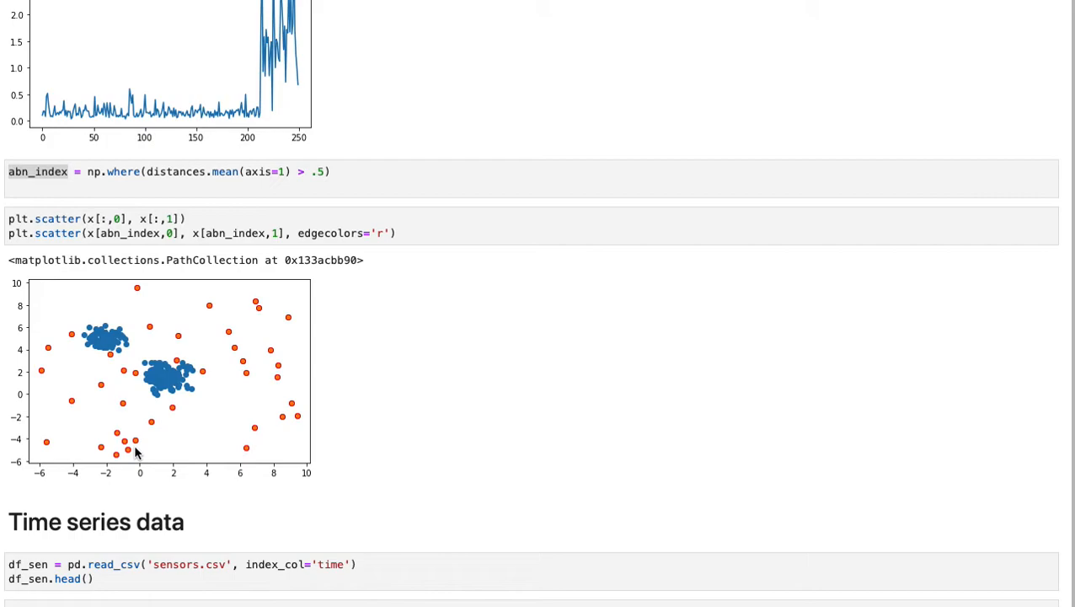
pyautogui.click(284, 173)
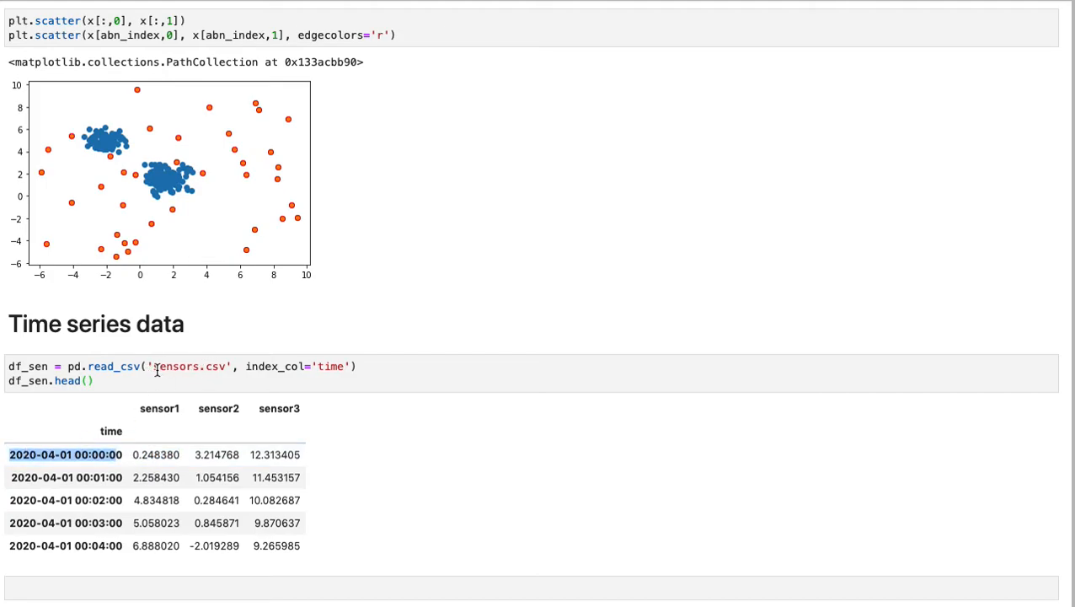
# Highlight the preview timestamps, the pd.to_datetime index conversion and the type(df_sen.index) check
pyautogui.doubleClick(189, 367)
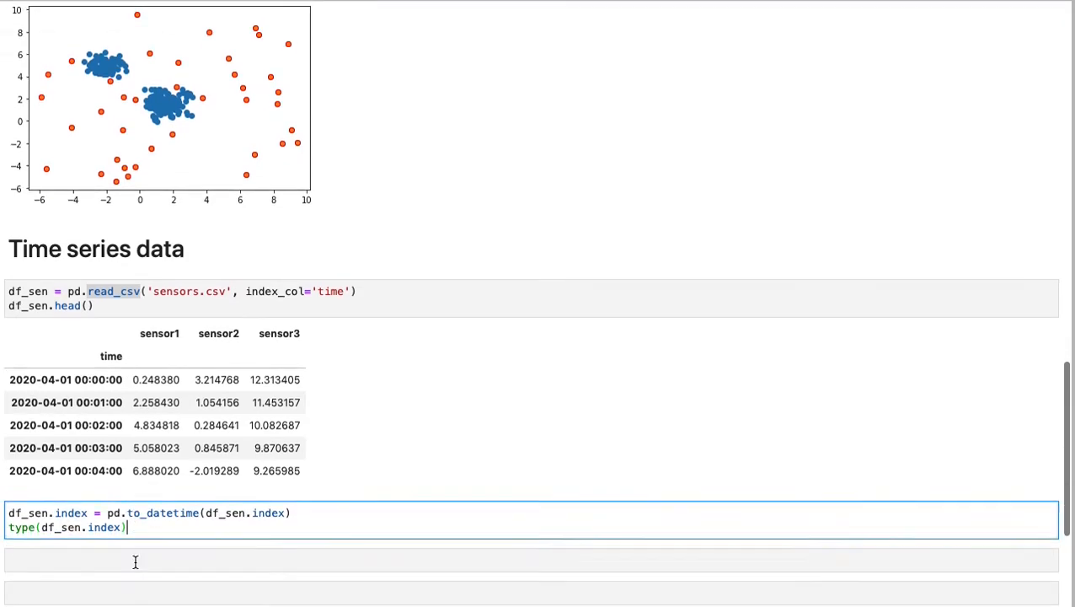
pyautogui.scroll(-3)
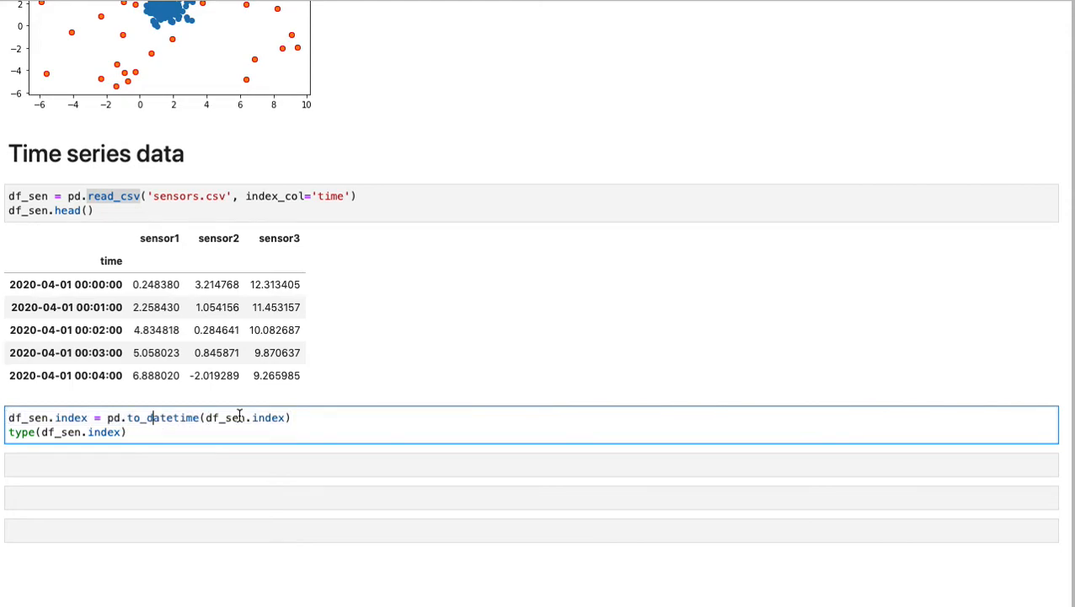
pyautogui.doubleClick(245, 418)
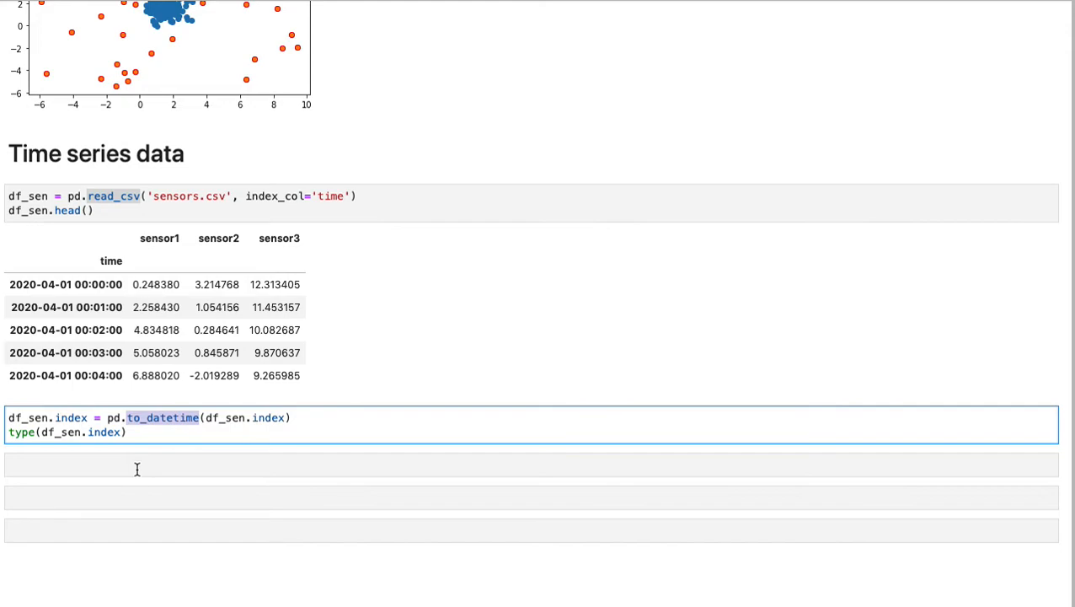
pyautogui.moveTo(306, 413)
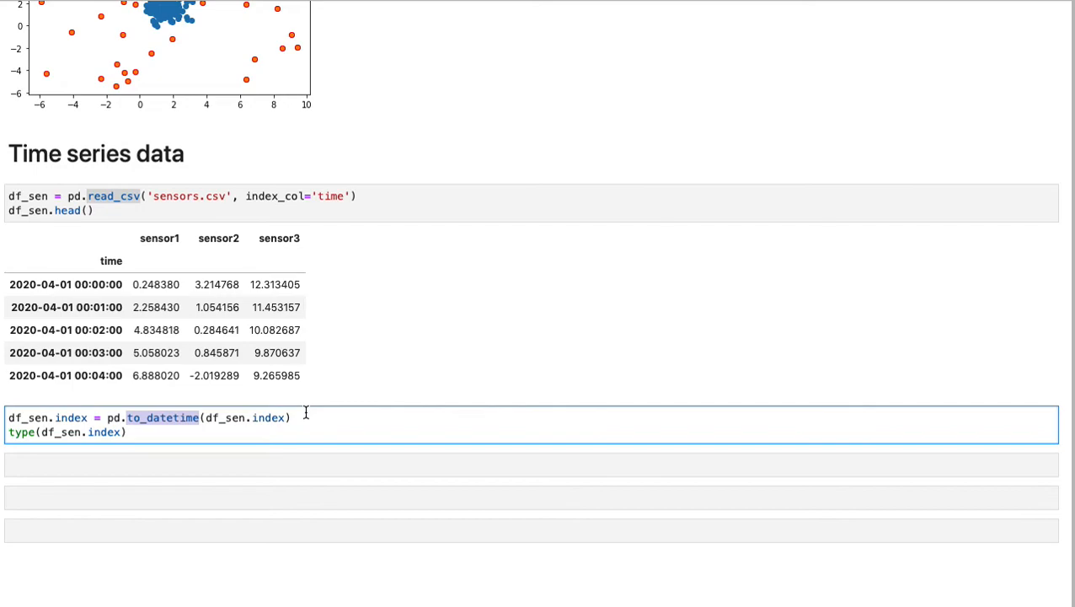
pyautogui.moveTo(298, 428)
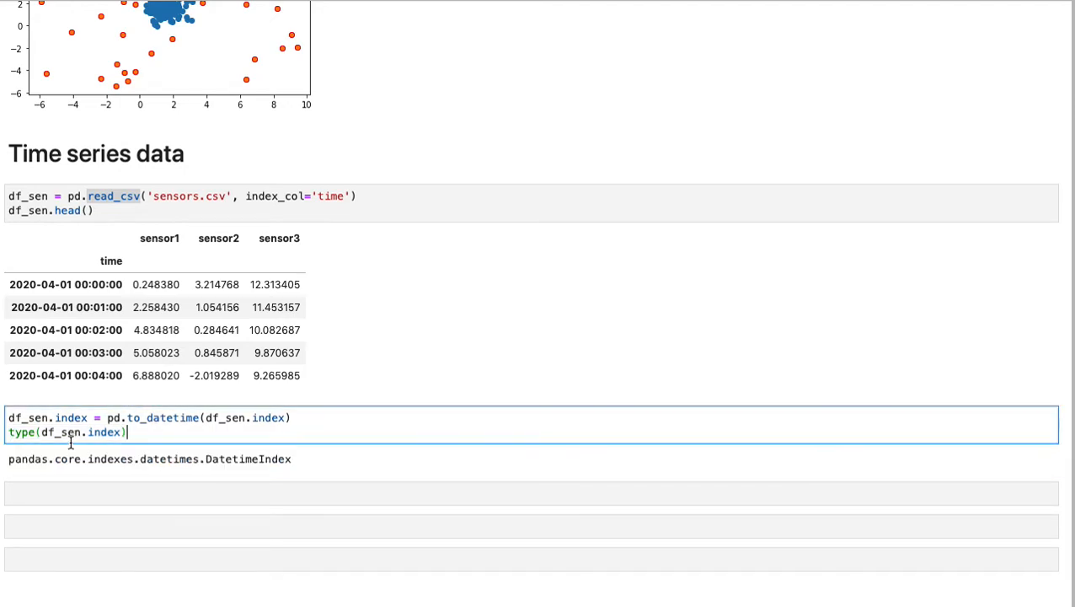
pyautogui.tripleClick(66, 433)
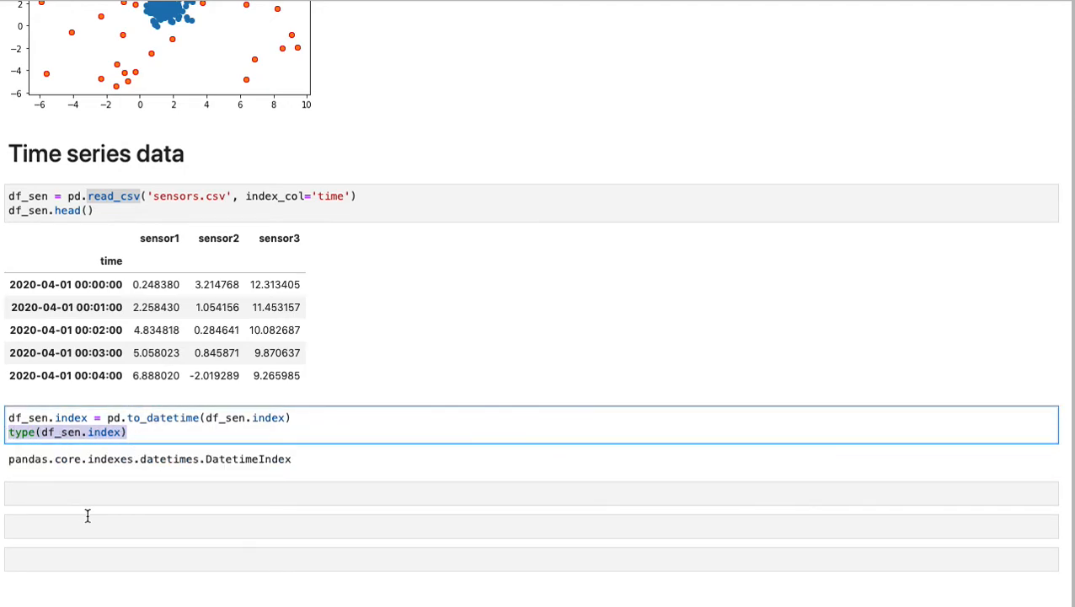
pyautogui.doubleClick(253, 458)
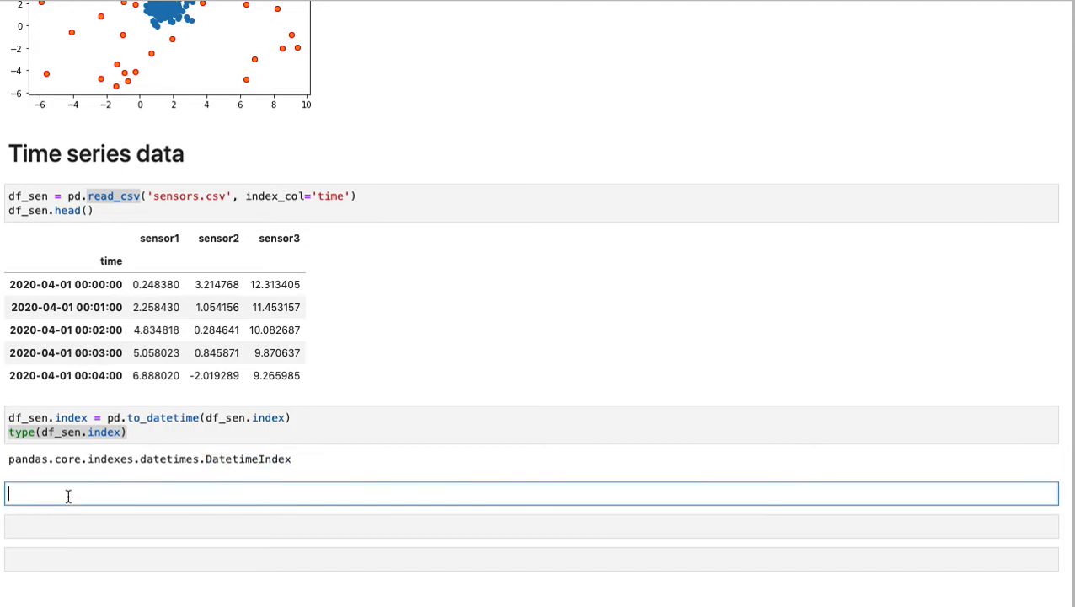
# Add x = df_sen.values, then highlight the NearestNeighbors model, nbrs, distances and mean-distance code
pyautogui.write('x = df_sen.values')
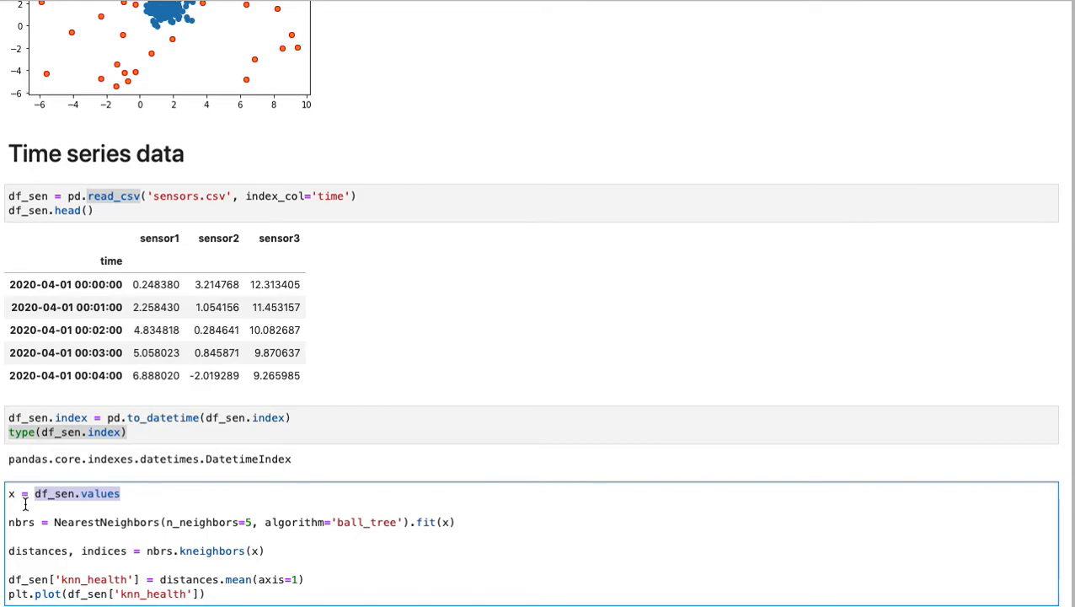
pyautogui.scroll(-3)
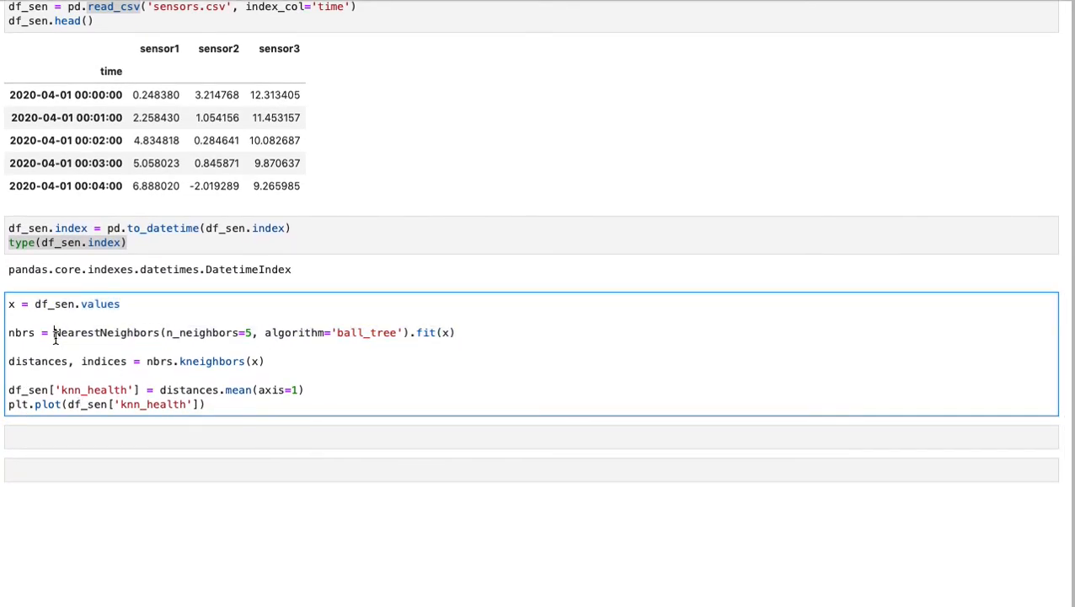
pyautogui.moveTo(54, 332); pyautogui.dragTo(407, 331)
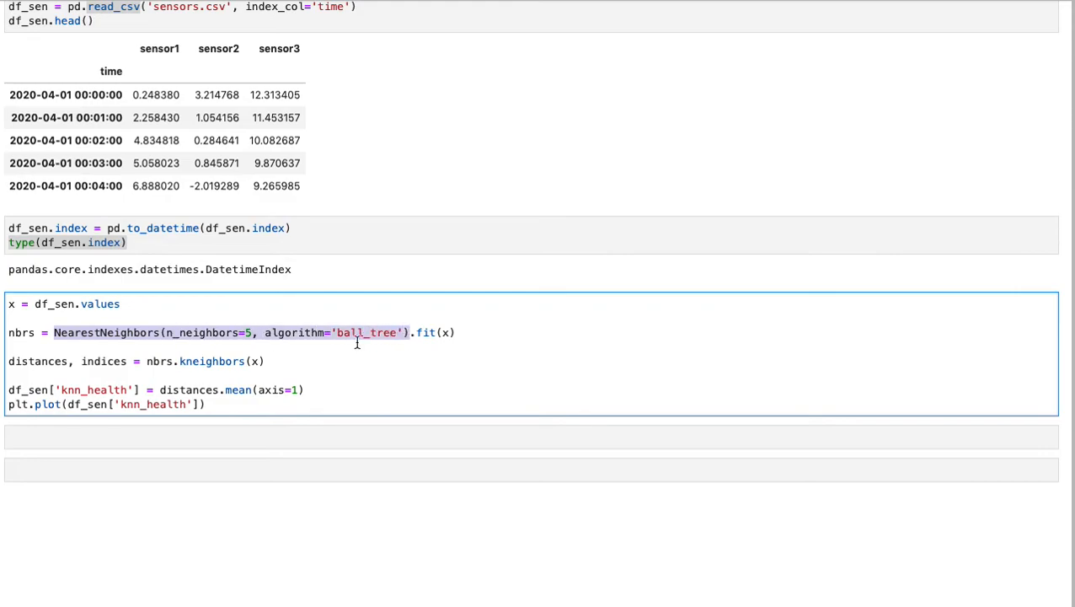
pyautogui.moveTo(172, 333)
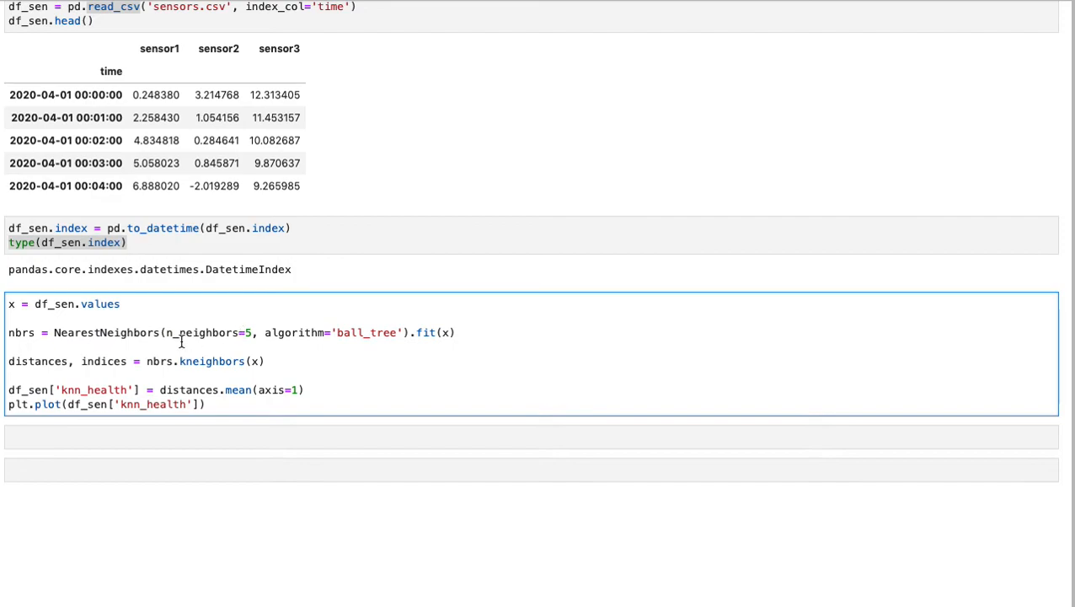
pyautogui.moveTo(288, 333)
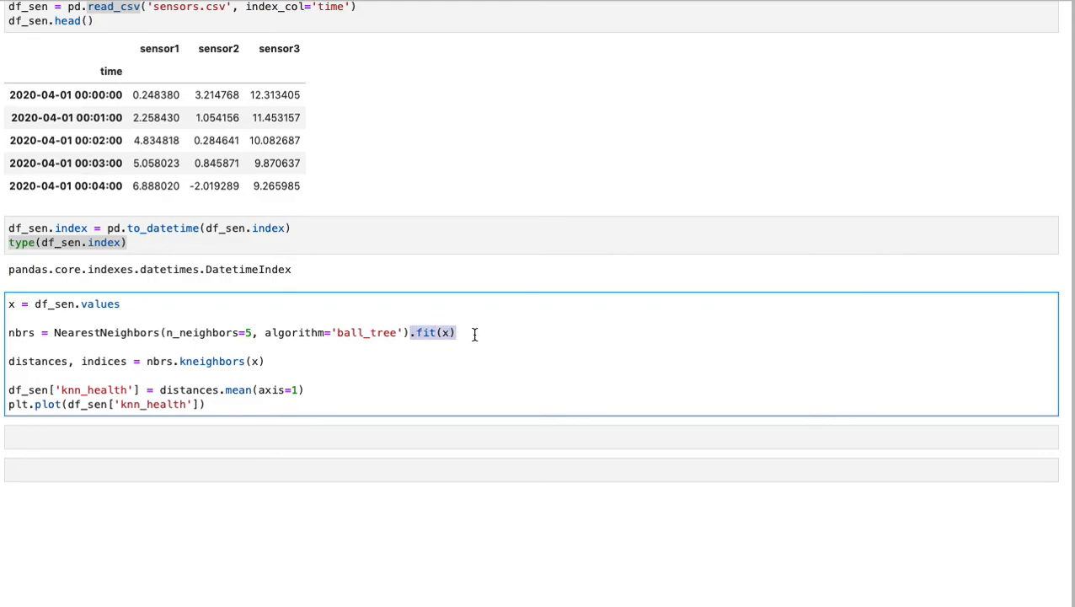
pyautogui.moveTo(352, 424)
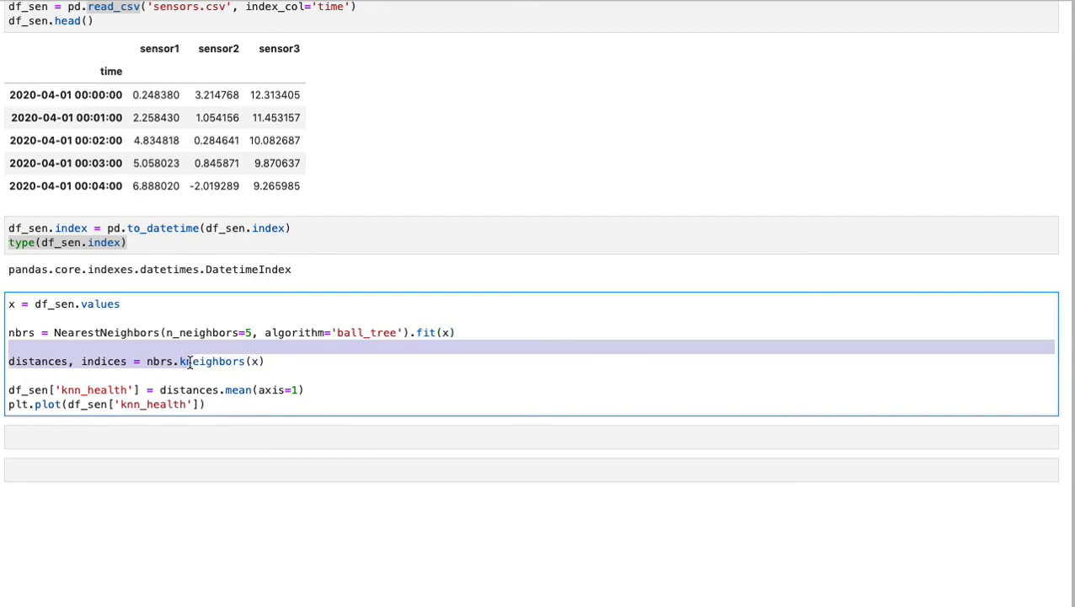
pyautogui.doubleClick(209, 361)
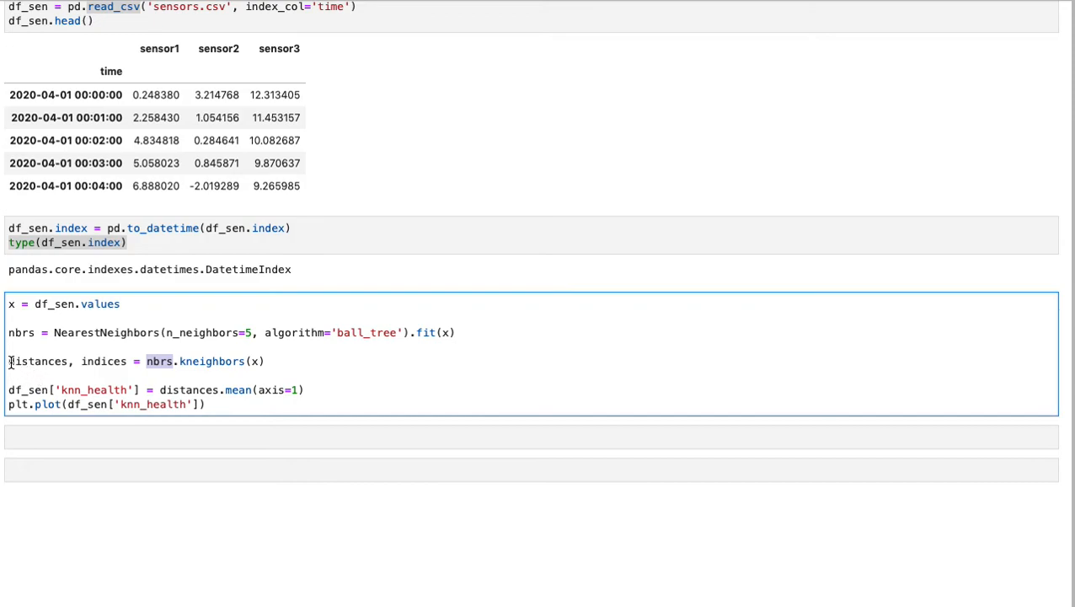
pyautogui.doubleClick(38, 361)
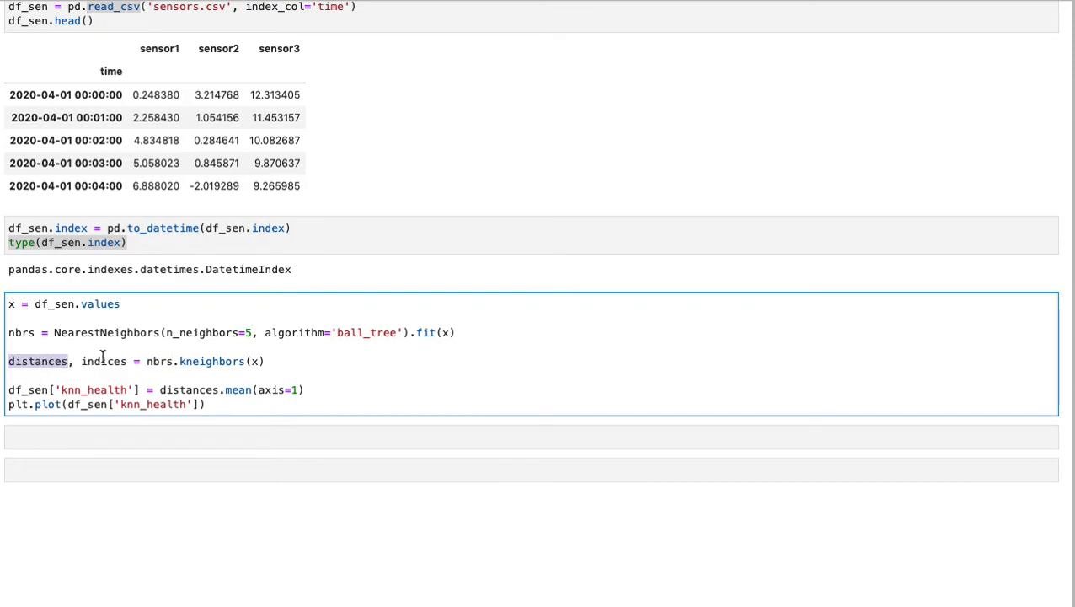
pyautogui.doubleClick(103, 360)
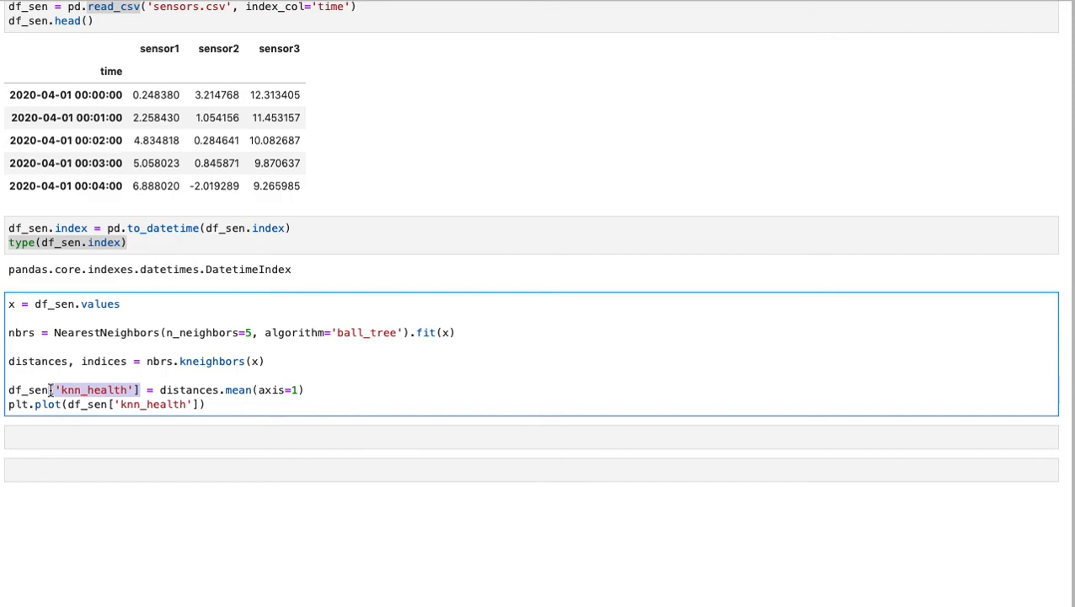
pyautogui.click(156, 389)
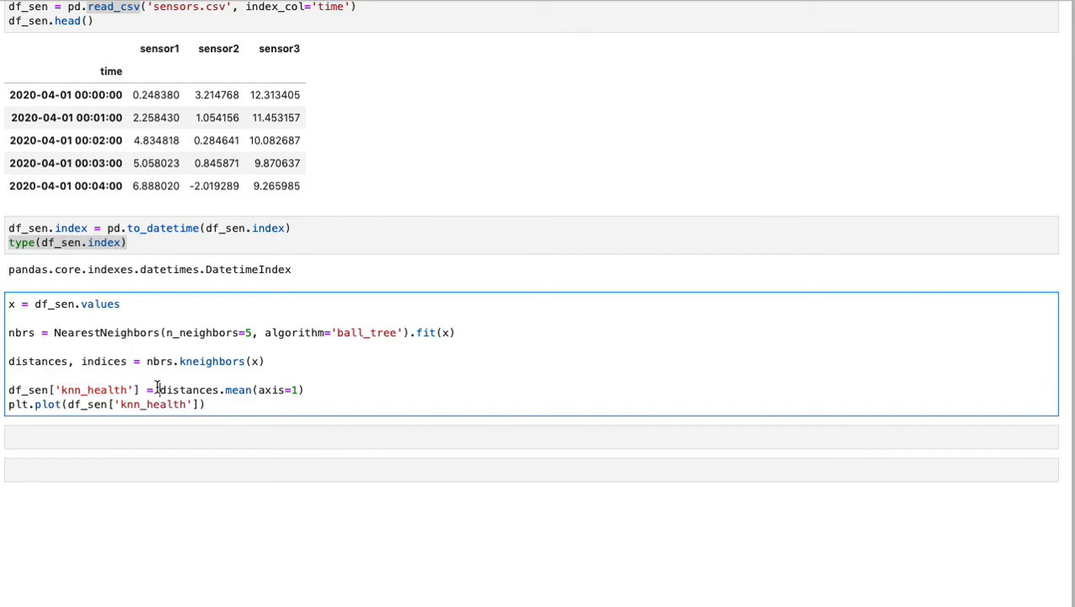
pyautogui.doubleClick(187, 389)
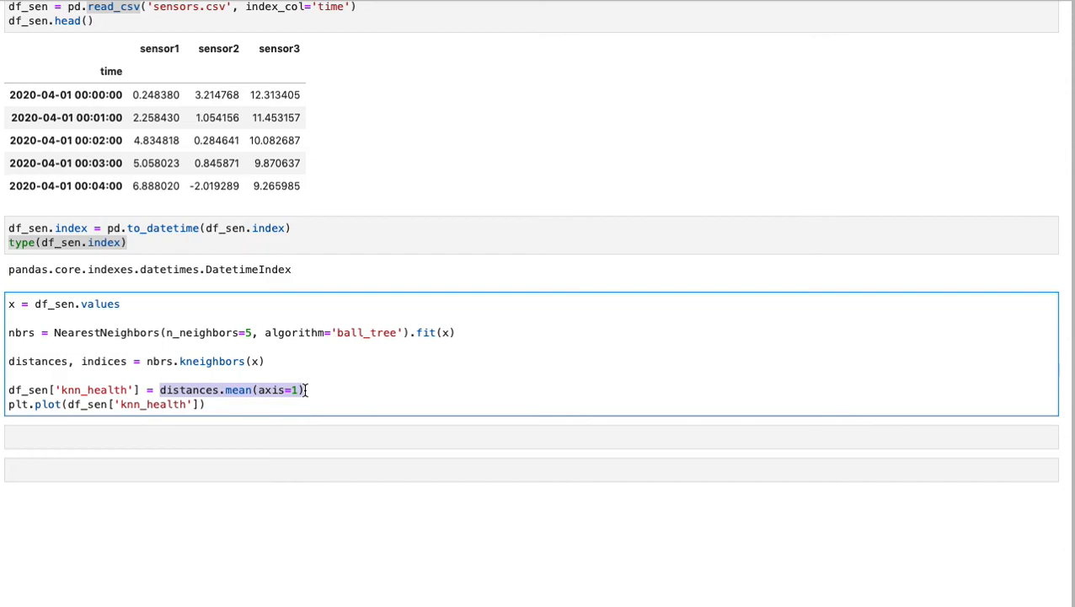
pyautogui.moveTo(252, 402)
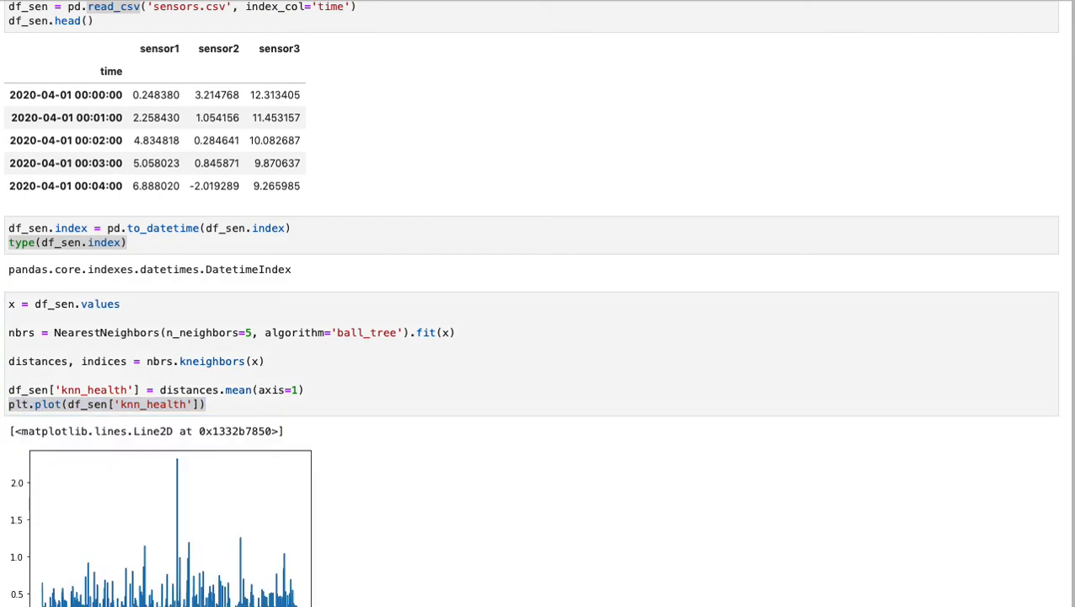
pyautogui.scroll(-3)
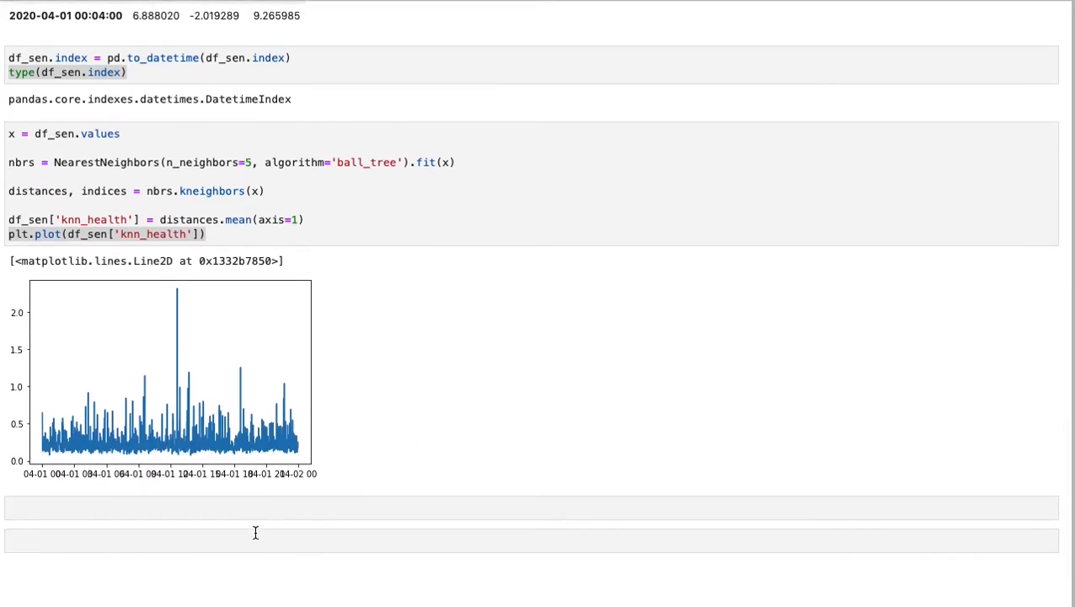
pyautogui.moveTo(46, 478)
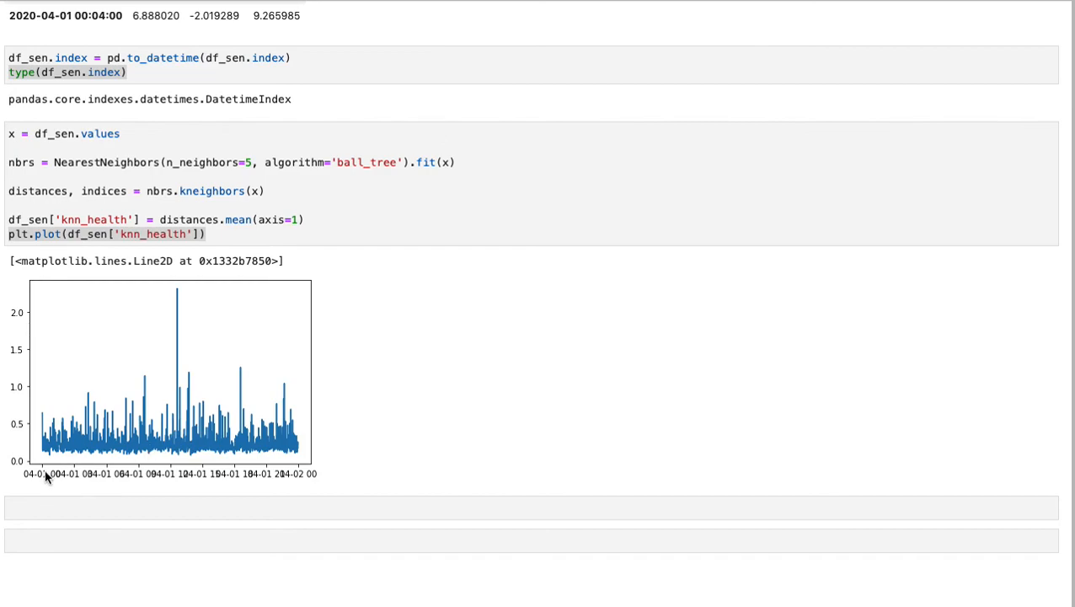
pyautogui.moveTo(19, 481)
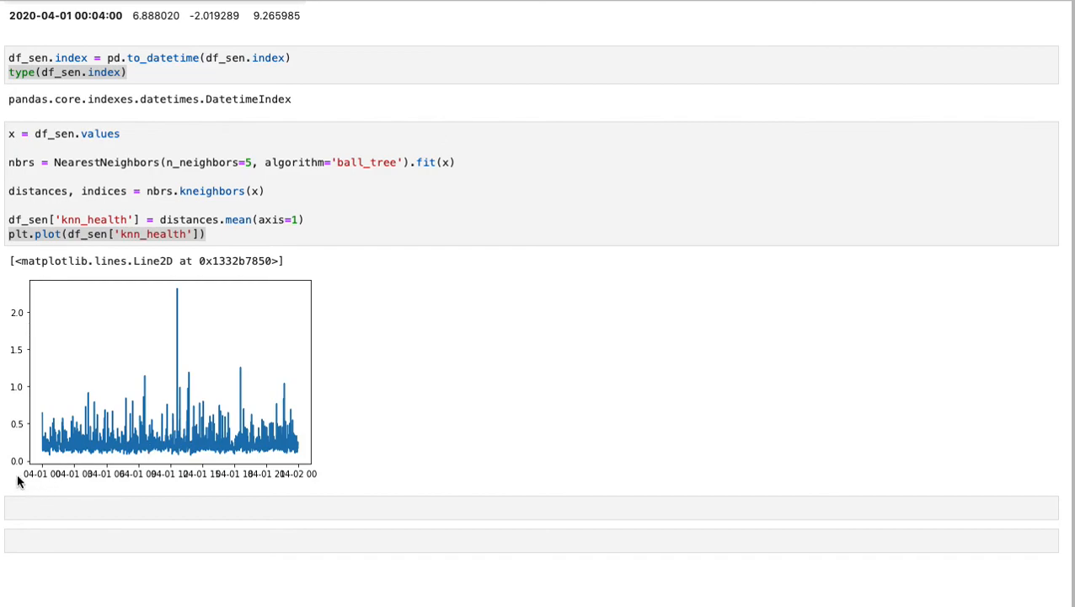
pyautogui.moveTo(343, 495)
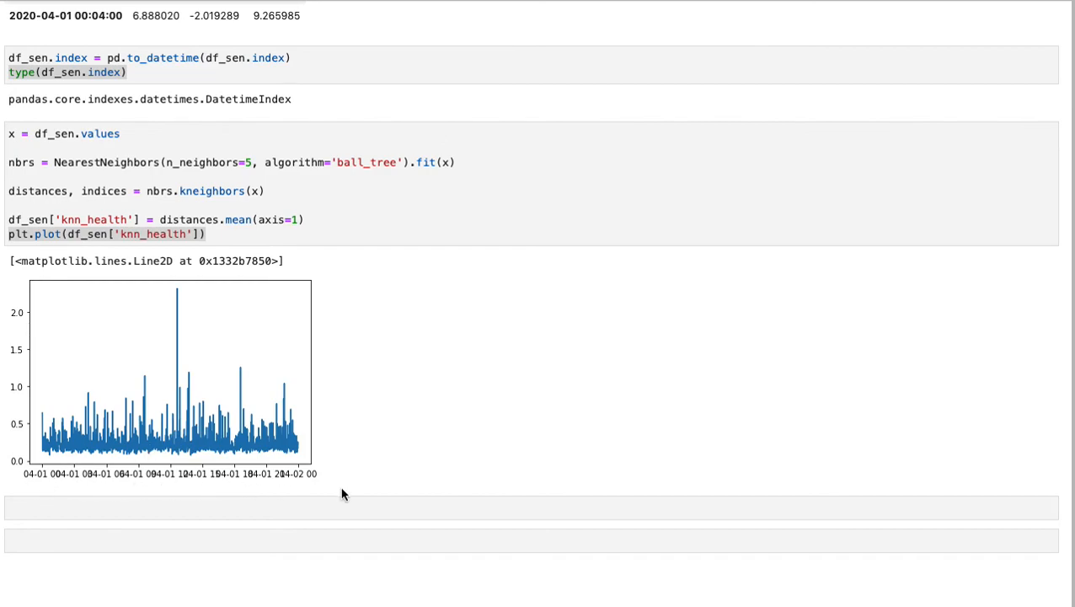
pyautogui.moveTo(25, 479)
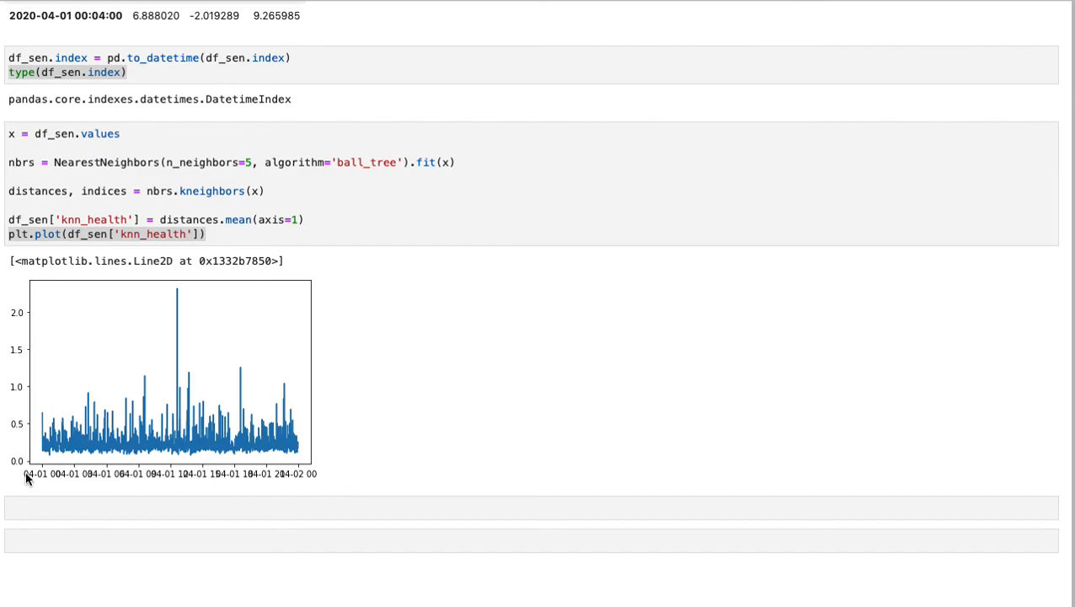
pyautogui.moveTo(78, 480)
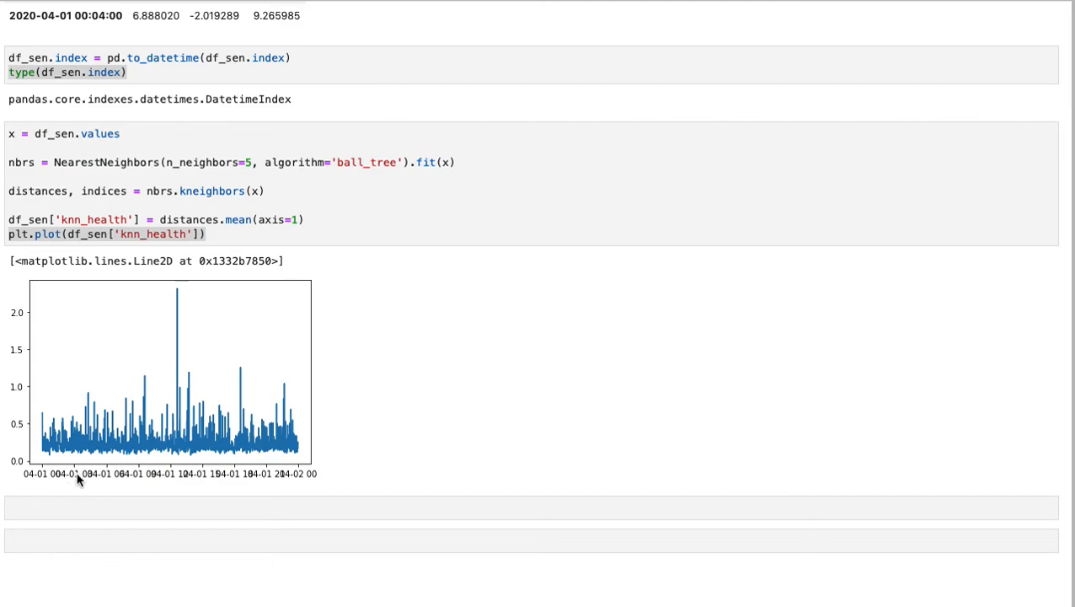
pyautogui.moveTo(291, 486)
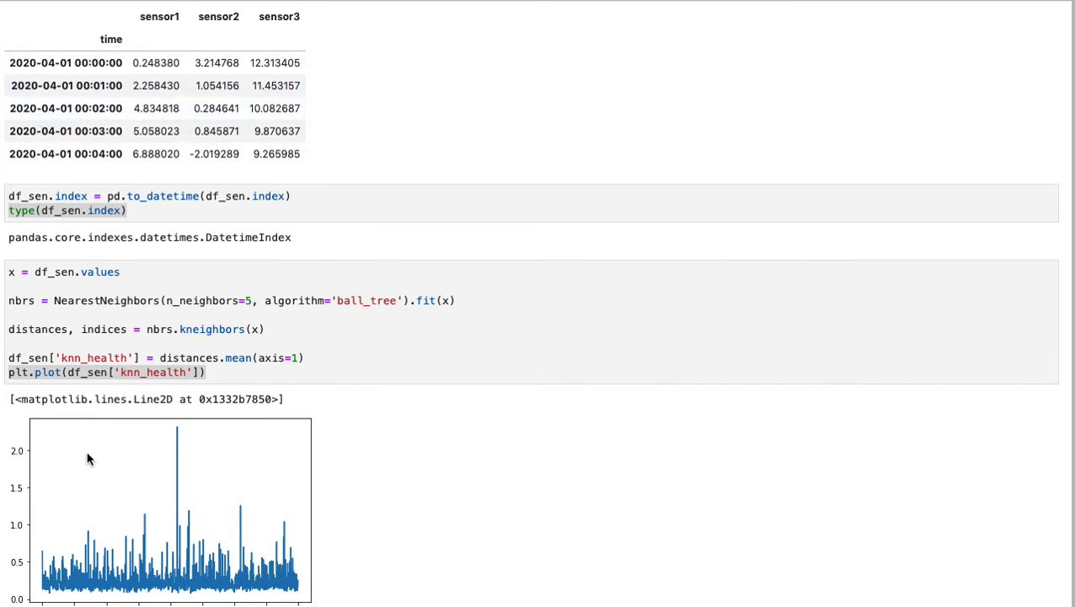
pyautogui.scroll(-3)
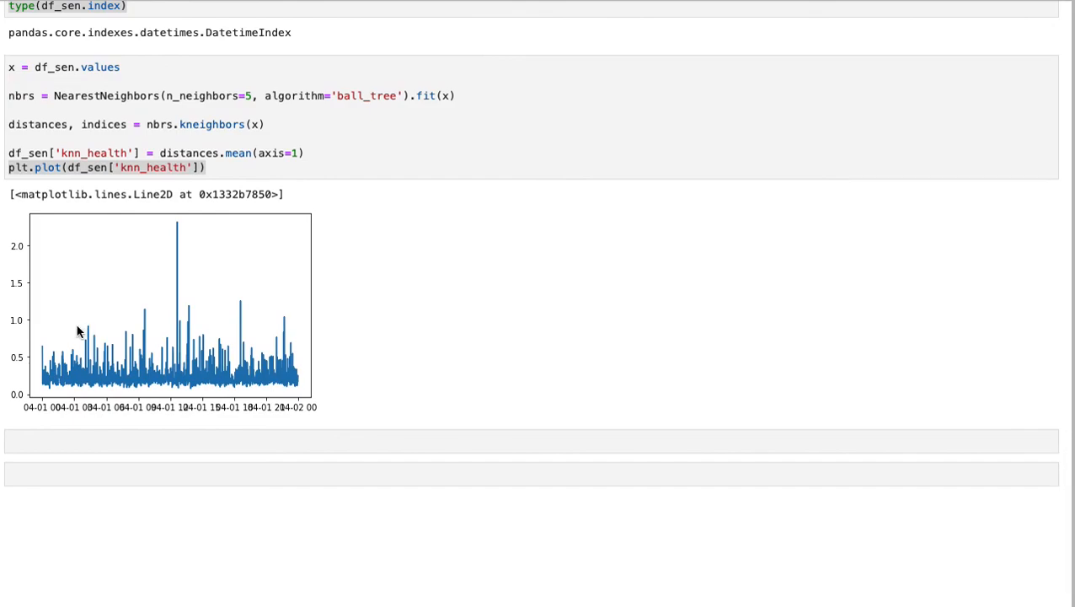
pyautogui.moveTo(42, 343)
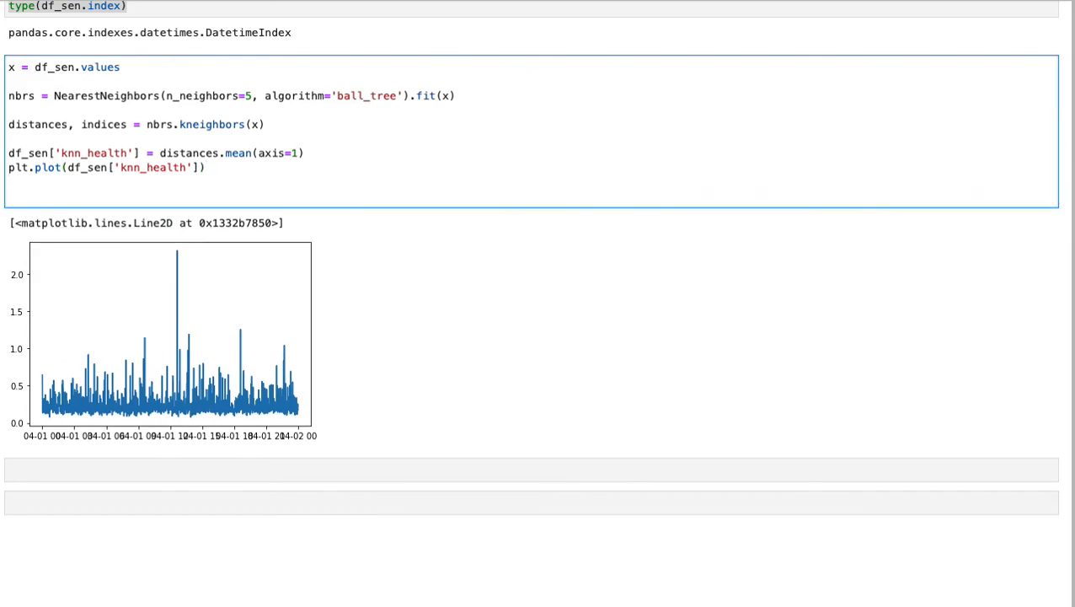
# Add plt.axhspan(1, max(df_sen['knn_health']), alpha=0.2, color='red') and highlight its parts
pyautogui.write("plt.axhspan(1, max(df_sen['knn_health']), alpha=0.2, color='red')")
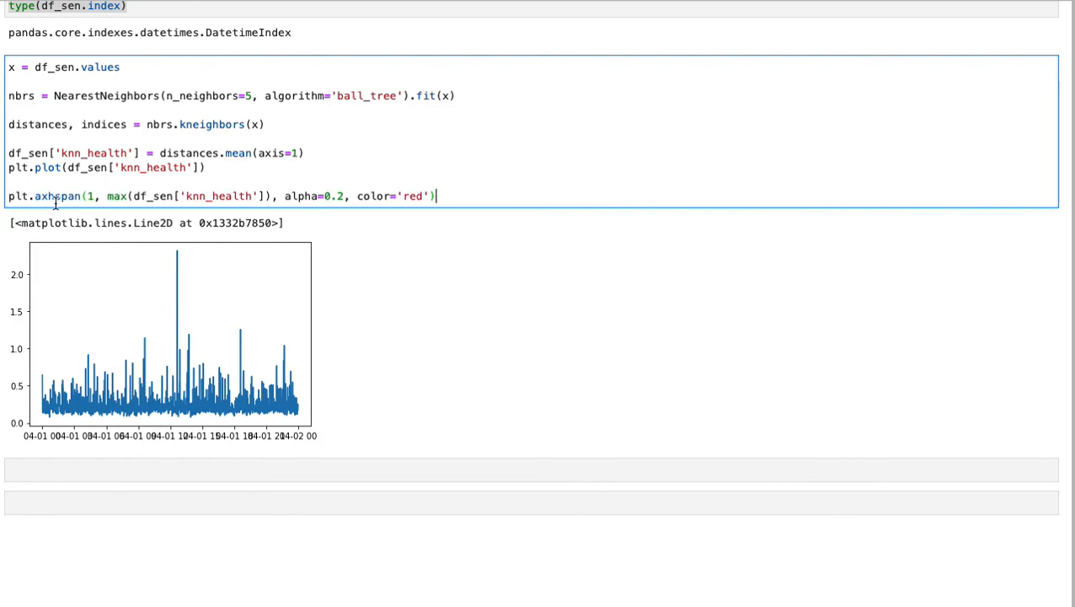
pyautogui.doubleClick(57, 195)
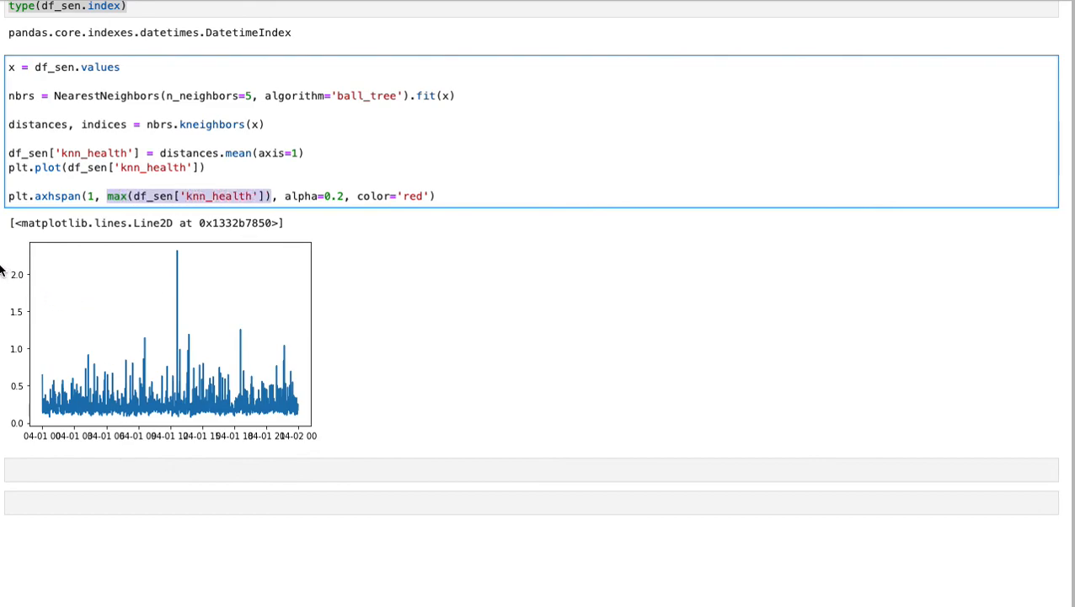
pyautogui.moveTo(59, 265)
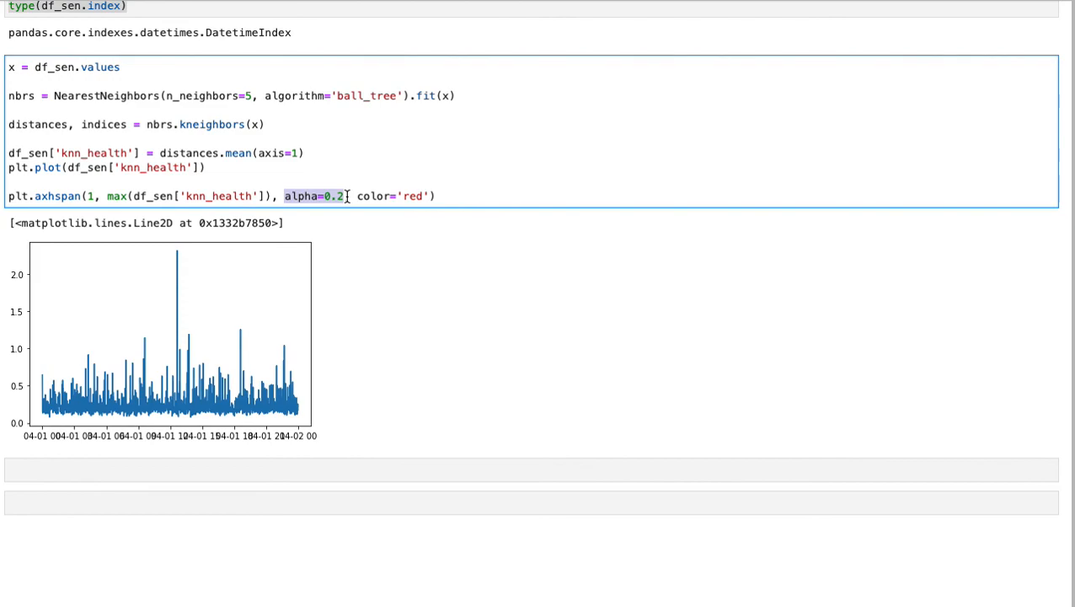
pyautogui.moveTo(373, 195)
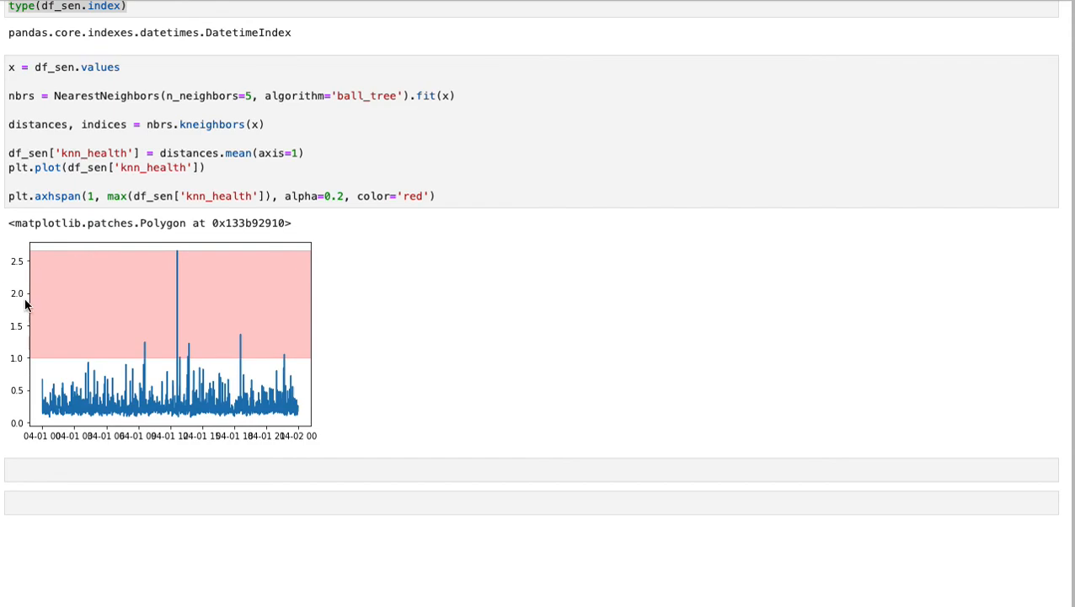
pyautogui.moveTo(288, 354)
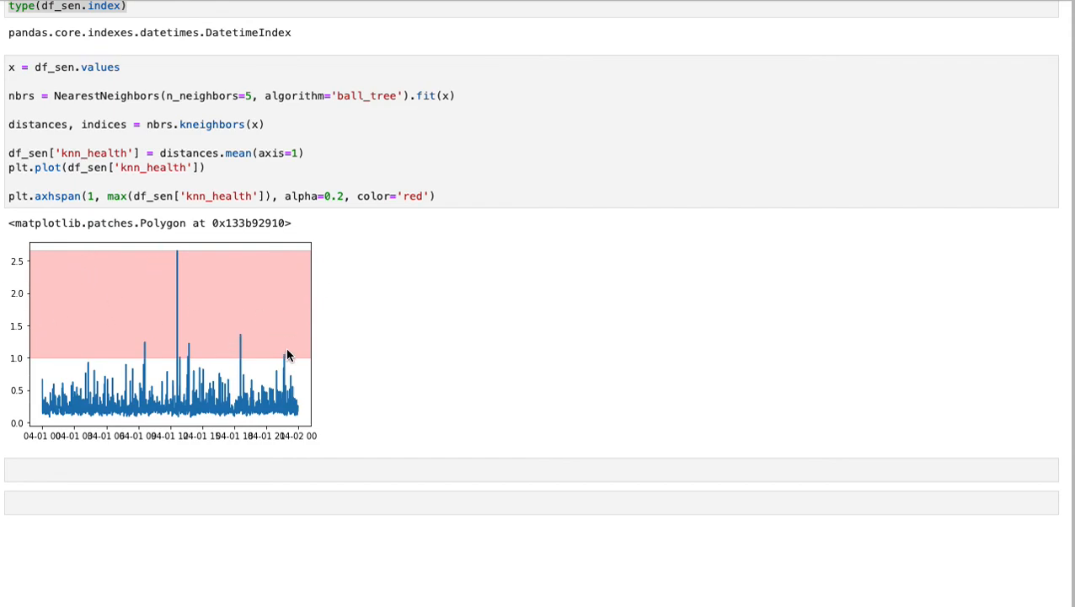
pyautogui.moveTo(303, 320)
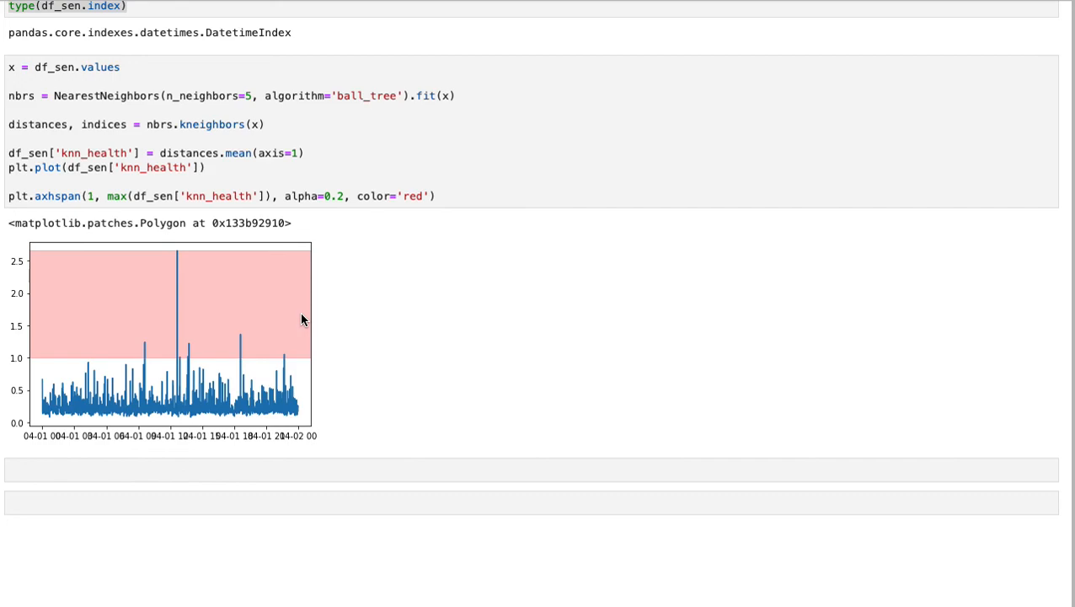
pyautogui.moveTo(295, 330)
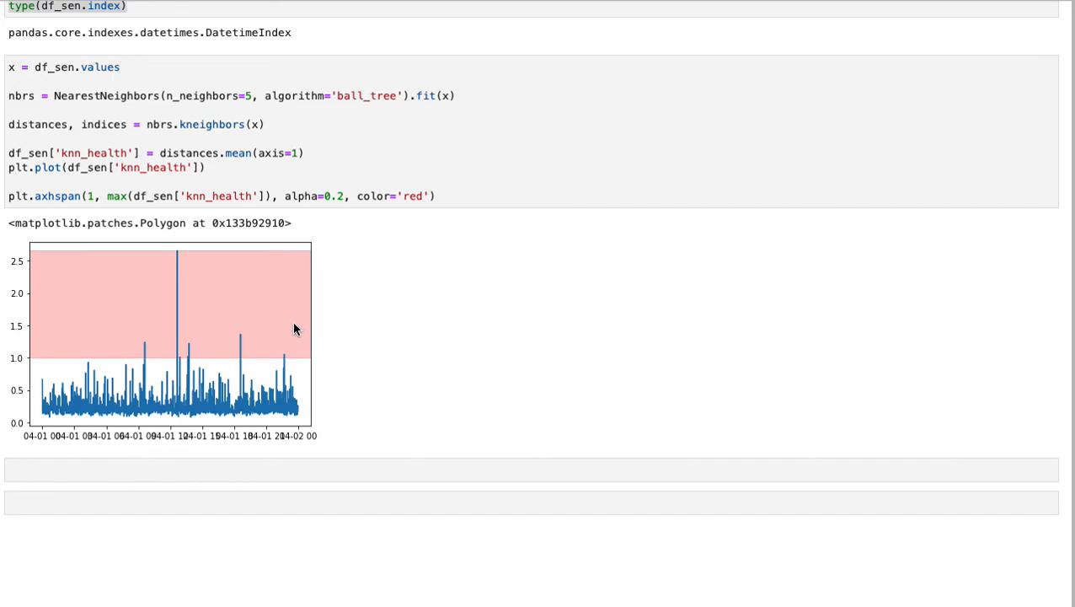
pyautogui.moveTo(91, 314)
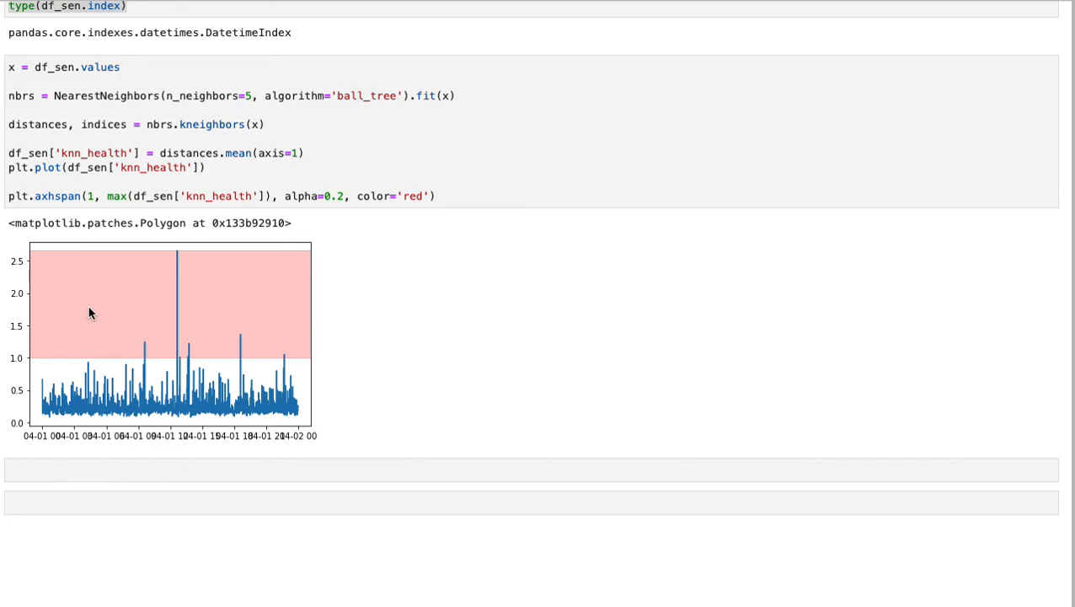
pyautogui.moveTo(132, 261)
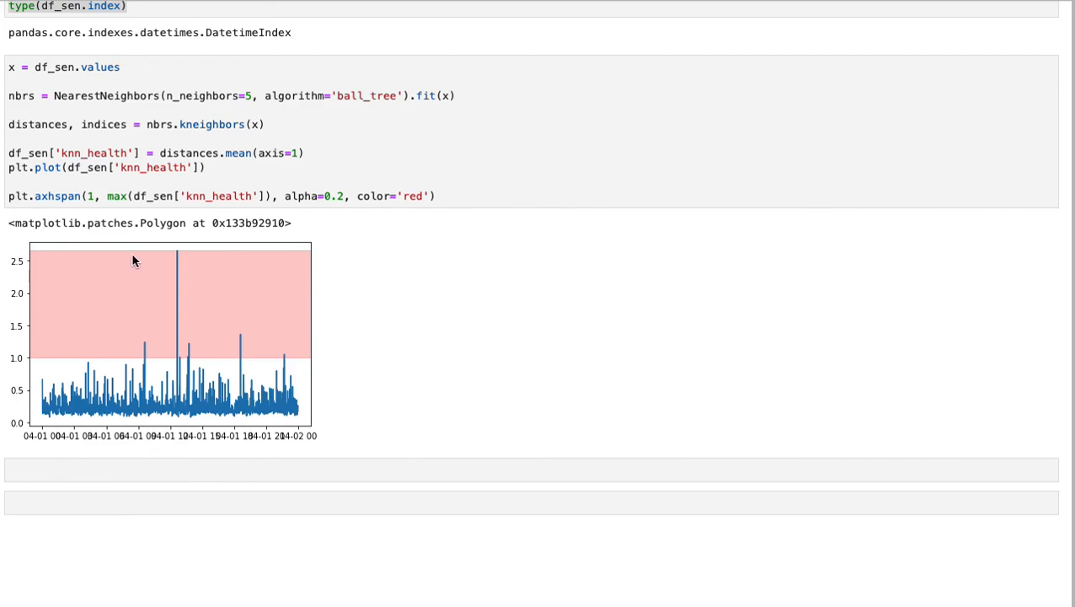
pyautogui.moveTo(233, 295)
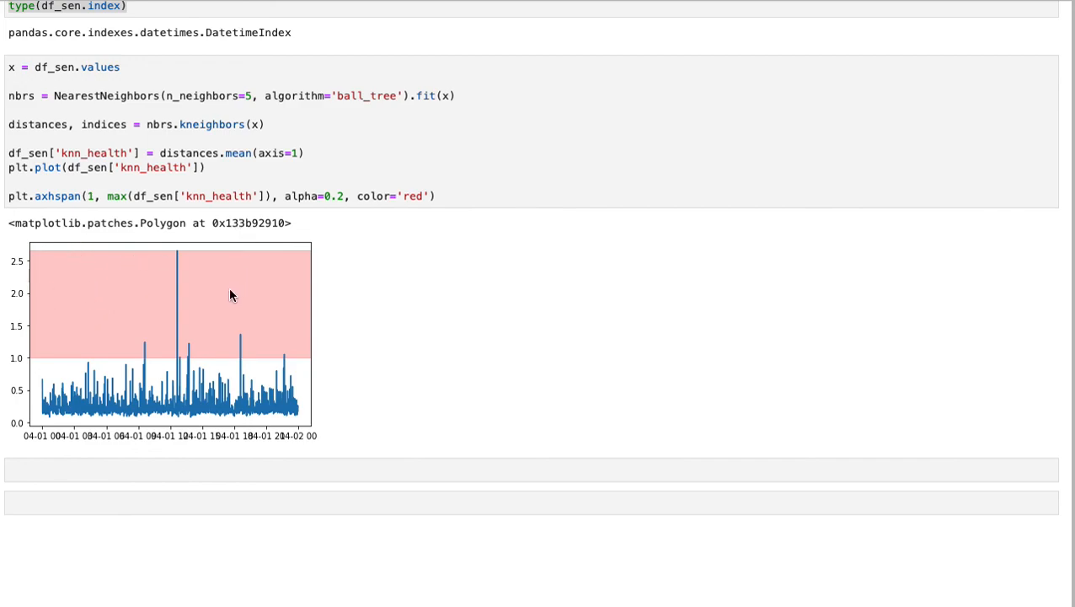
pyautogui.moveTo(154, 324)
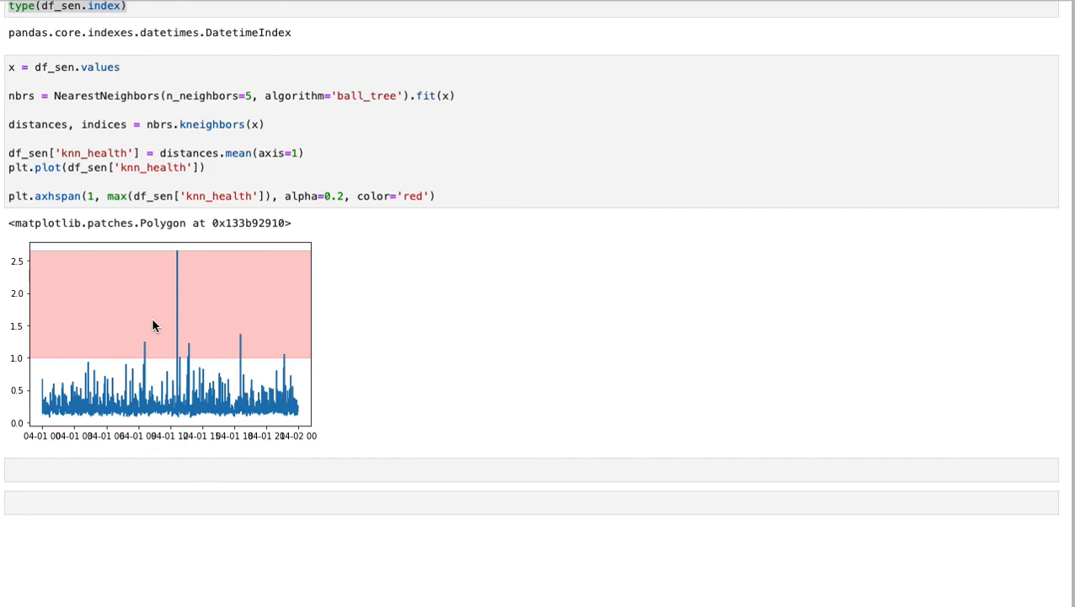
pyautogui.moveTo(22, 367)
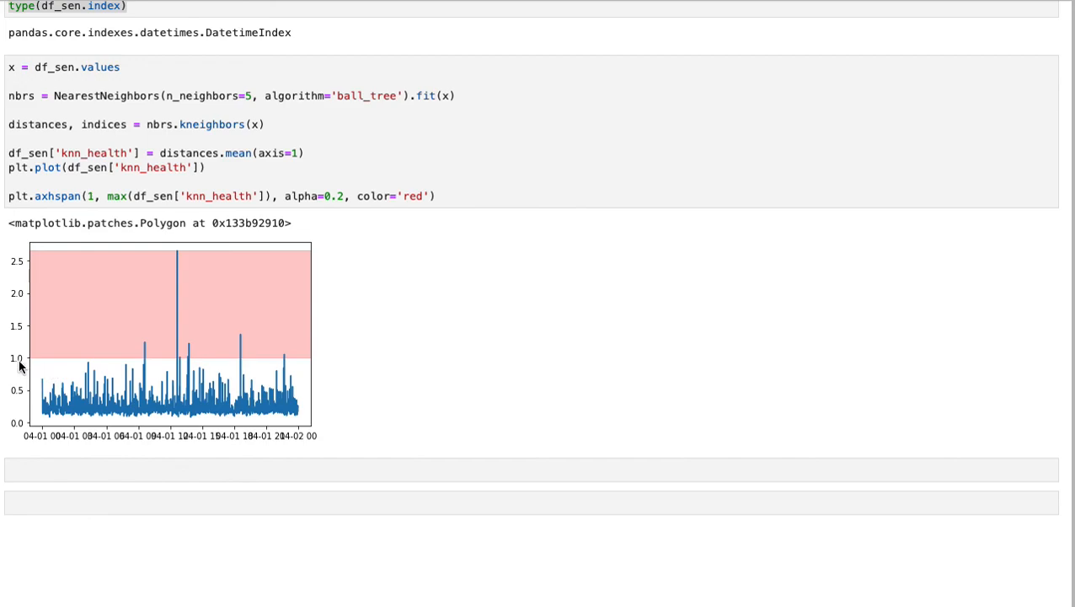
pyautogui.moveTo(78, 364)
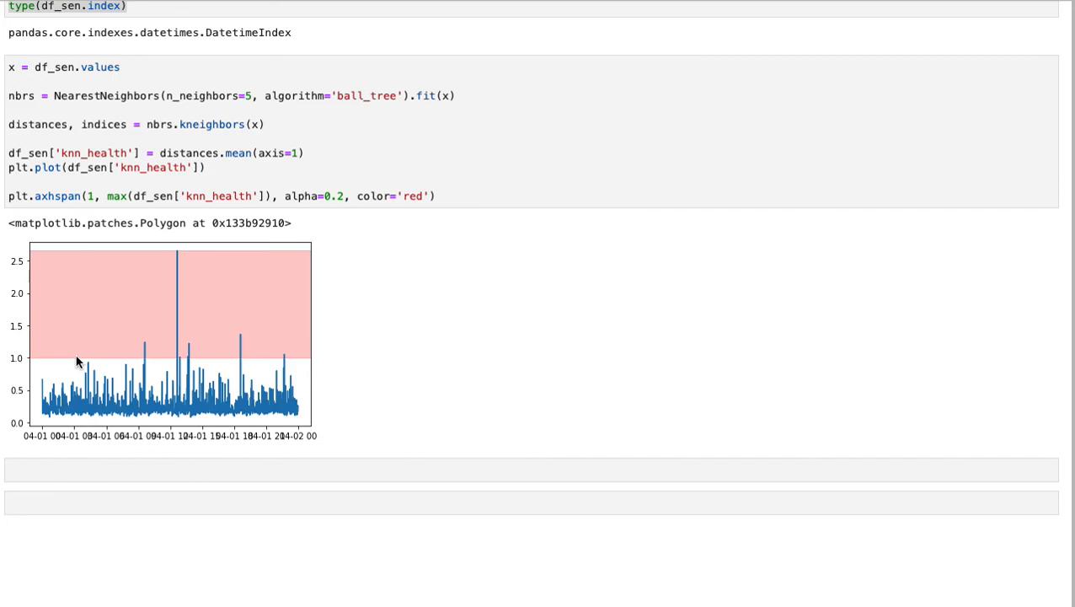
pyautogui.moveTo(31, 319)
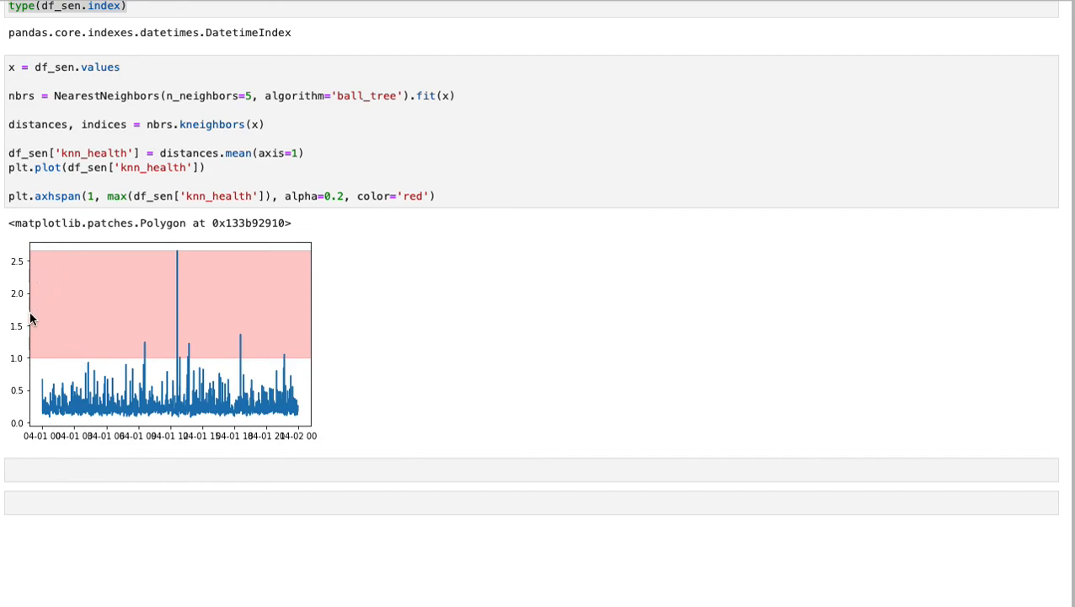
pyautogui.moveTo(26, 363)
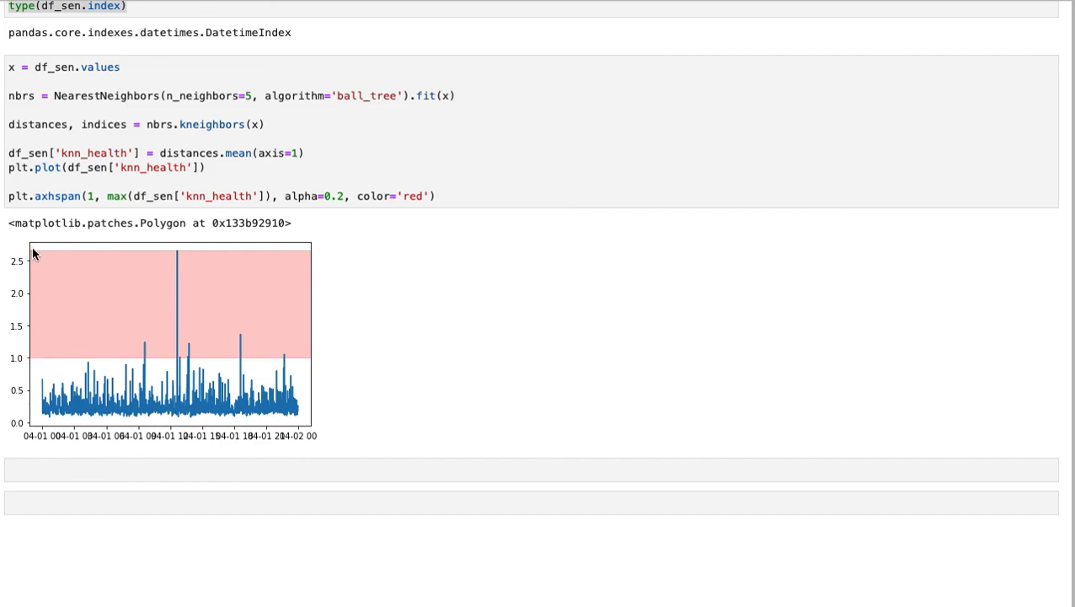
pyautogui.moveTo(177, 375)
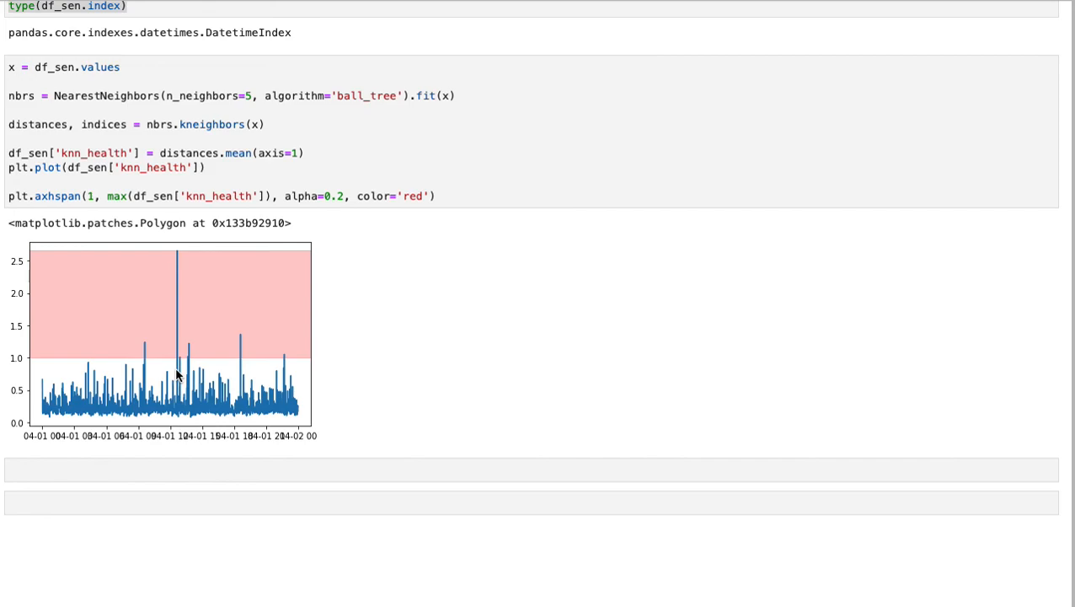
pyautogui.moveTo(177, 375)
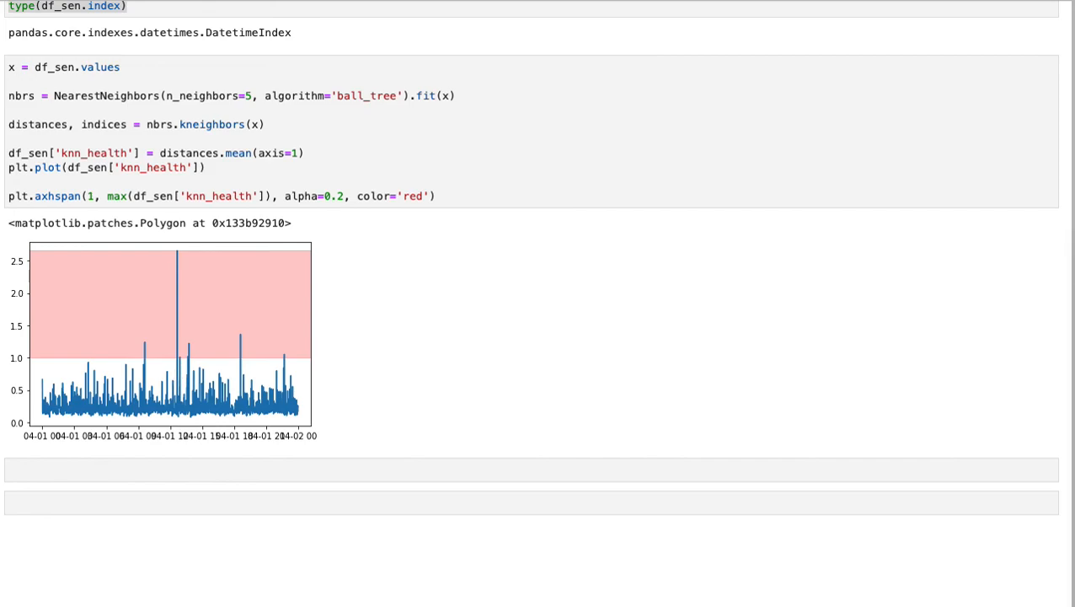